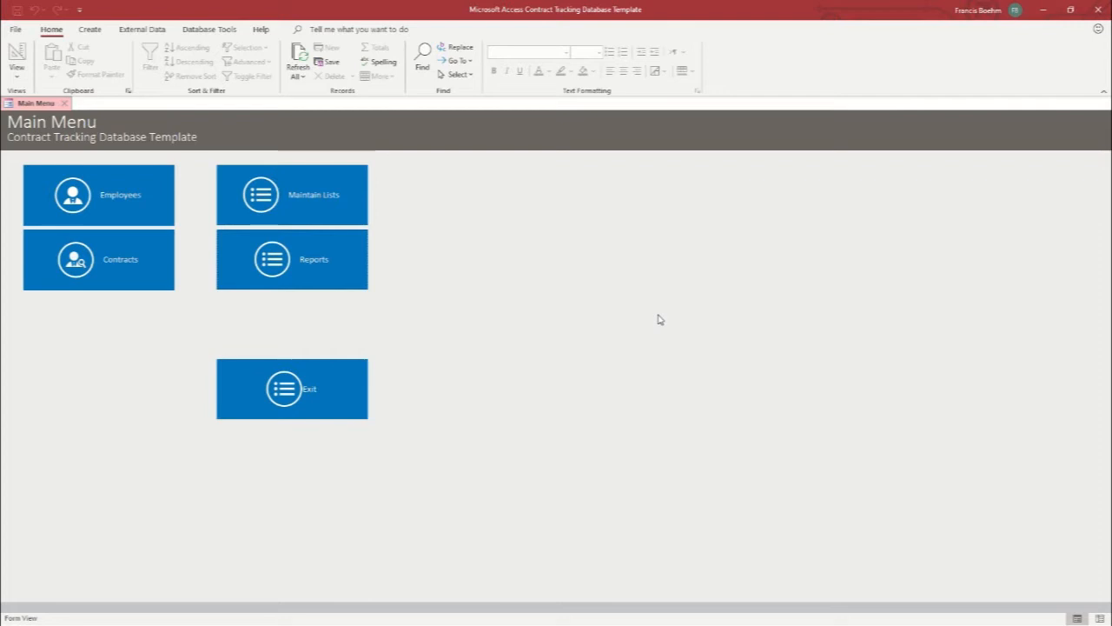
mouse_move(572, 316)
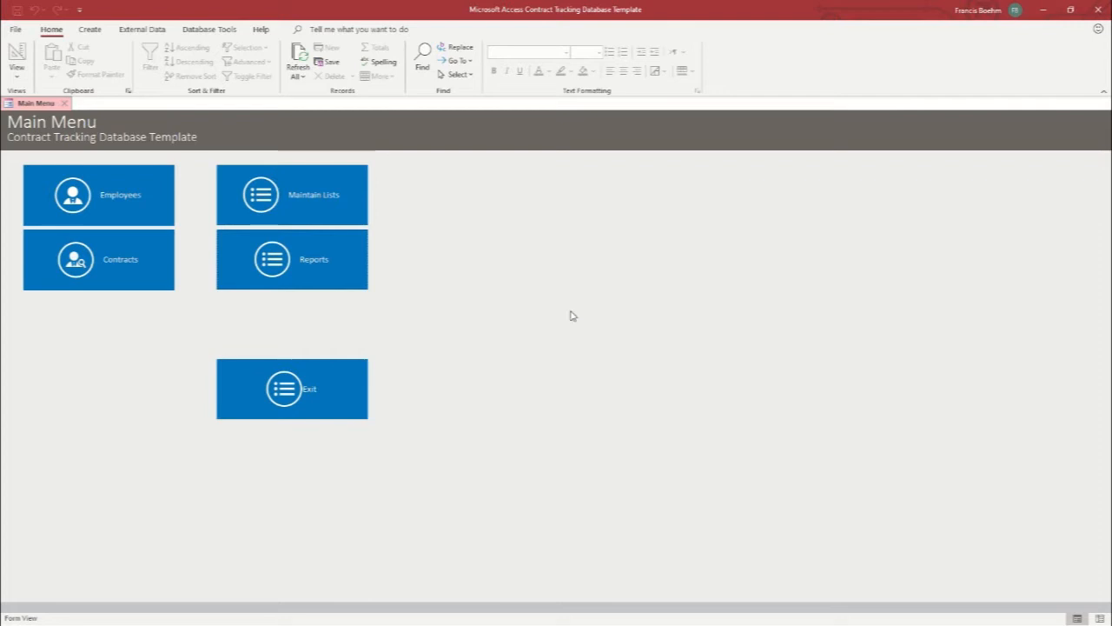
mouse_move(531, 315)
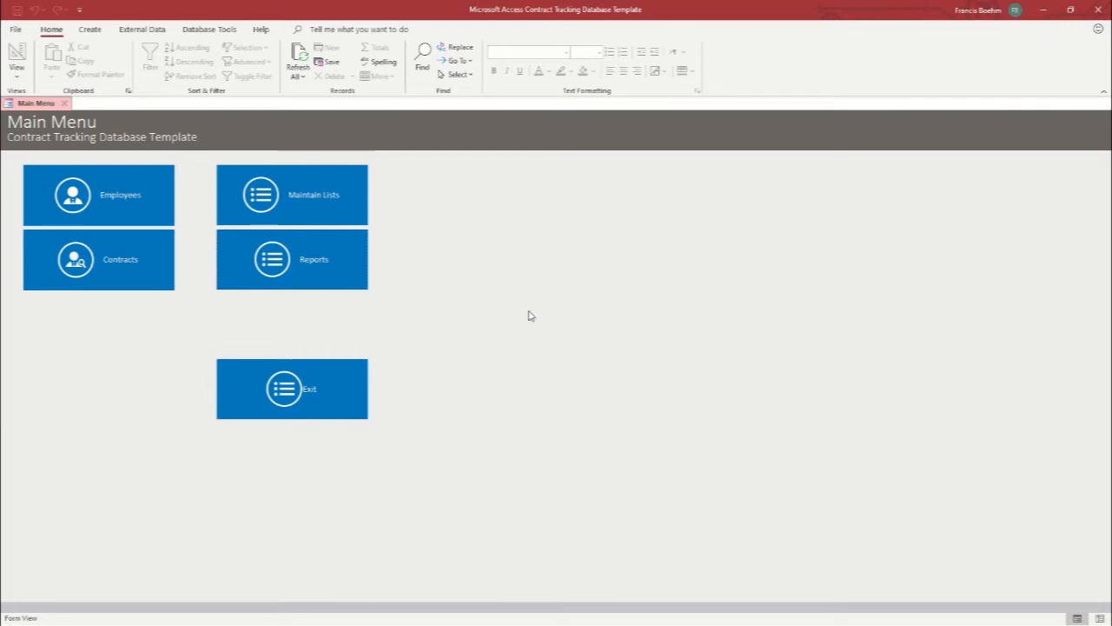
mouse_move(513, 314)
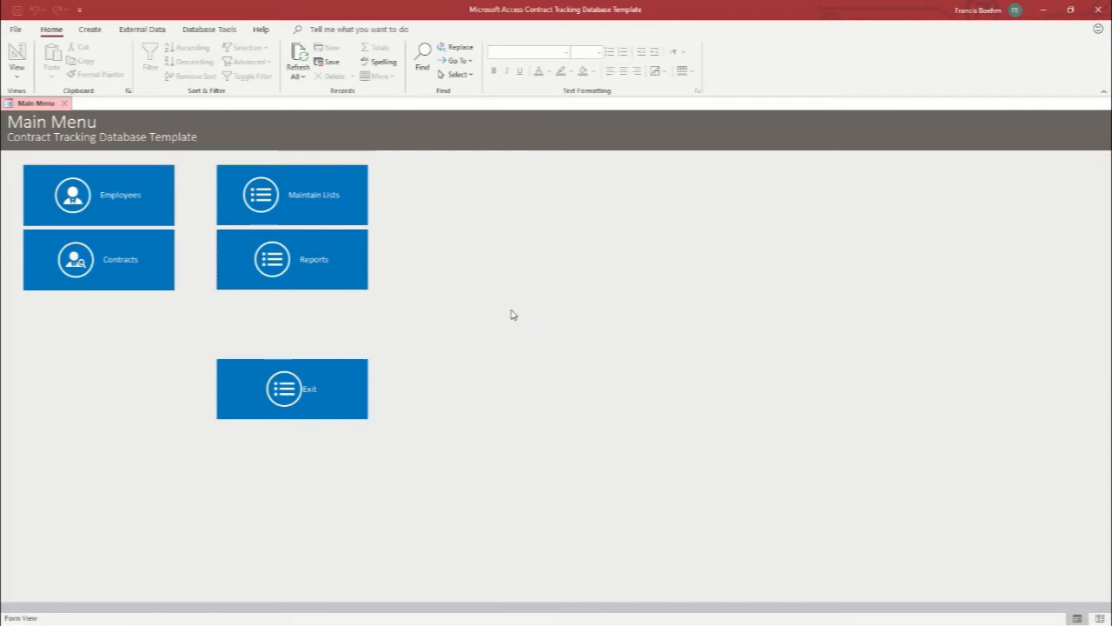
mouse_move(198, 311)
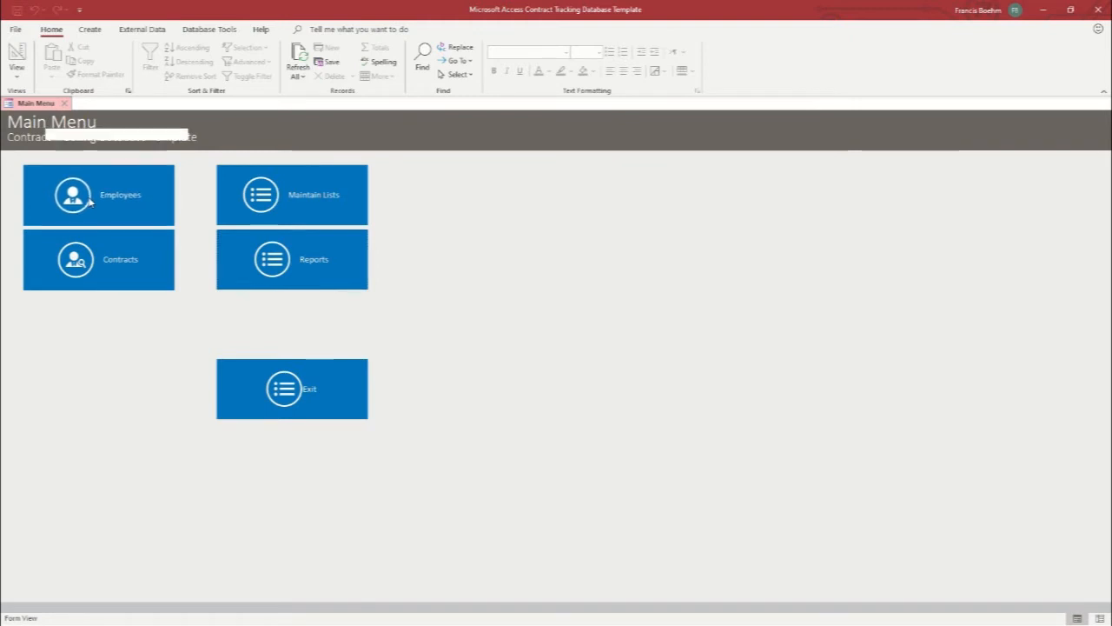
Step: Go from the Employees search screen to a blank Employee Details form for a new employee
left_click(98, 194)
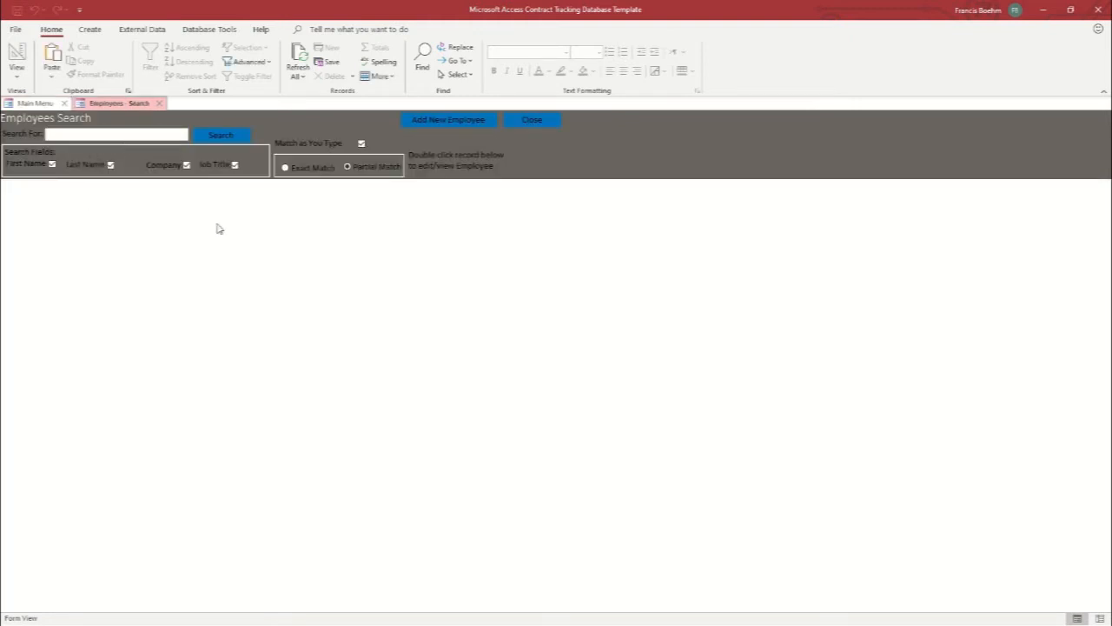
mouse_move(463, 149)
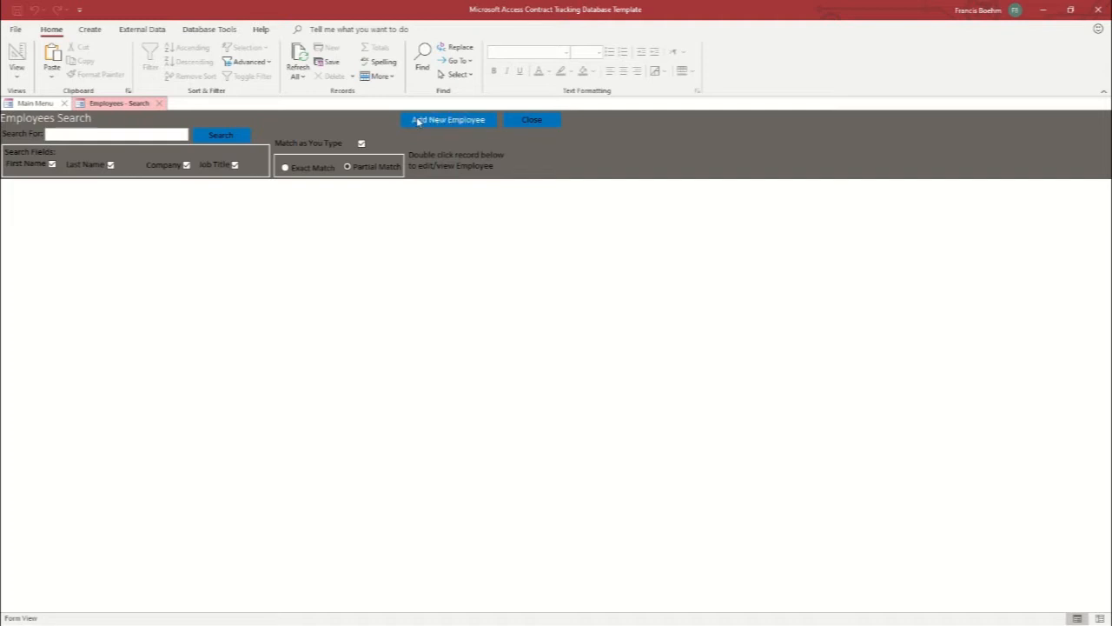
left_click(447, 120)
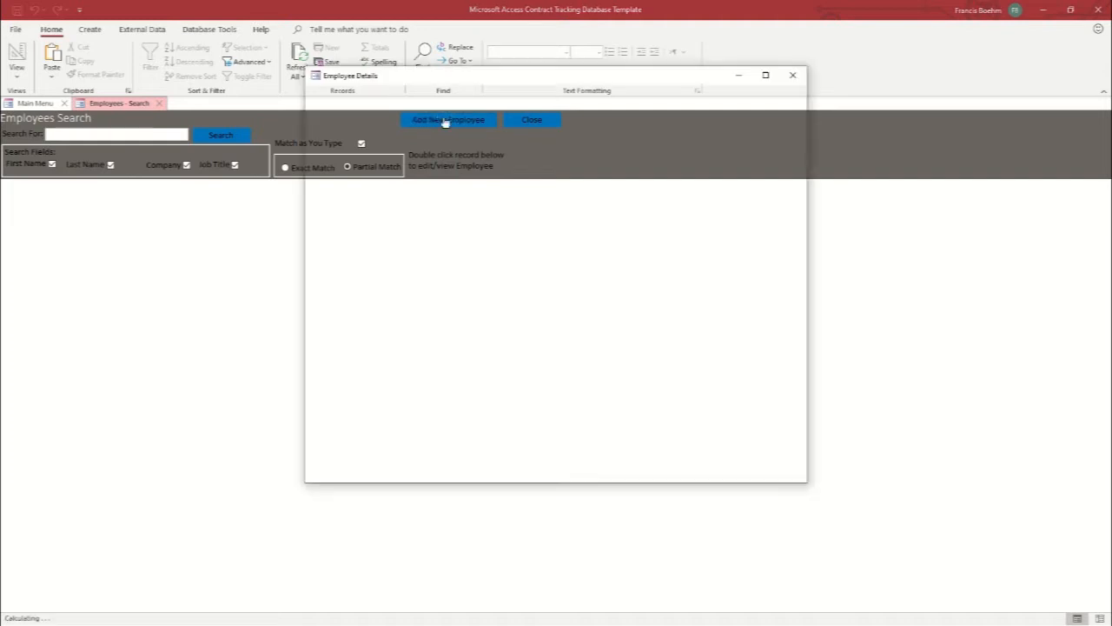
Step: Enter John Doe's name, test company and job title, and mobile phone 555-6789
left_click(448, 119)
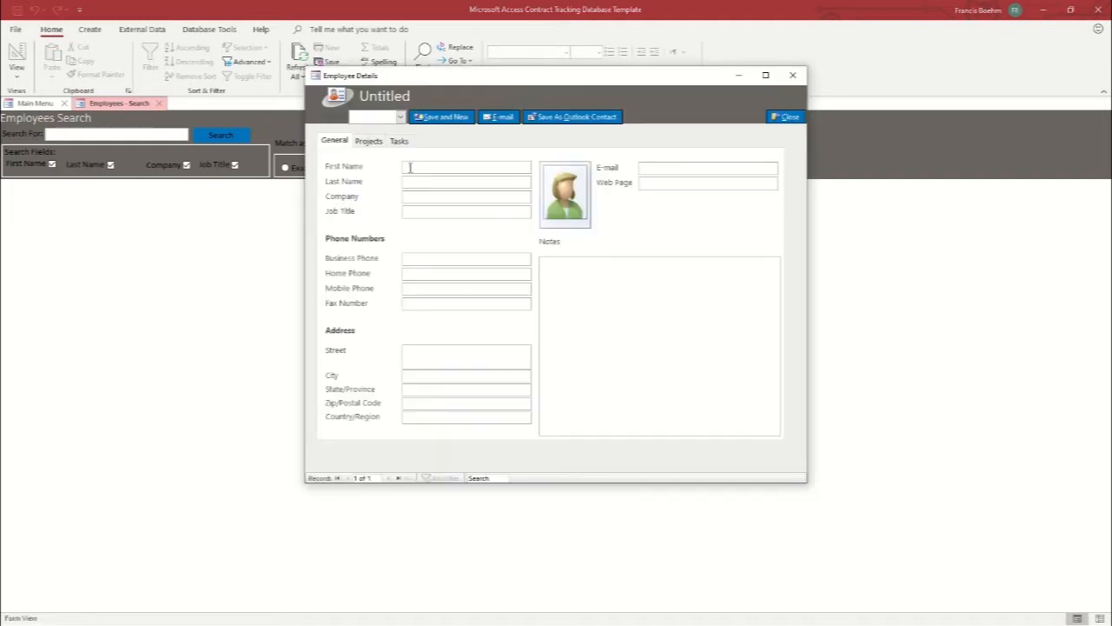
type("John")
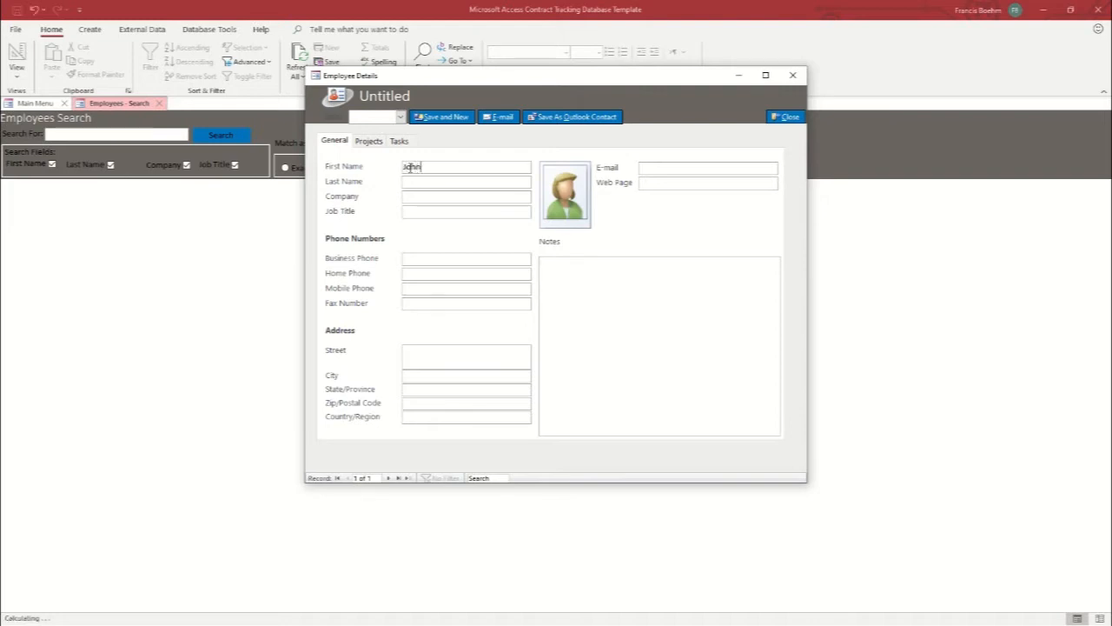
type("Doe")
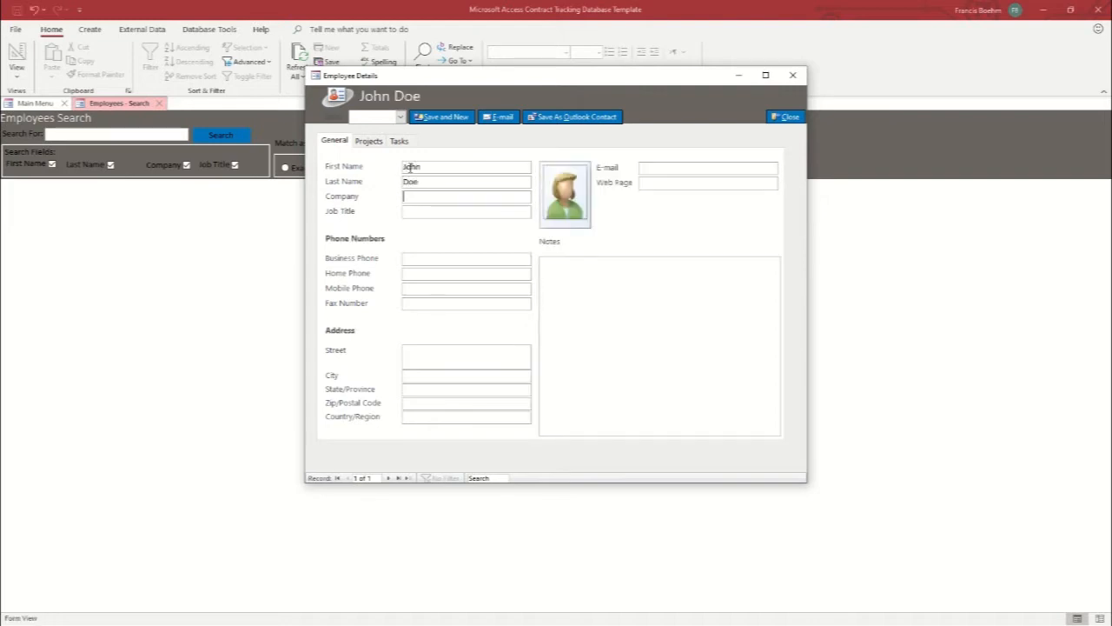
type("Test")
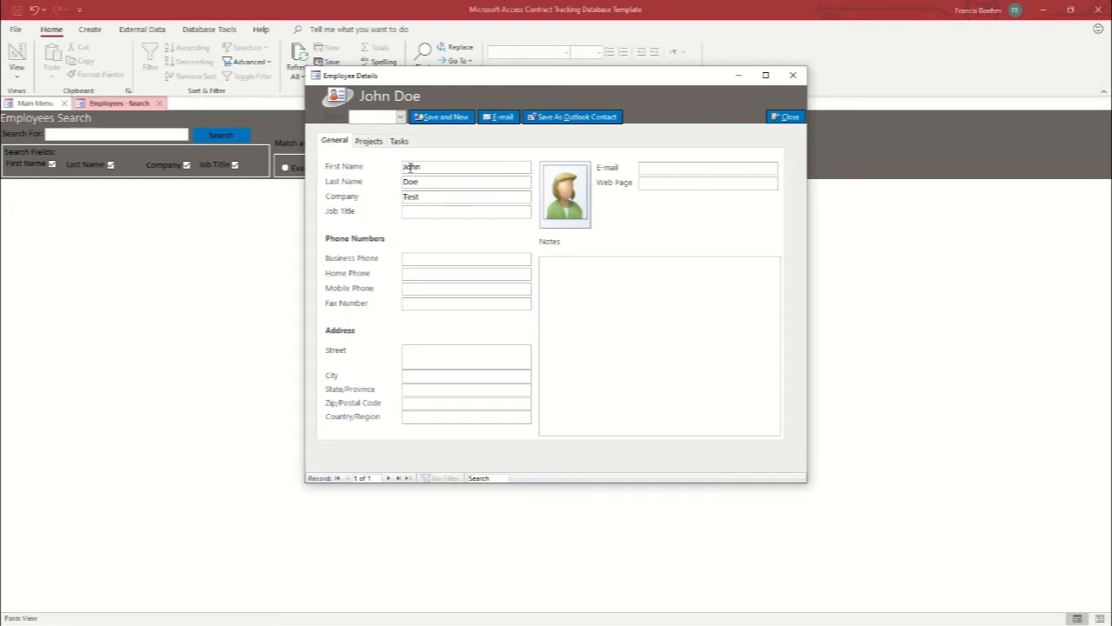
type("Test Title")
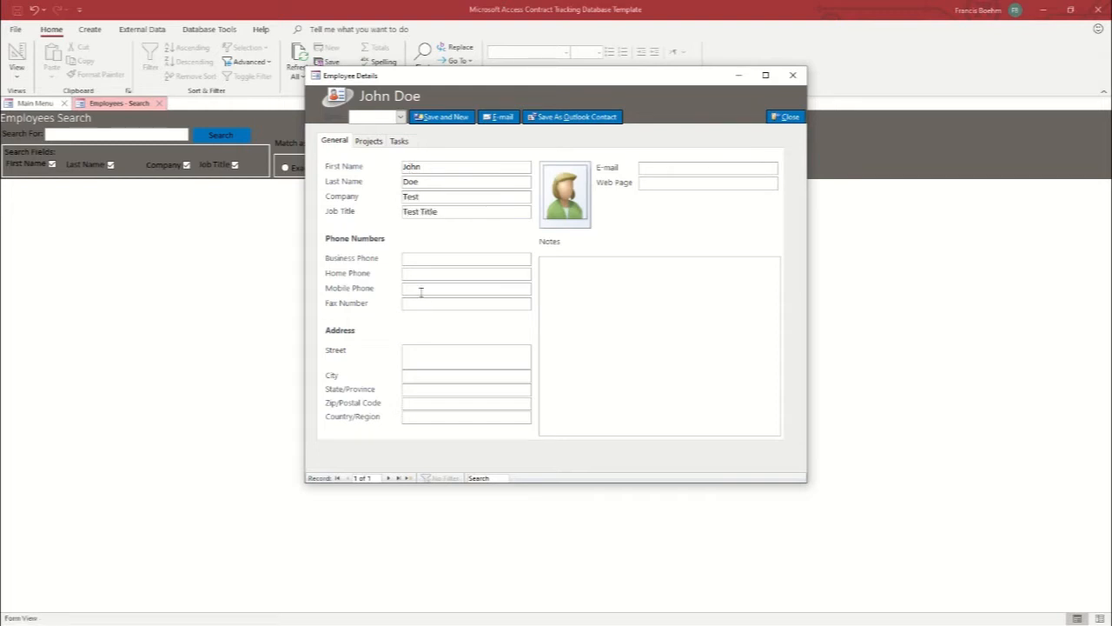
left_click(465, 288)
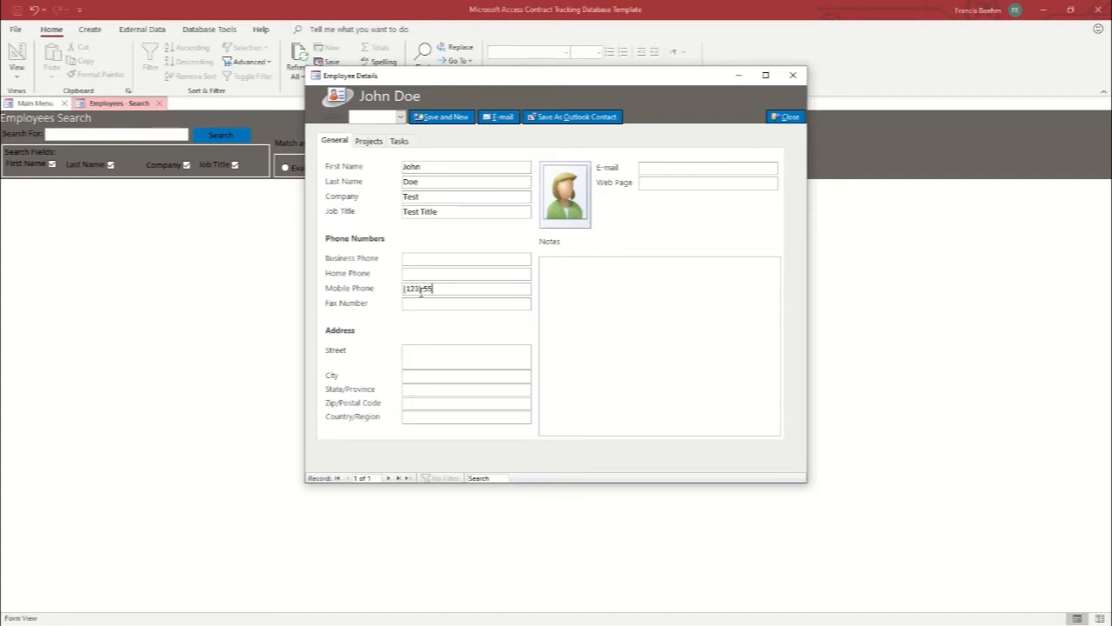
type("555-6789")
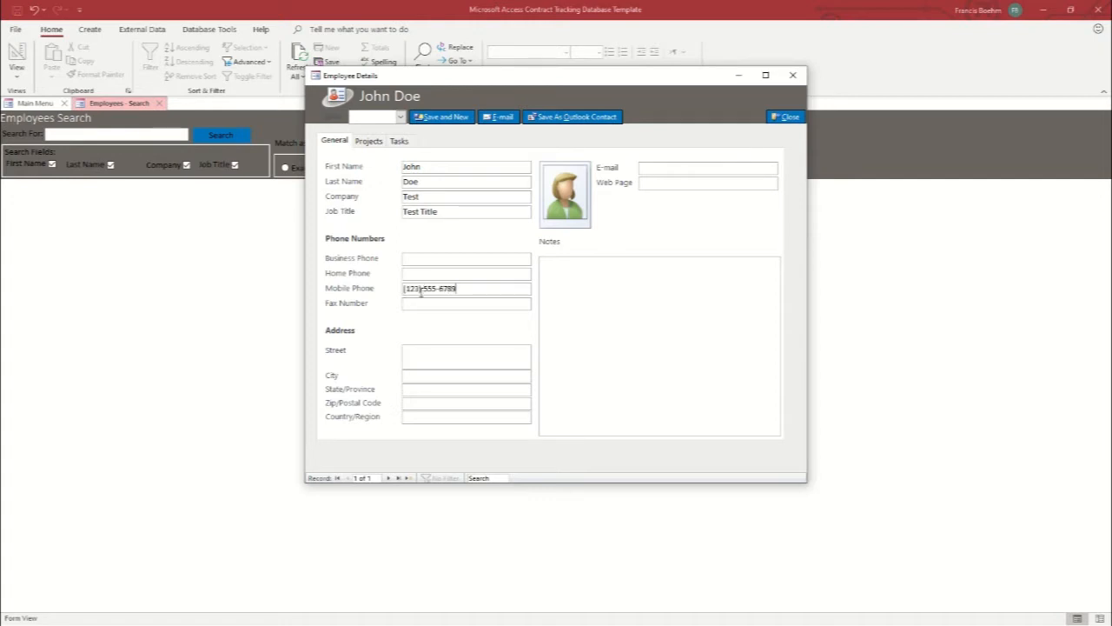
type("Test A")
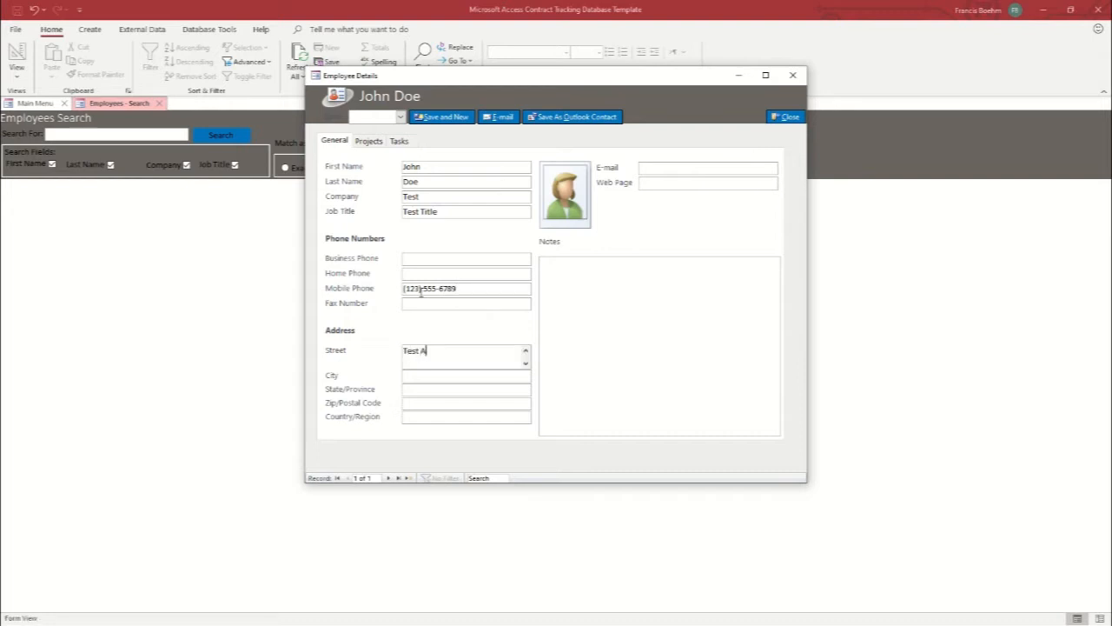
type("ddress")
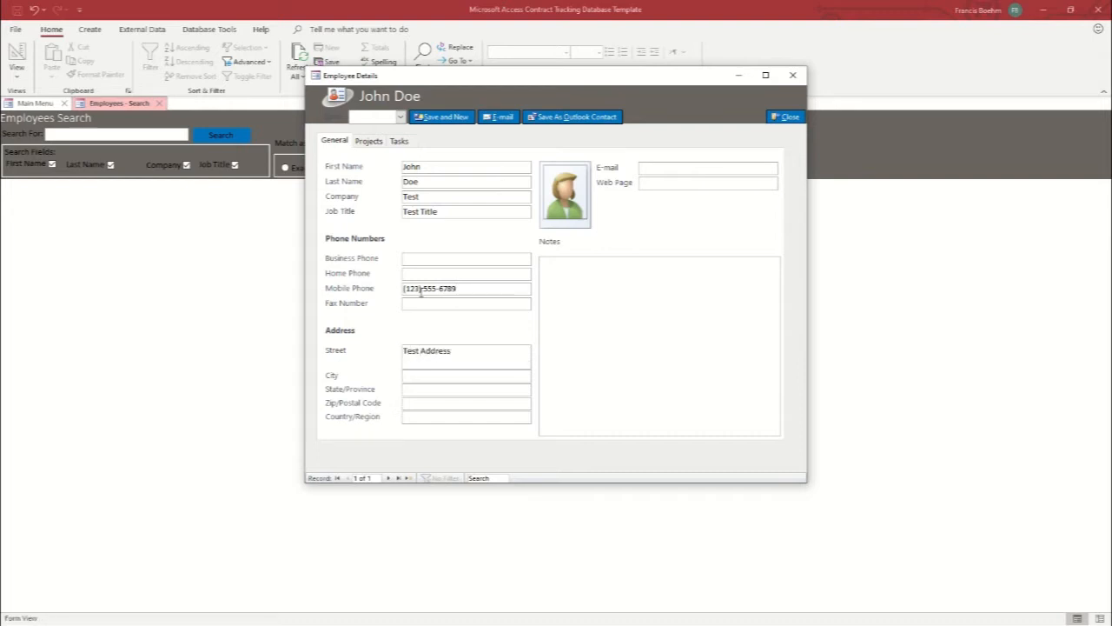
type("Test City")
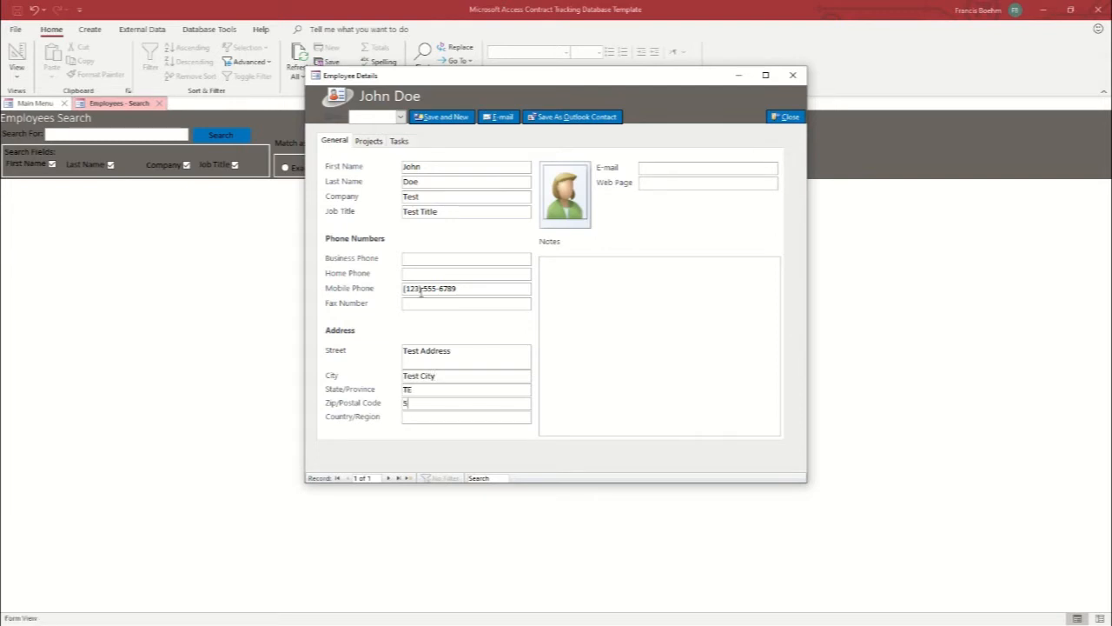
type("4321")
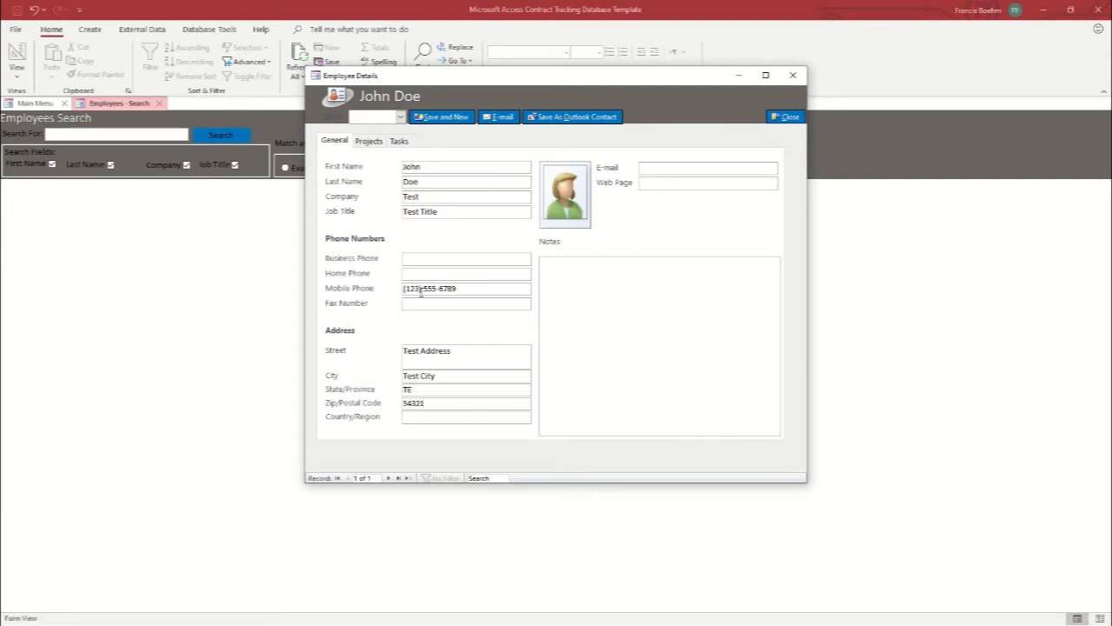
type("USA")
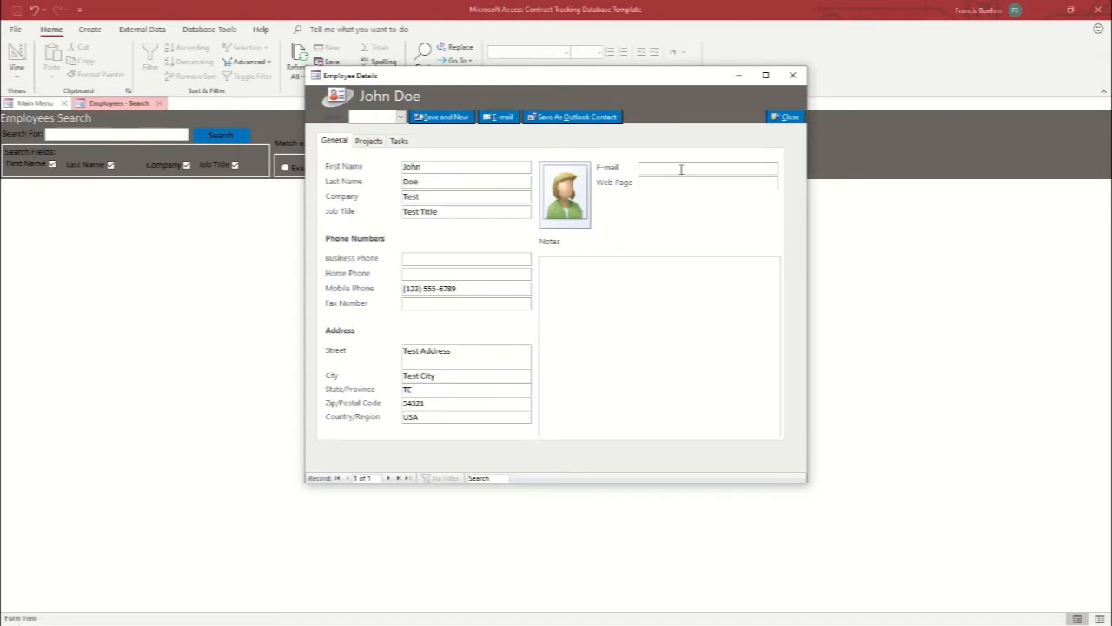
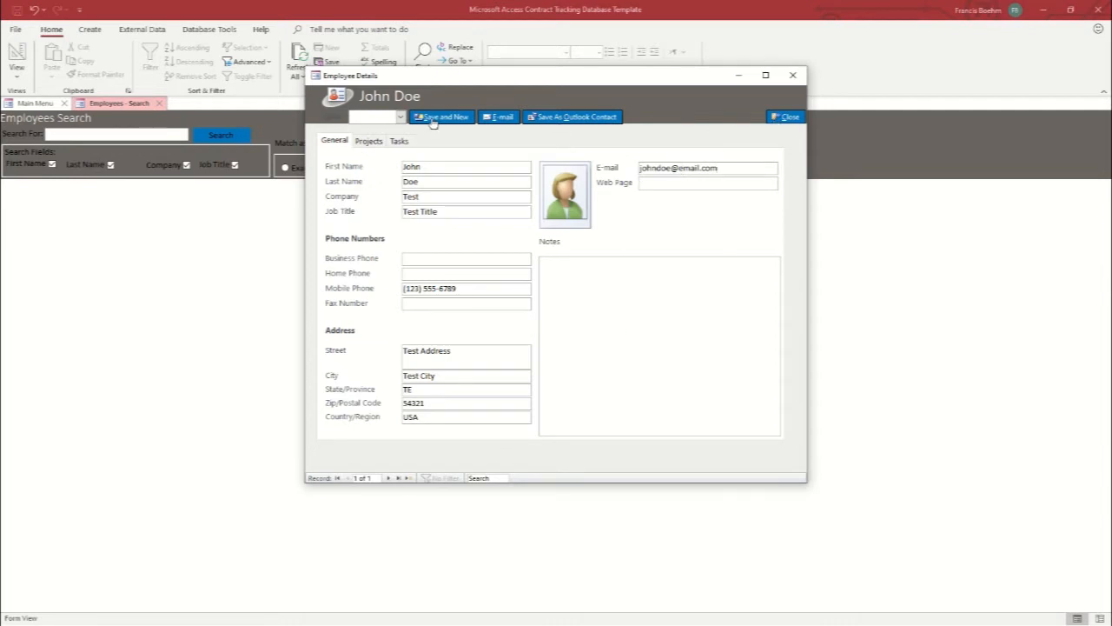
Step: Save John's record and enter Jane's name, title 'Test Title' and mobile number ending -9876
left_click(443, 117)
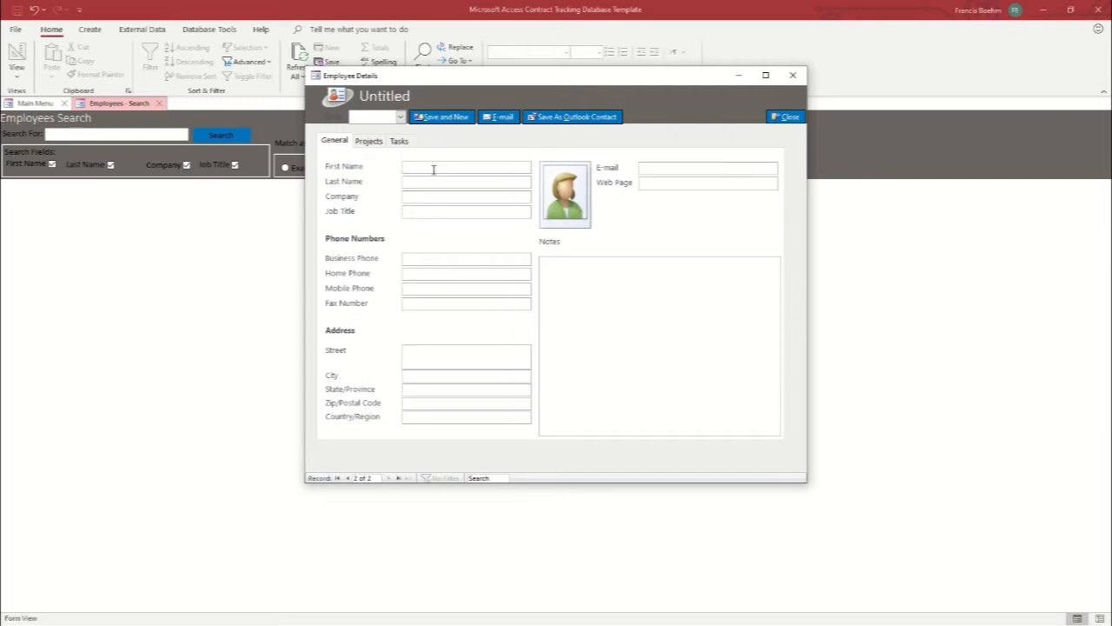
type("Jane")
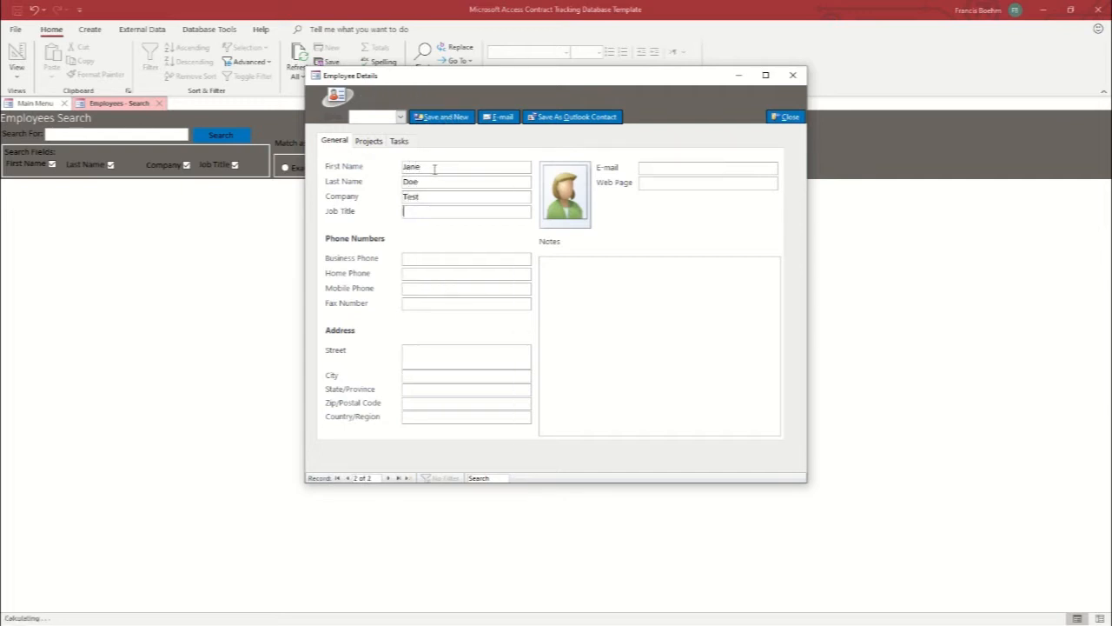
type("Test Title")
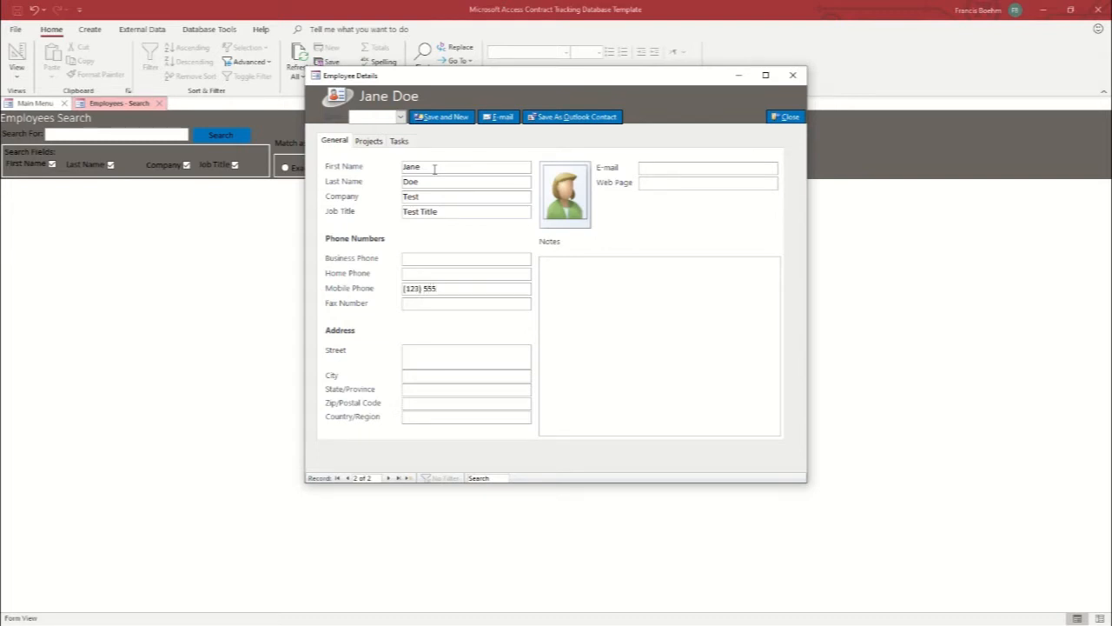
type("-9876")
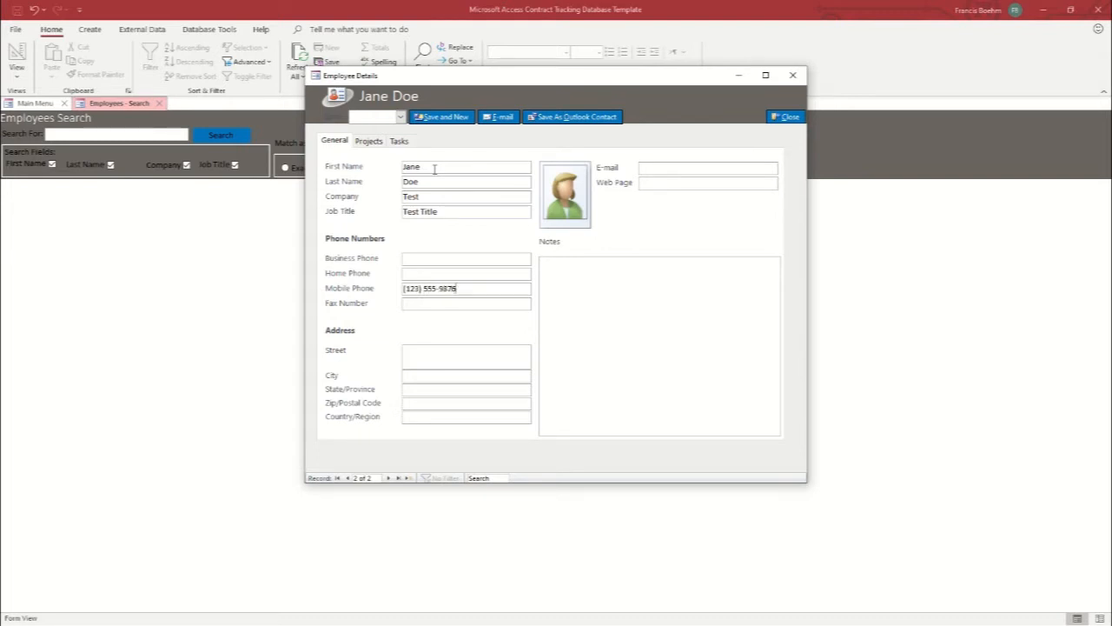
type("Test Address 2")
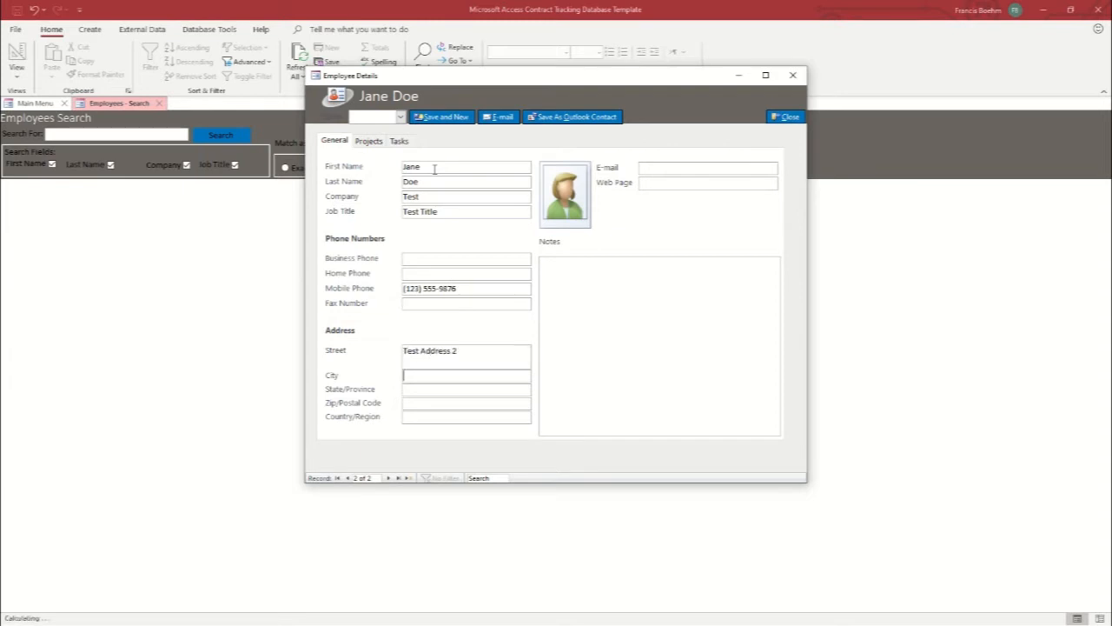
type("Test City")
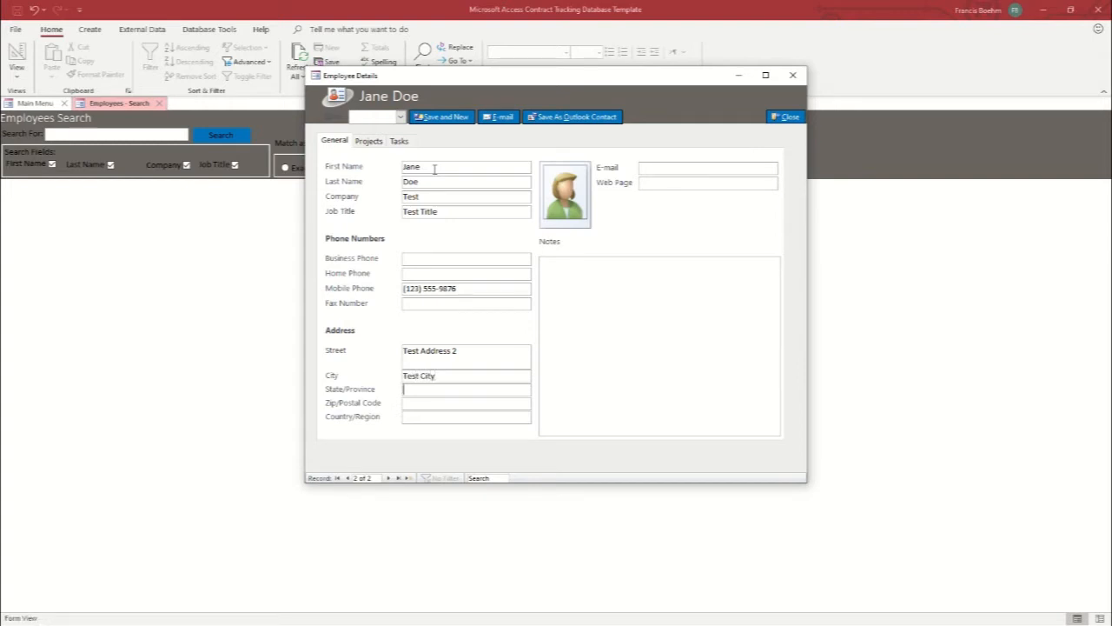
type("TE")
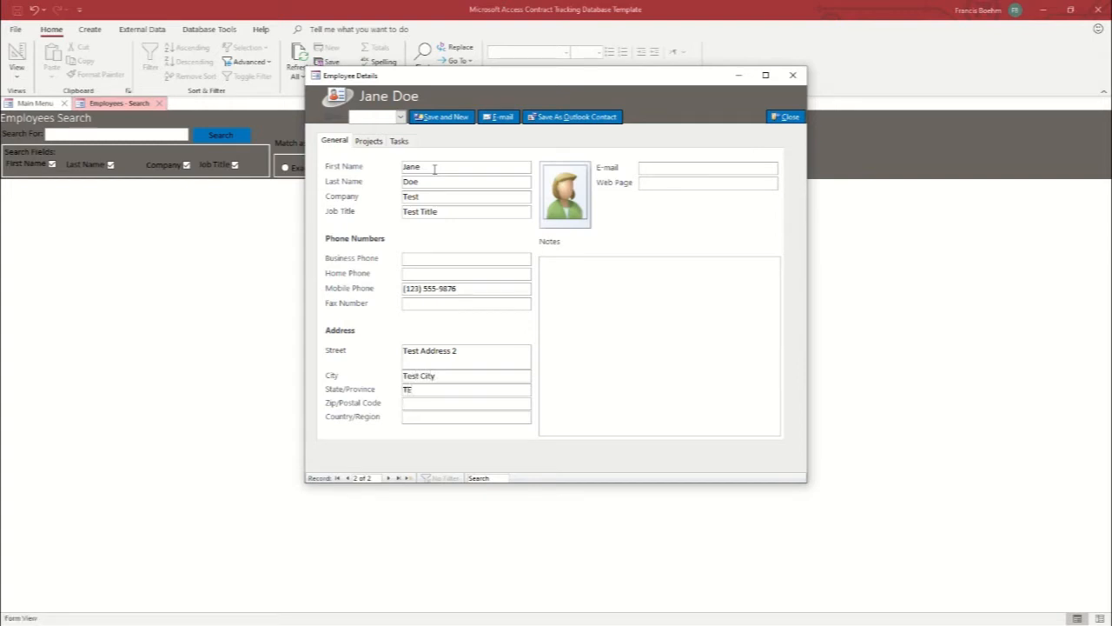
type("54321")
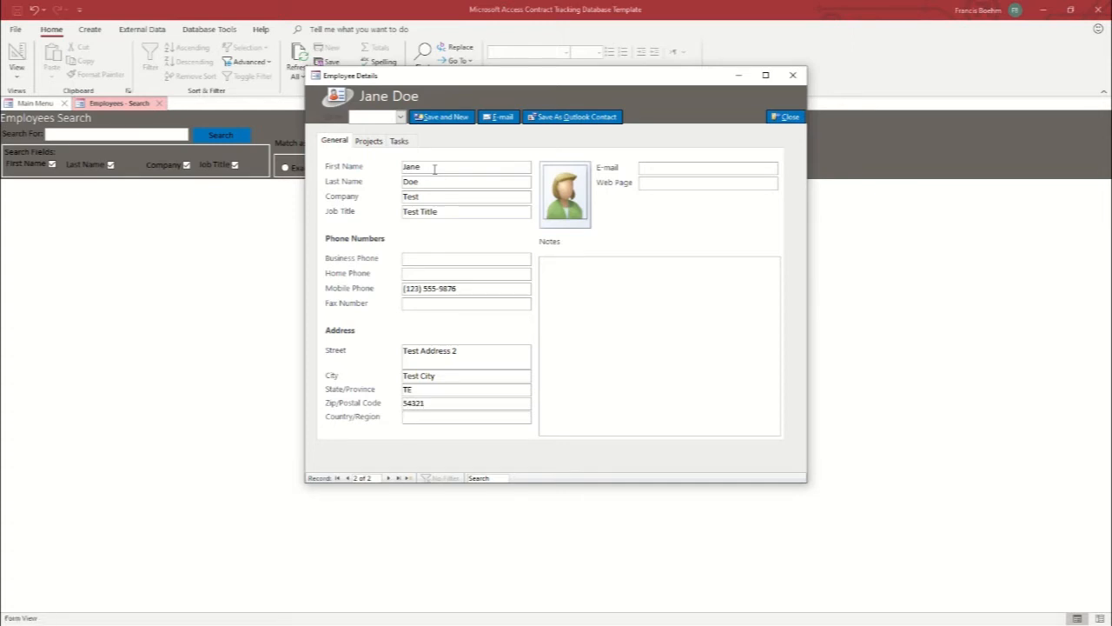
type("USA")
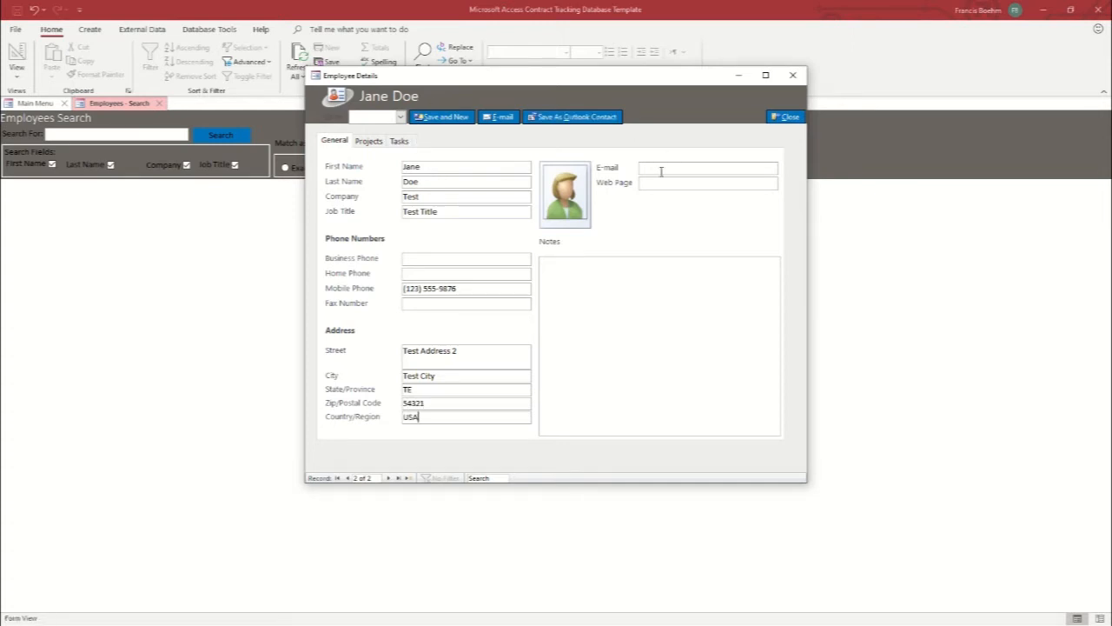
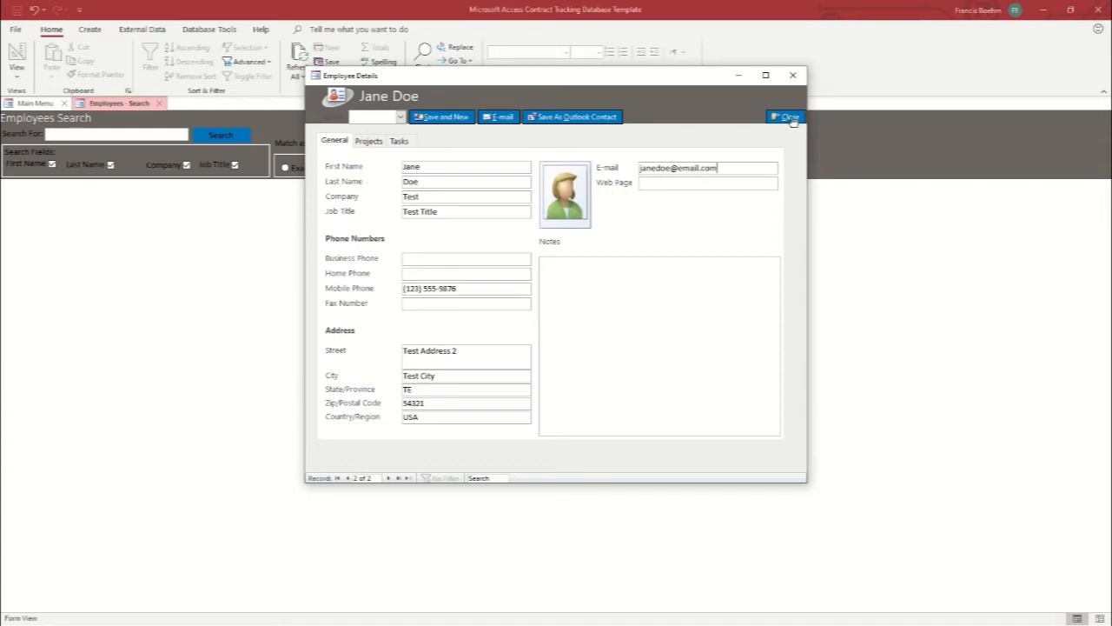
Step: Close Jane's details, search employees for 'doe' to see both Does, then close the search
left_click(785, 117)
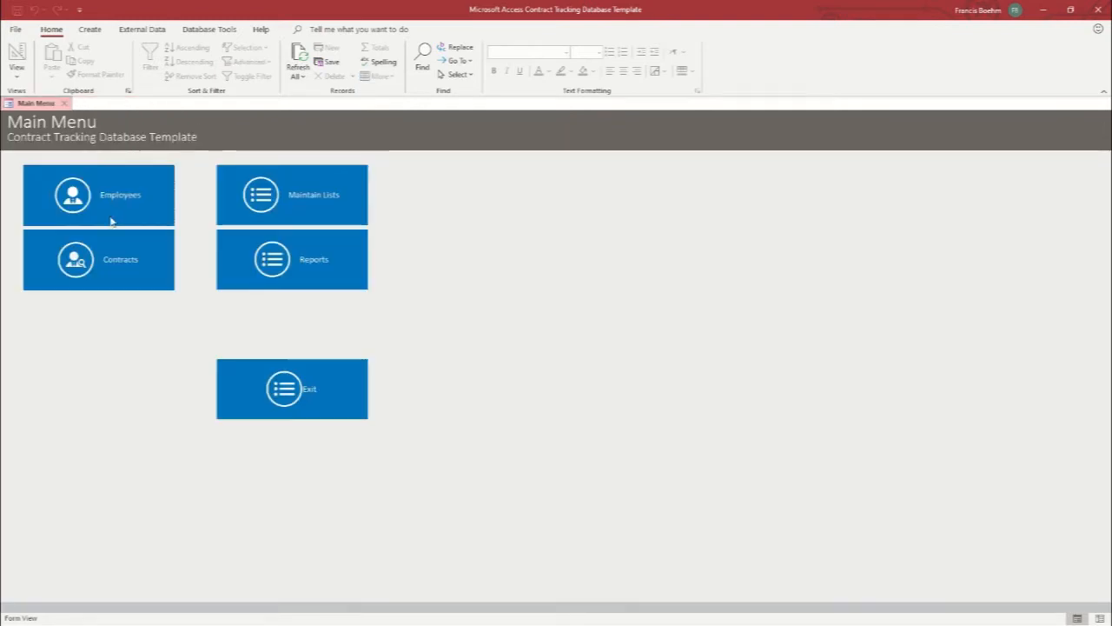
left_click(98, 194)
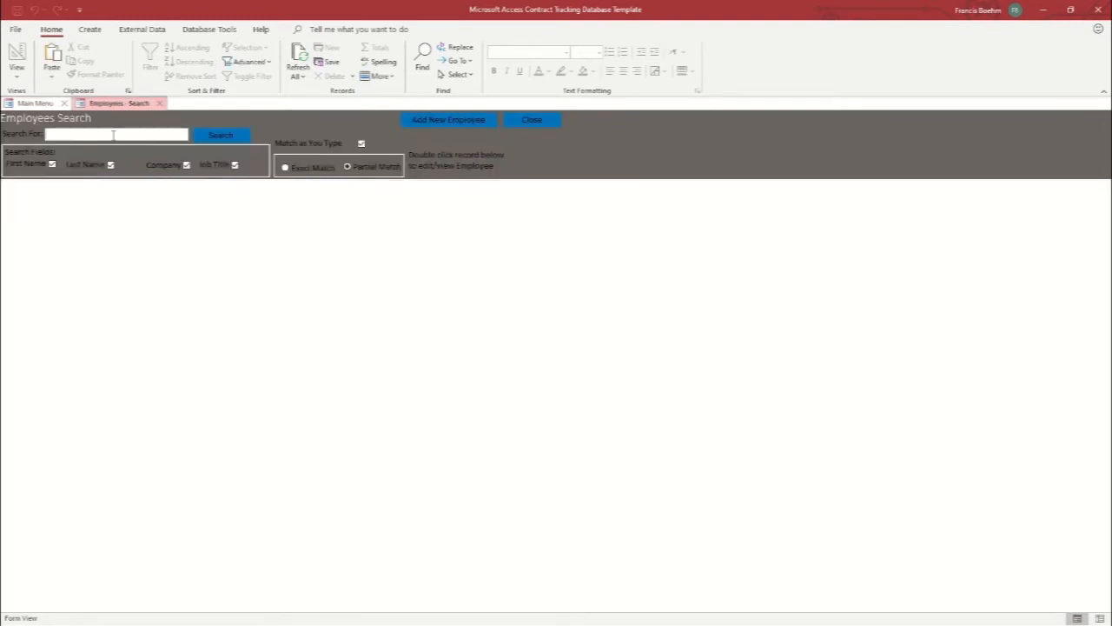
type("doe")
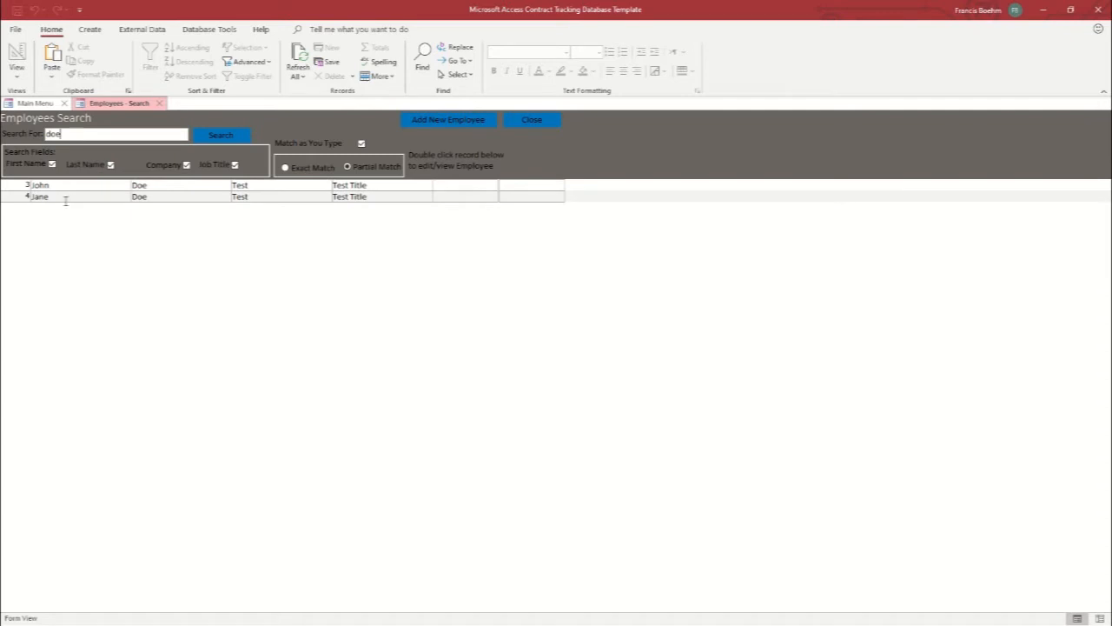
triple_click(117, 134)
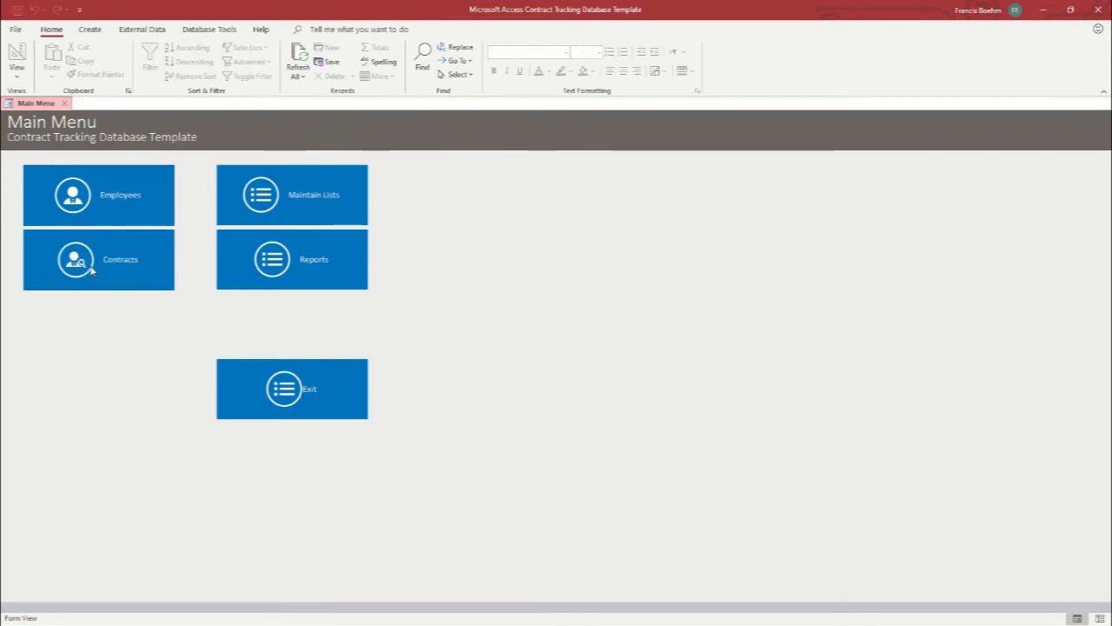
Step: Create contract 'Microsoft Access Tutorial Video' with status In Progress and end date 12/2/2019
left_click(98, 259)
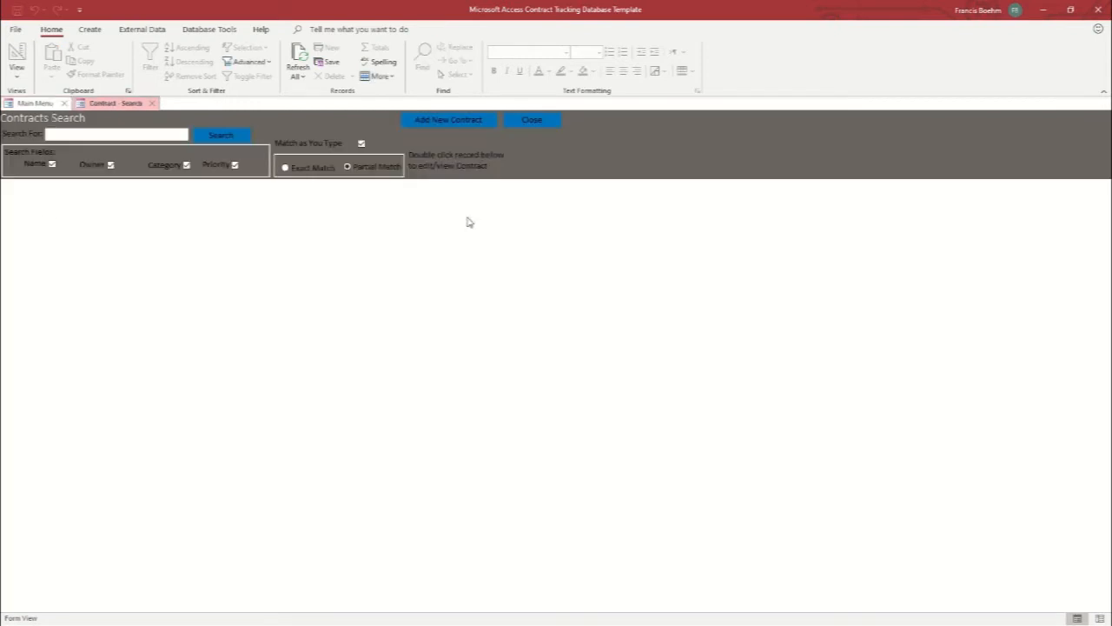
mouse_move(448, 154)
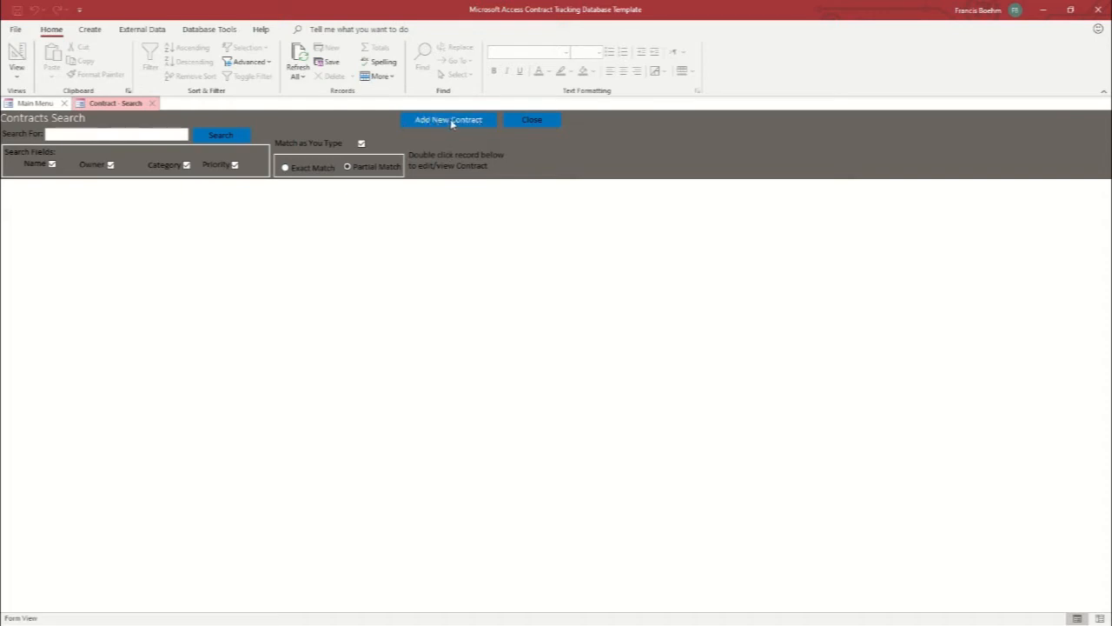
left_click(449, 119)
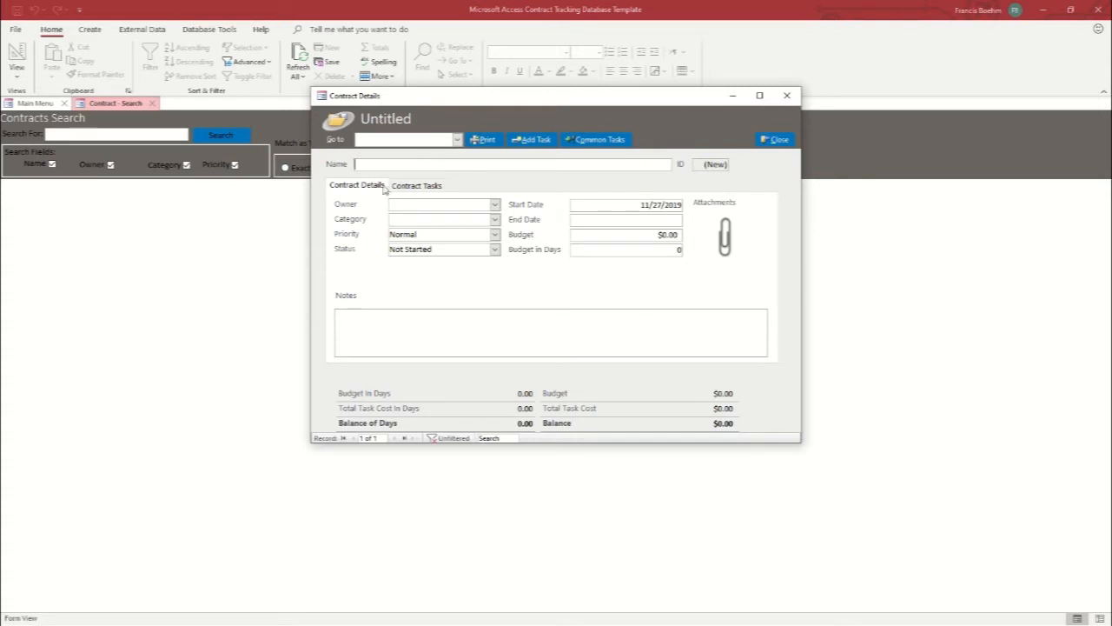
mouse_move(421, 154)
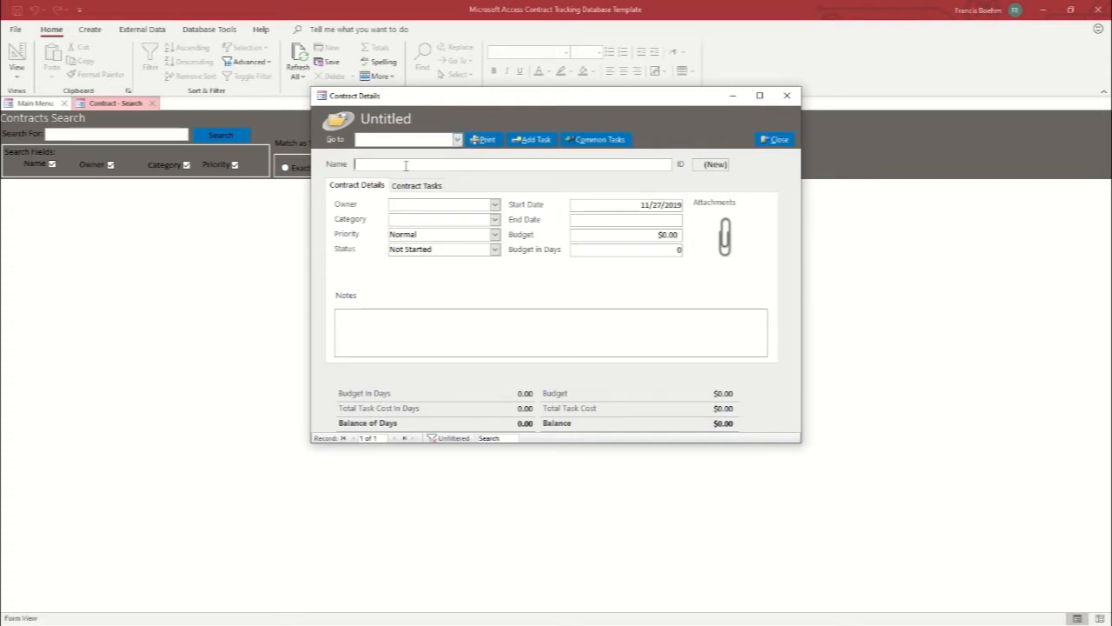
type("Mic")
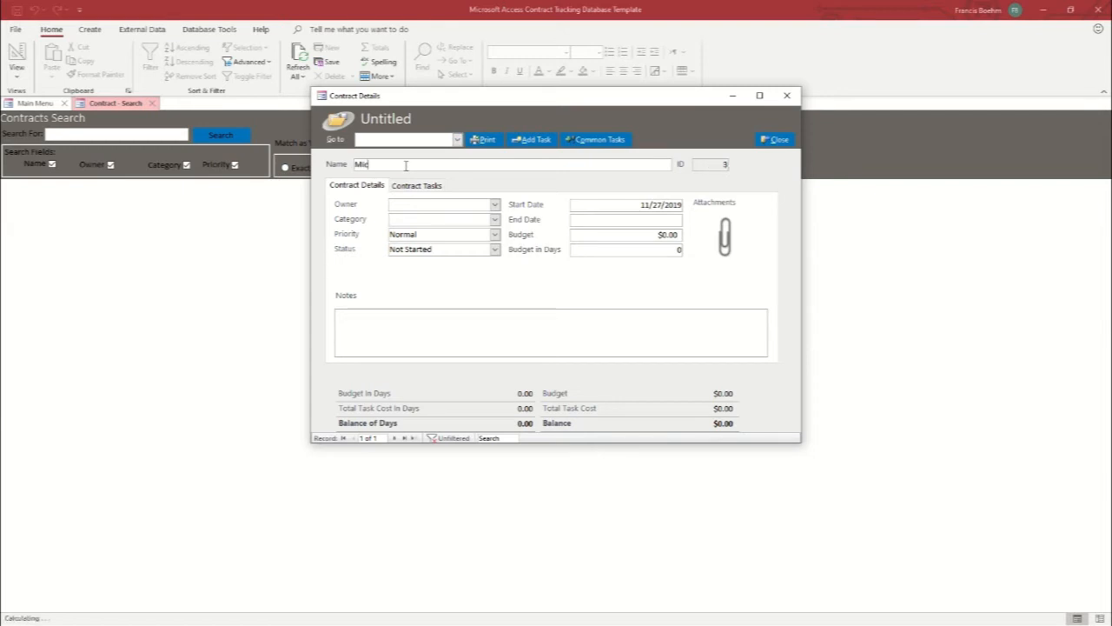
type("Microsoft Access")
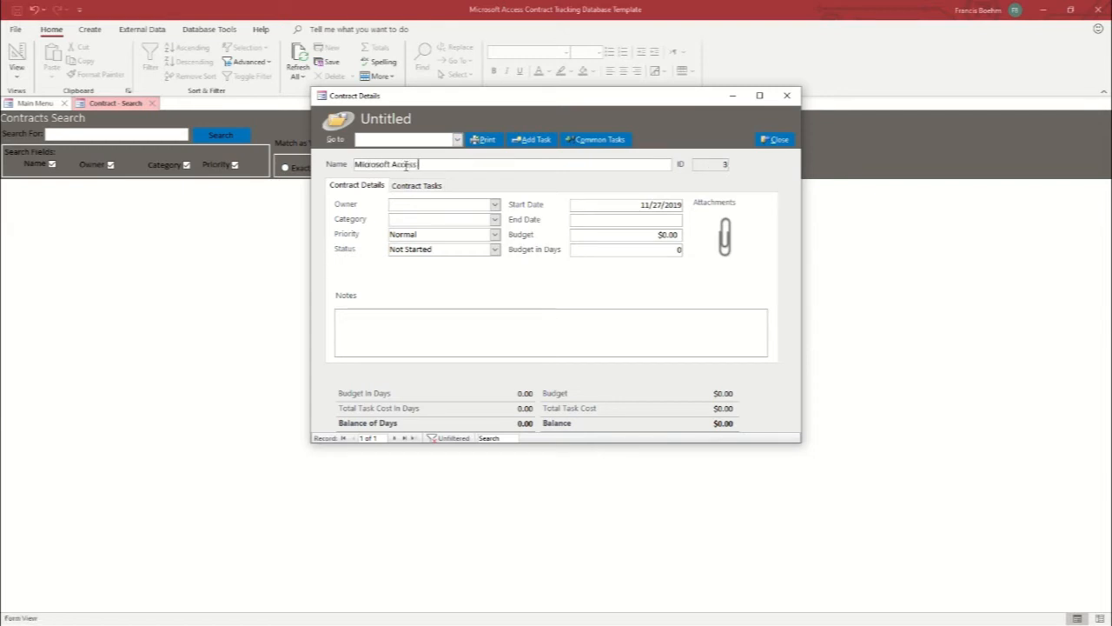
type("Tutorial Video")
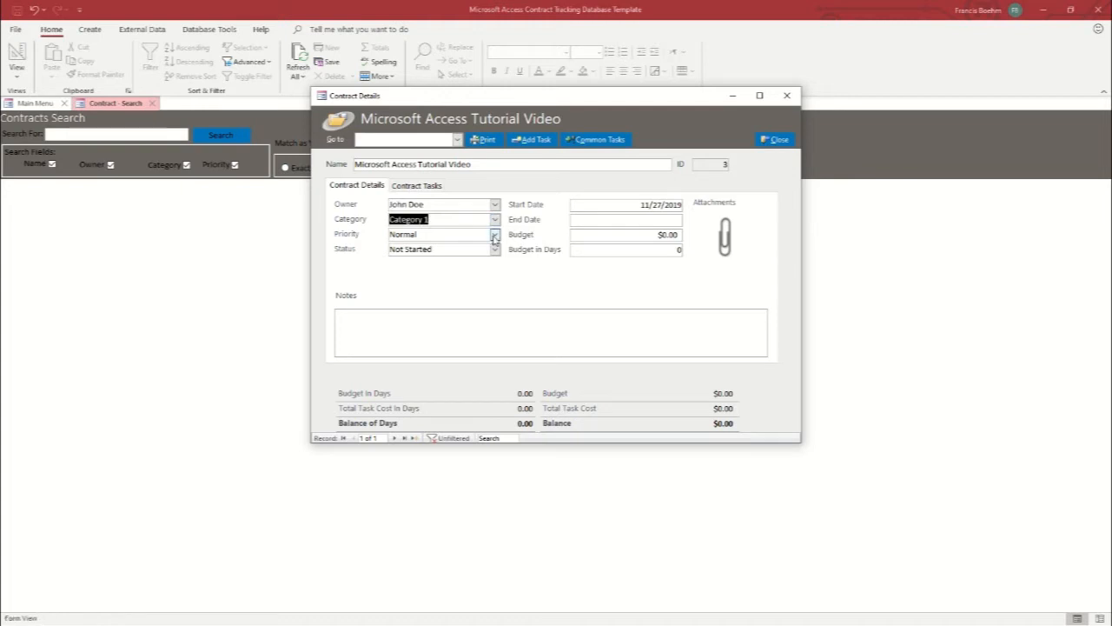
left_click(439, 233)
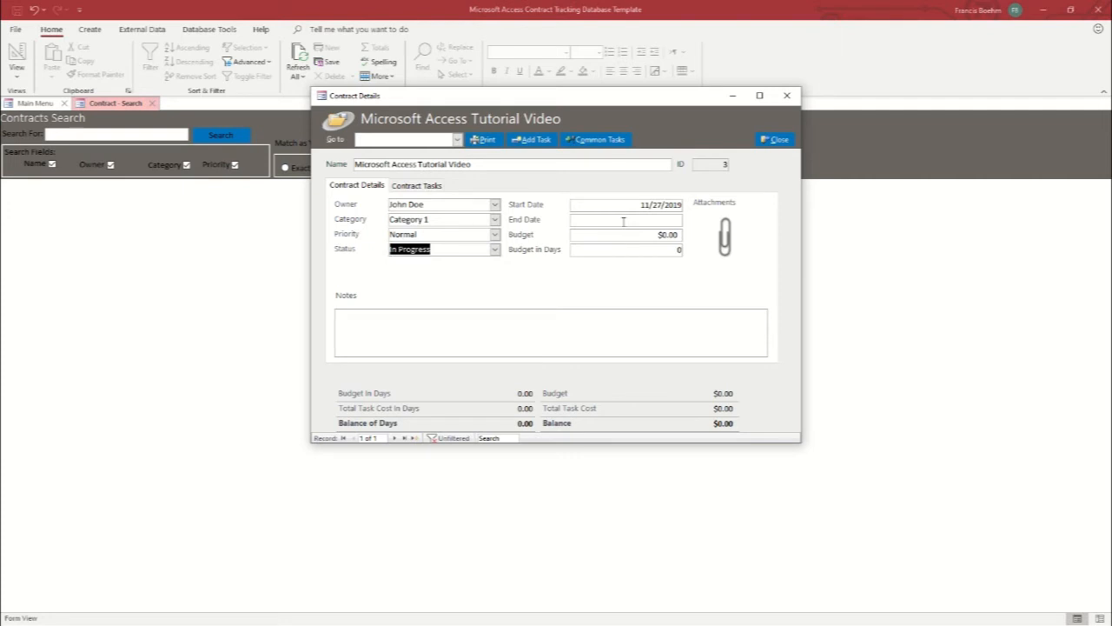
left_click(688, 219)
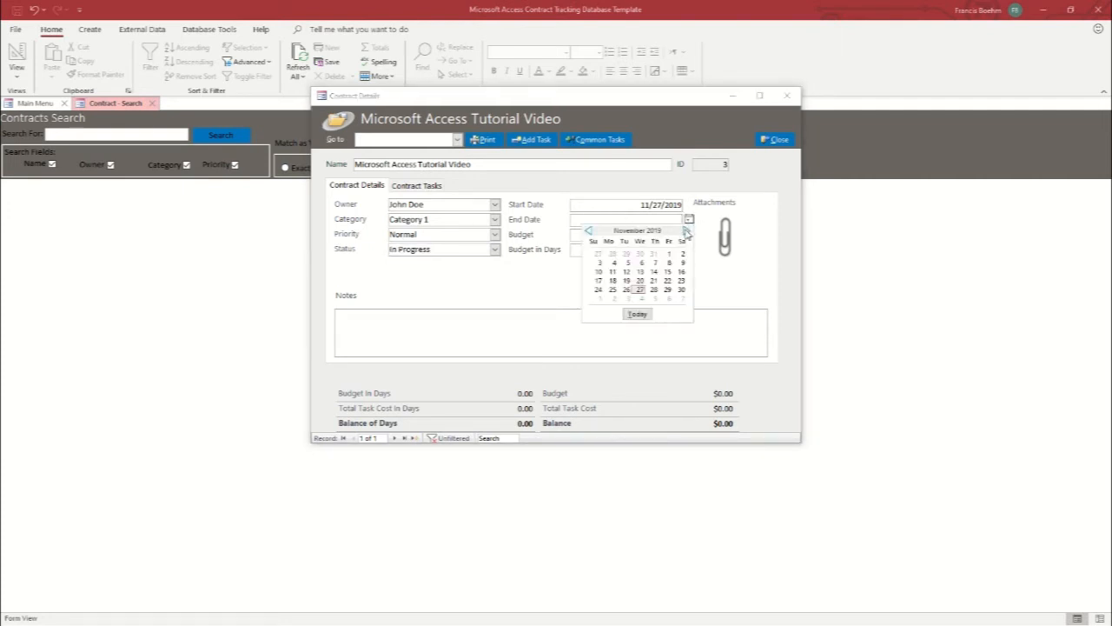
left_click(688, 230)
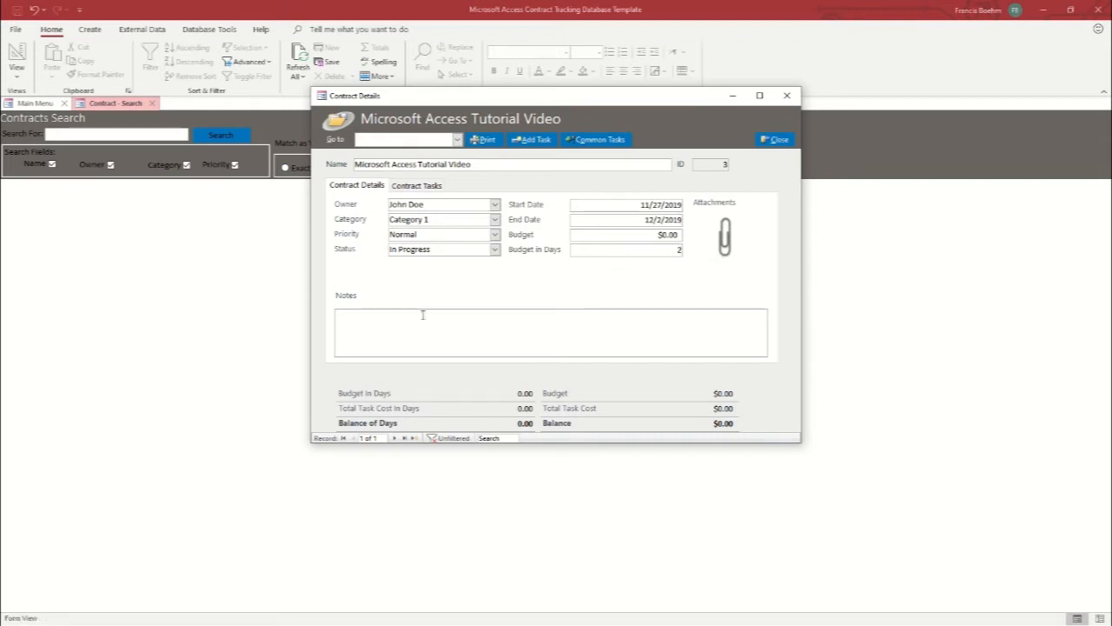
Step: Type the note 'John will create a tutorial video for our Contract Tracking Database Template.'
type("John")
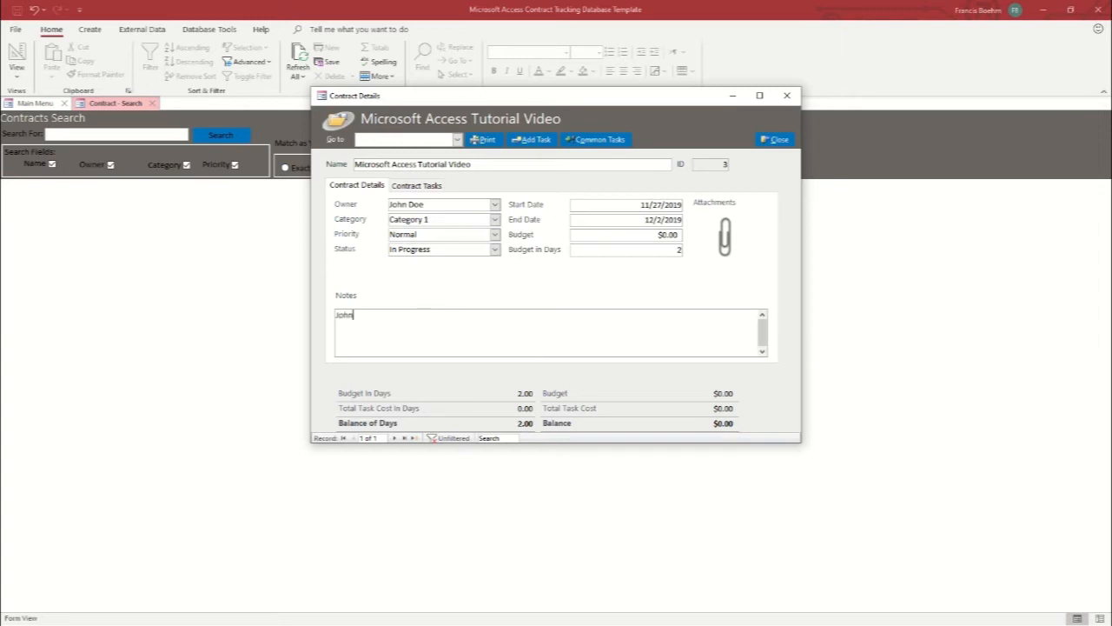
type("will create")
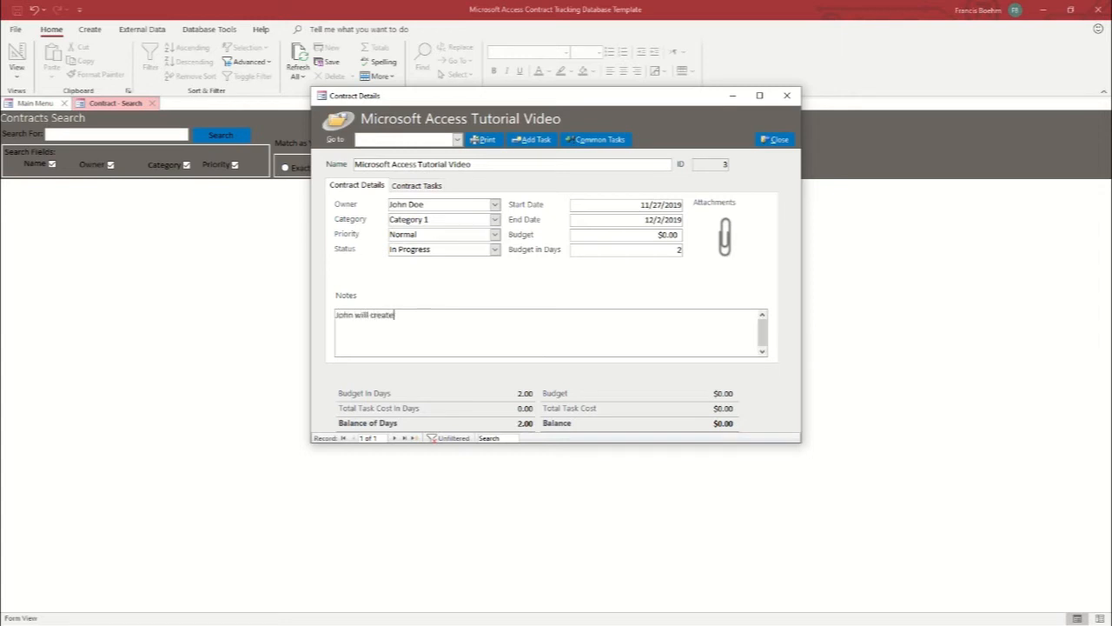
type("a tutorial")
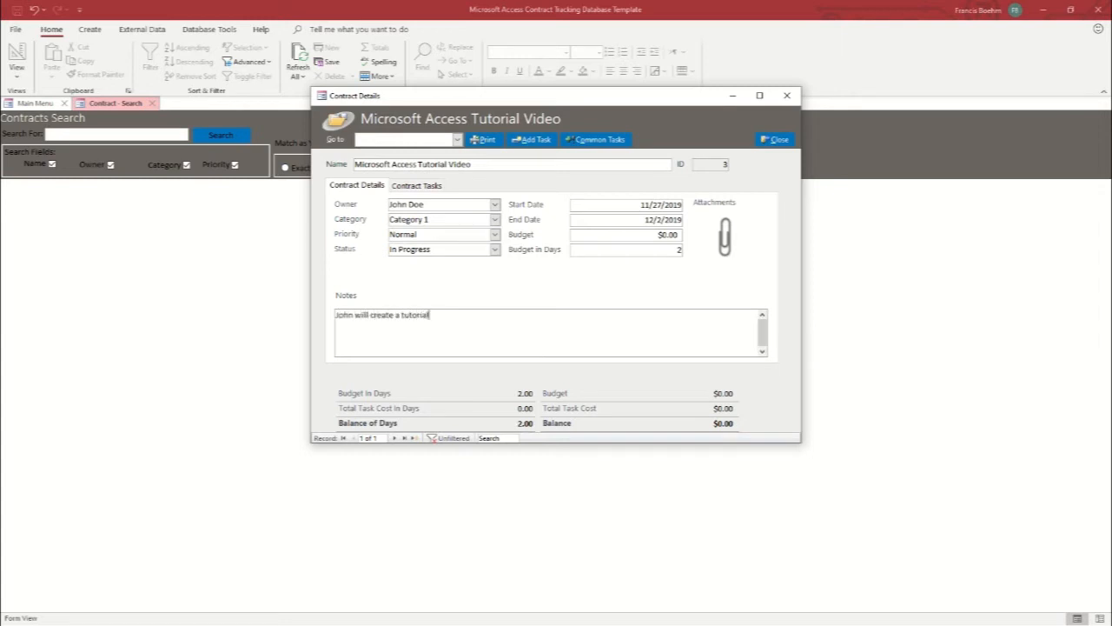
type("video for our")
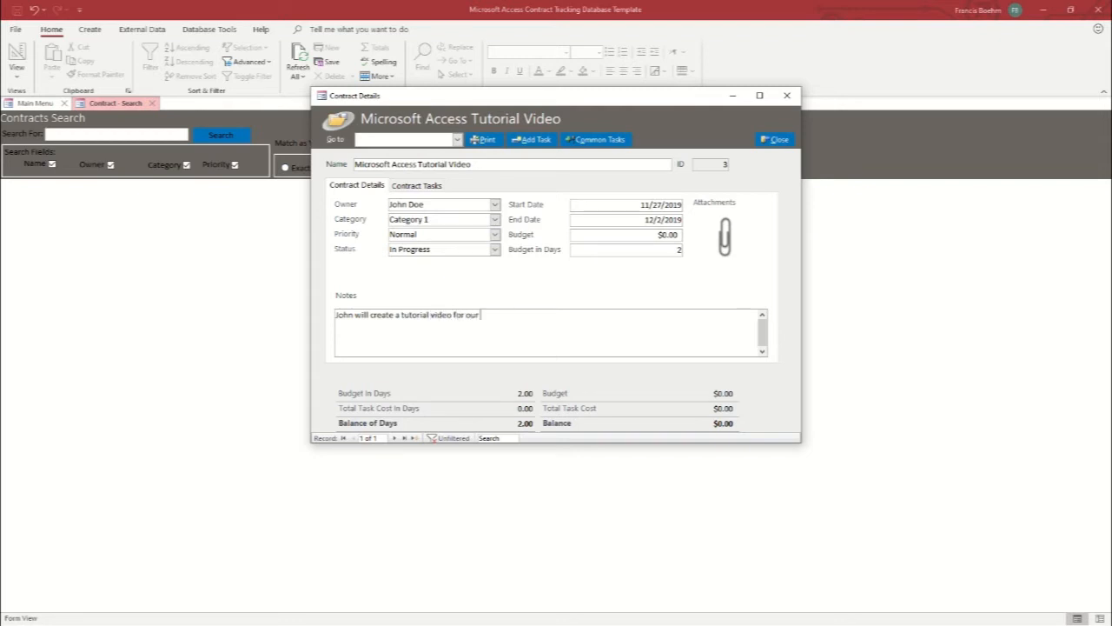
type("Contract T")
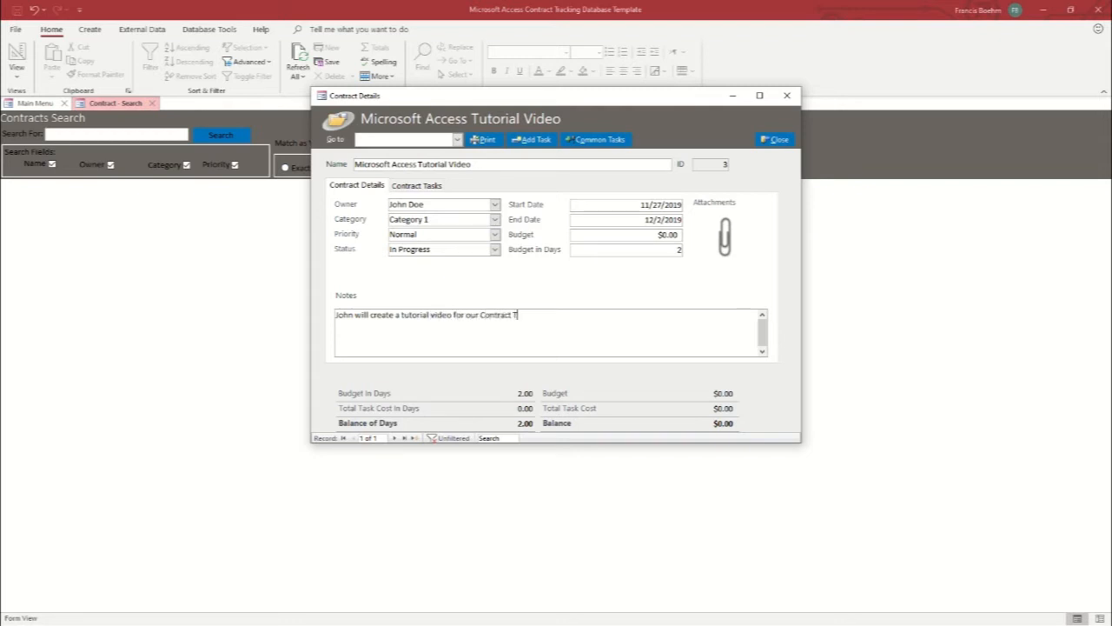
type("racking Database")
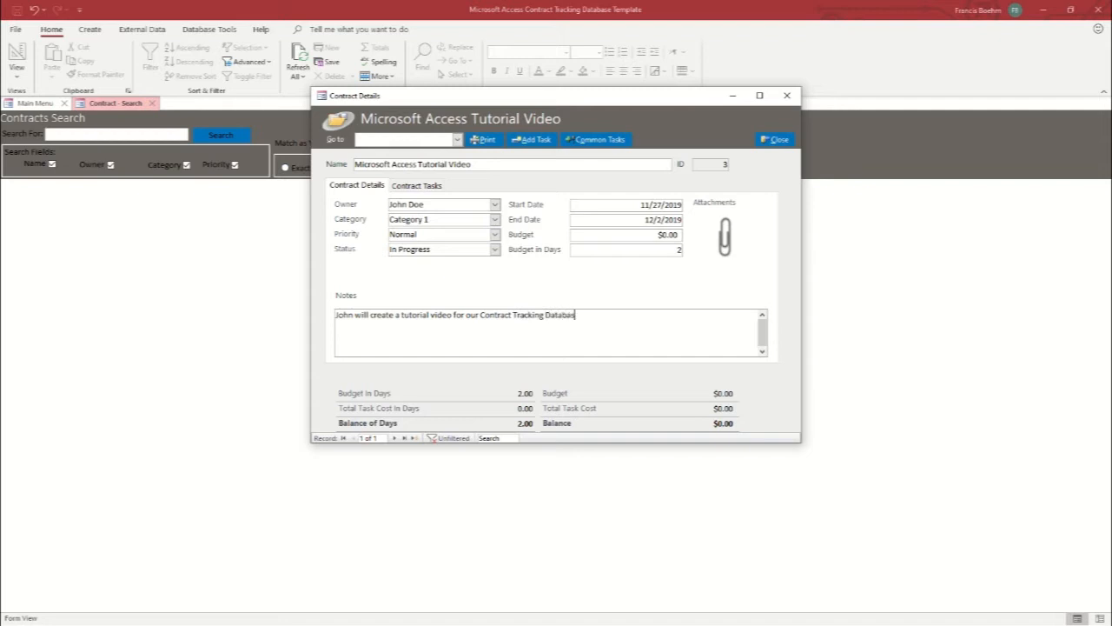
type("Template.")
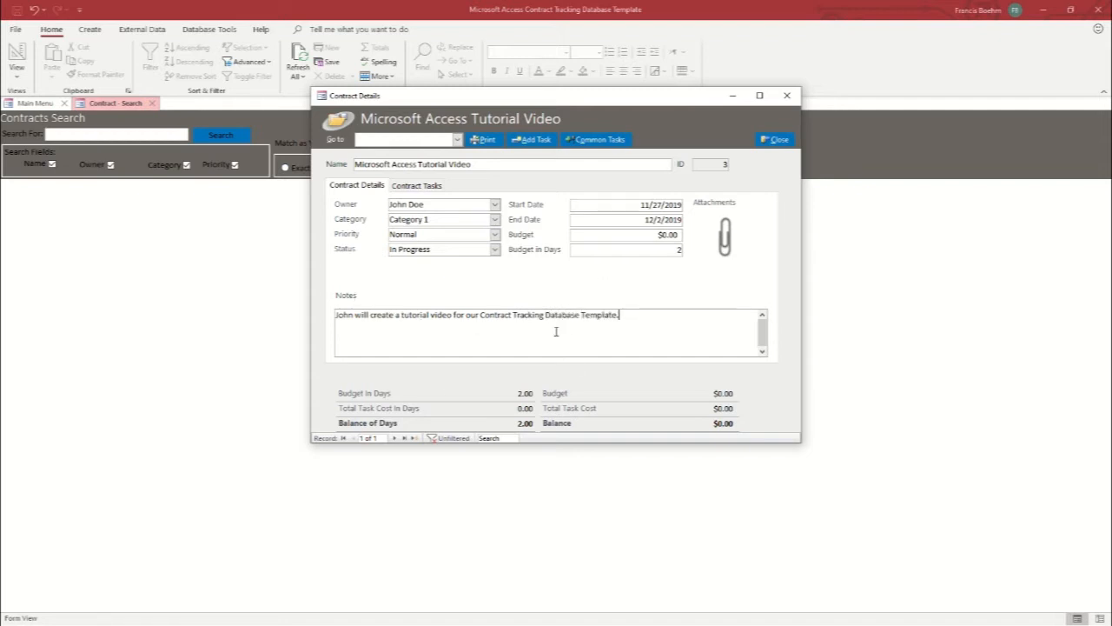
mouse_move(736, 191)
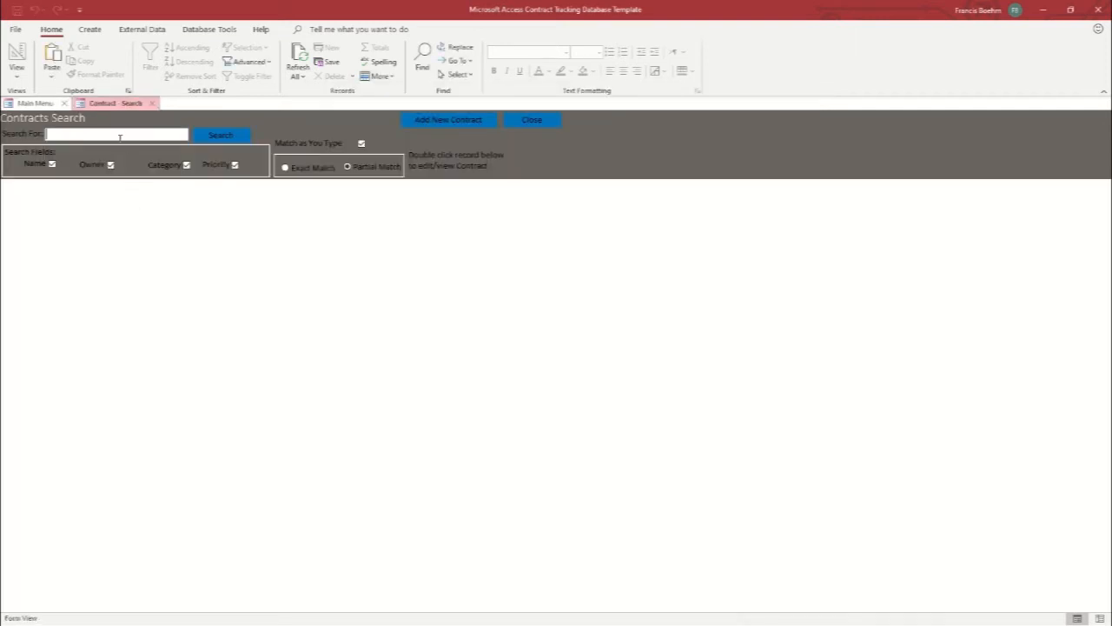
Step: Search contracts for 'video' and reopen the Microsoft Access Tutorial Video contract
type("video")
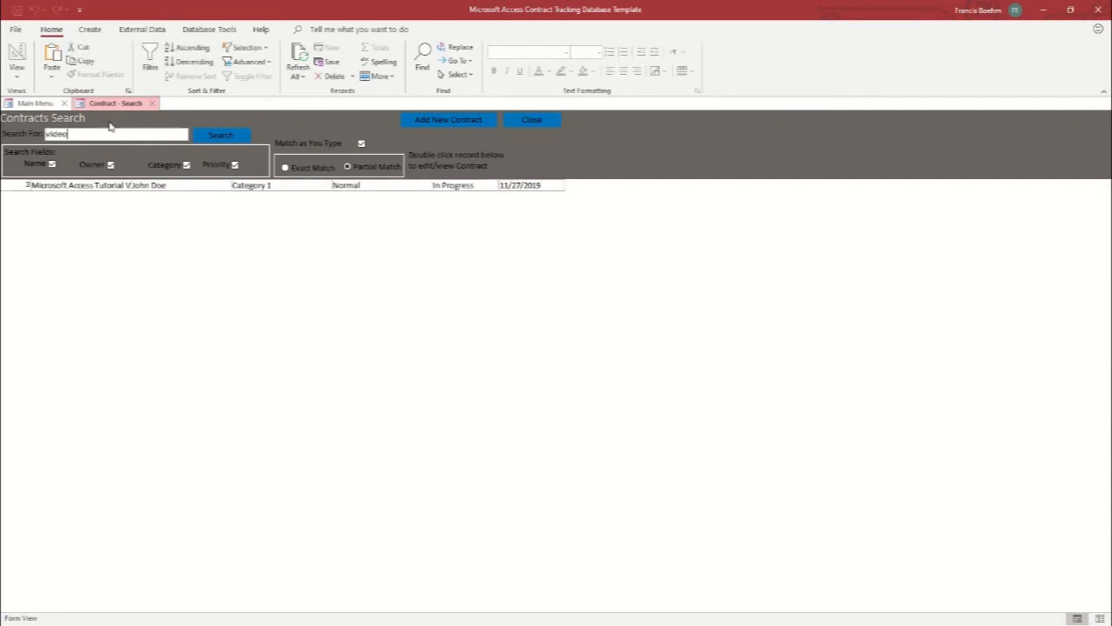
double_click(98, 185)
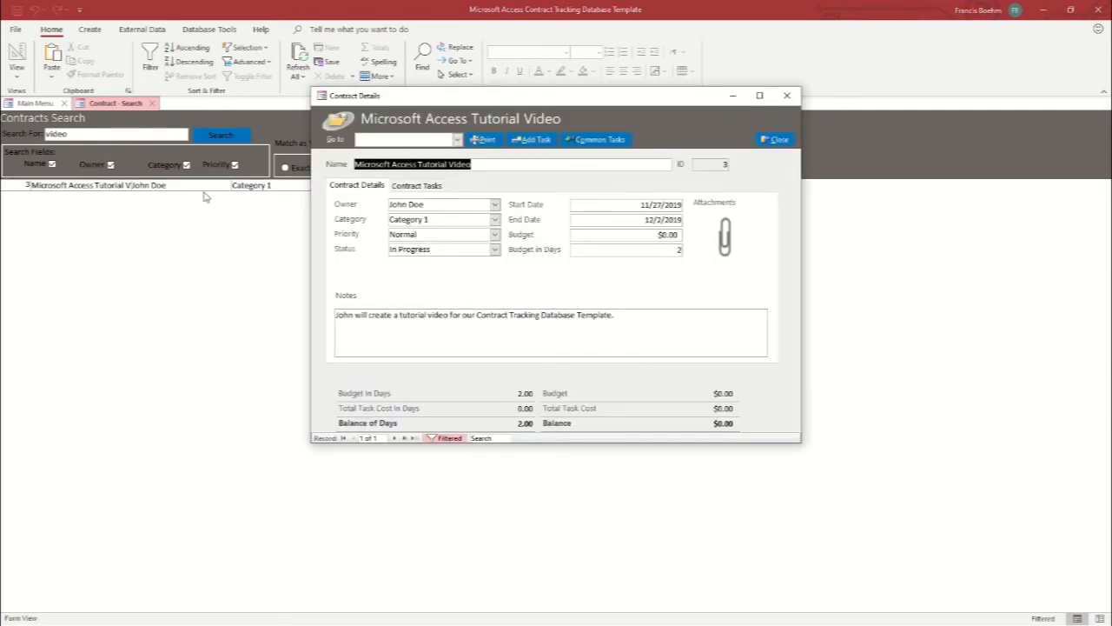
mouse_move(380, 288)
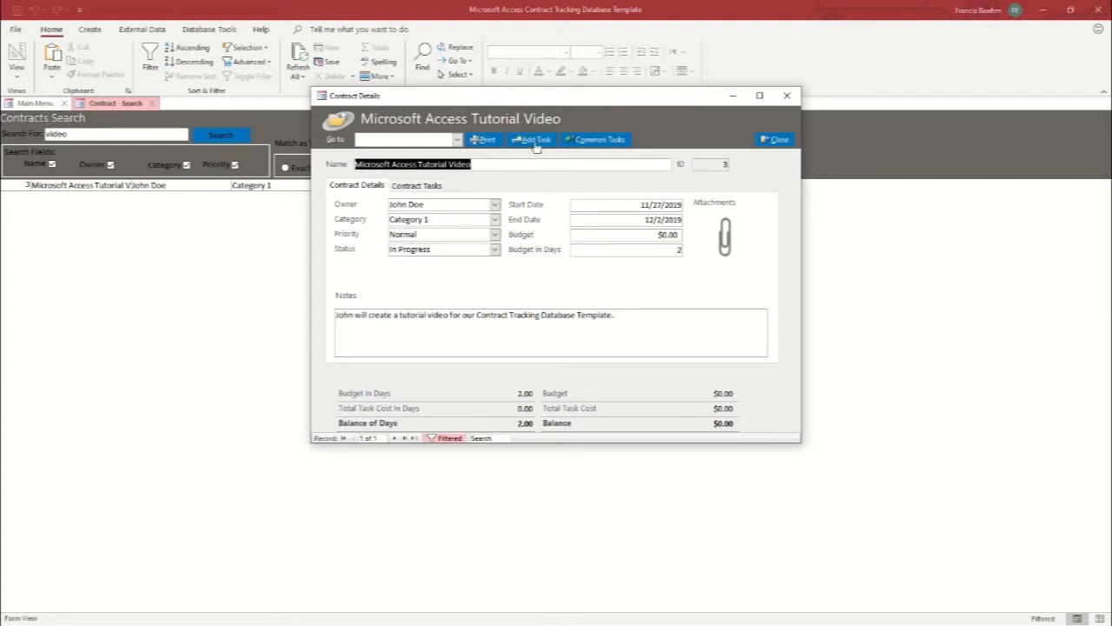
Step: Add task 'Download and Familiarize yourself with the Database' to the video contract, assigned to John Doe
left_click(534, 139)
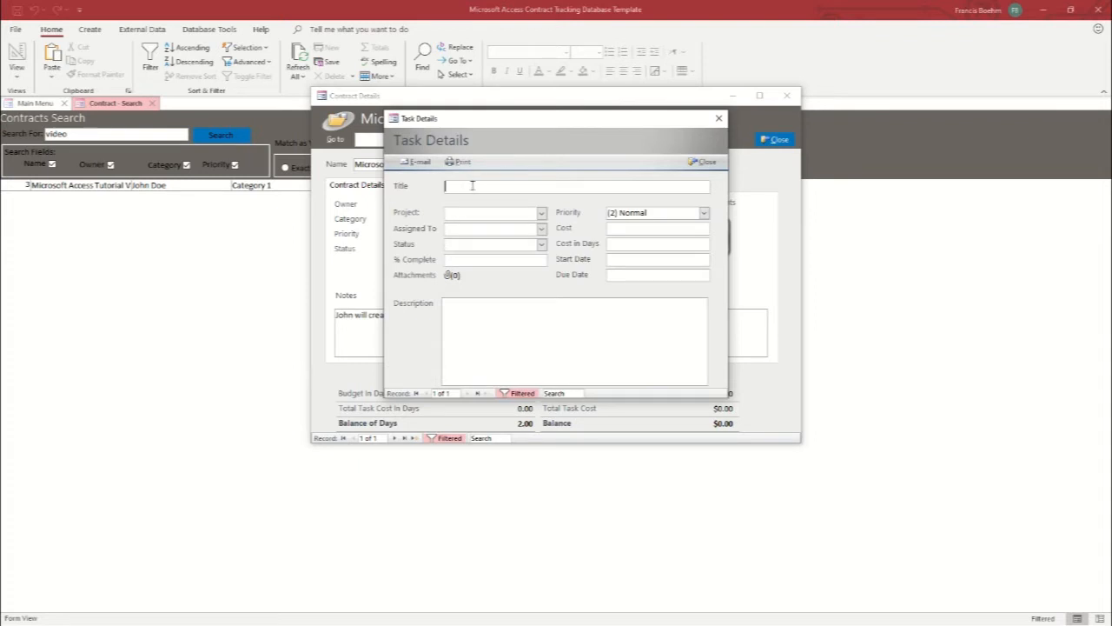
type("Download and Familiariz")
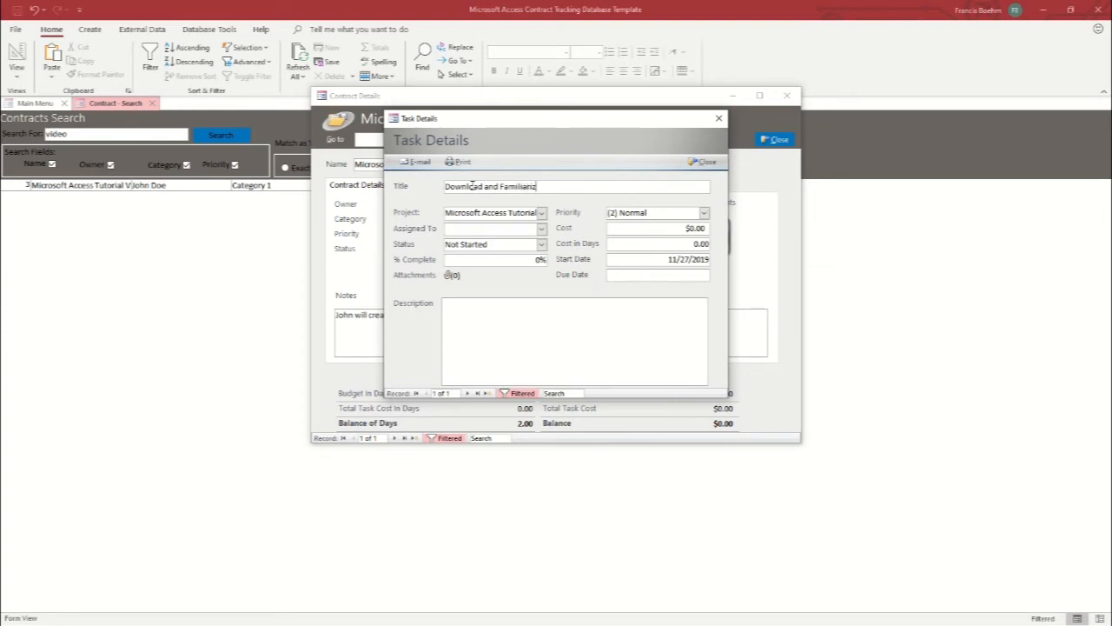
type("yourself w")
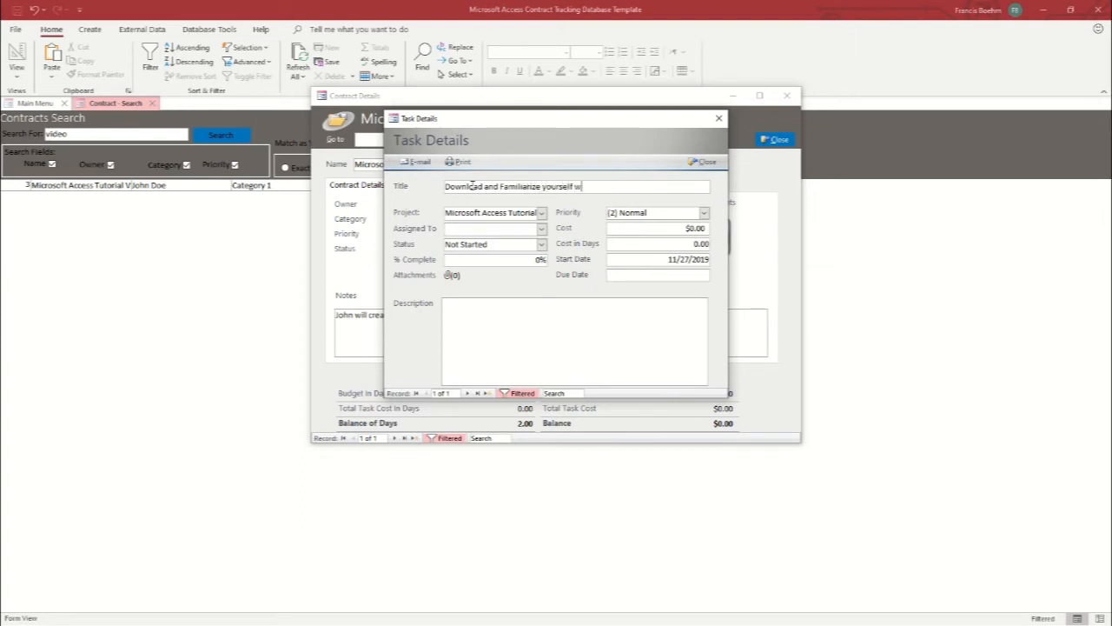
type("ith the Database")
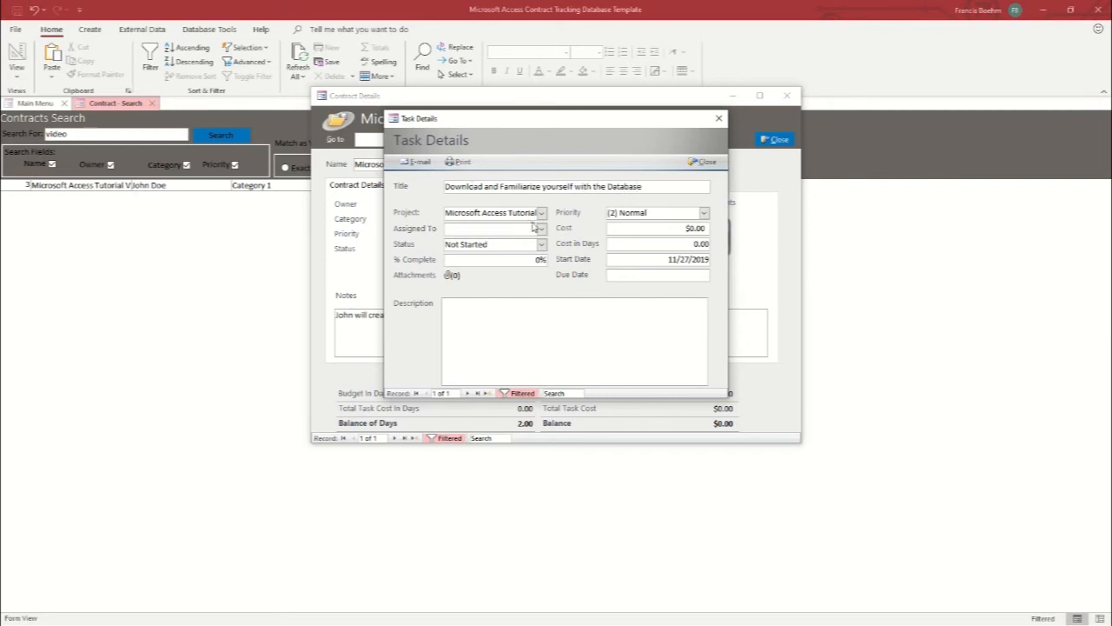
left_click(541, 212)
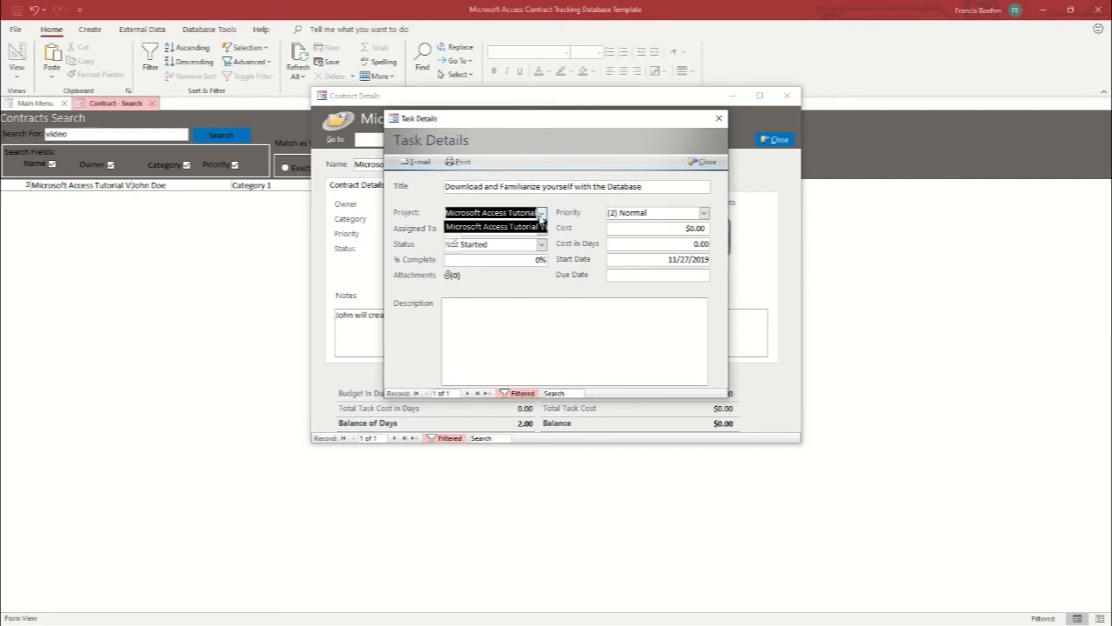
left_click(541, 212)
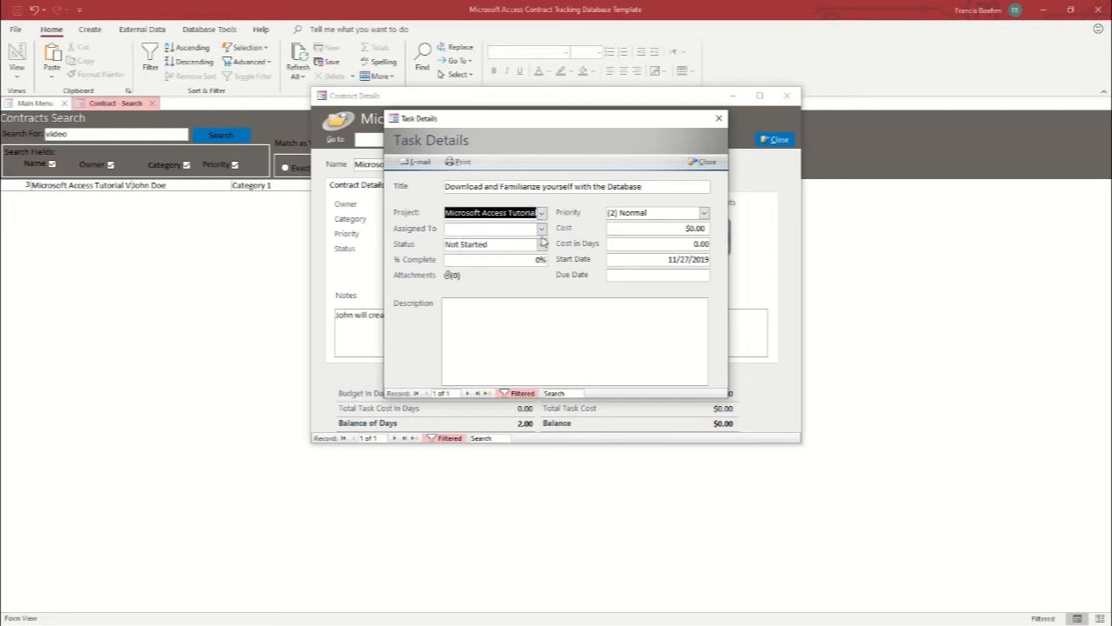
left_click(494, 229)
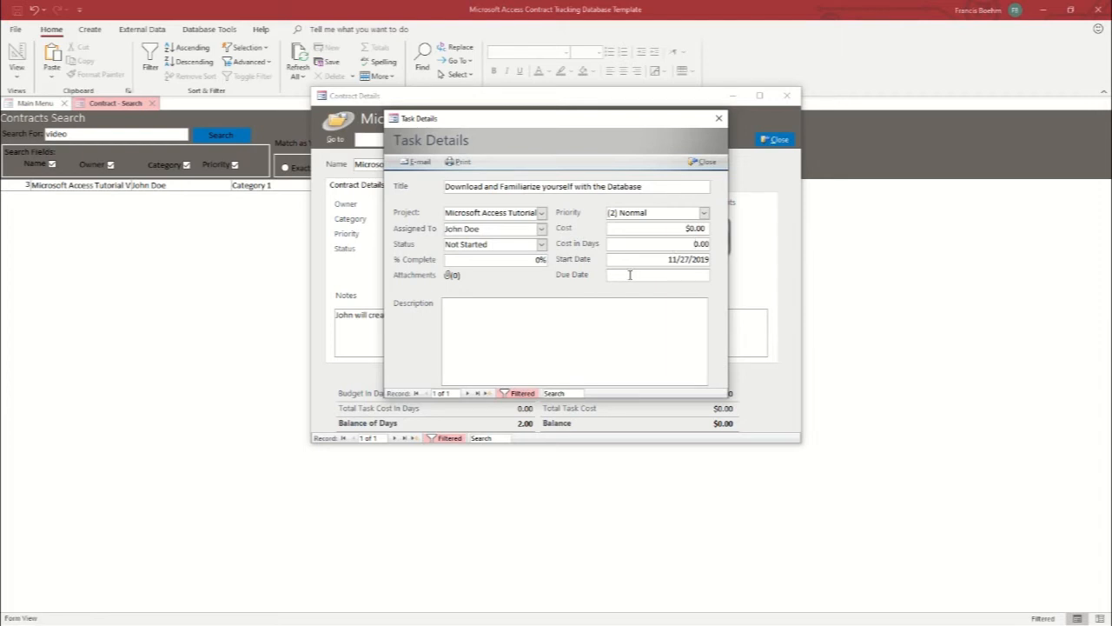
Step: Set the task's due date to 11/27/2019 and describe John familiarizing himself before making the video
left_click(716, 274)
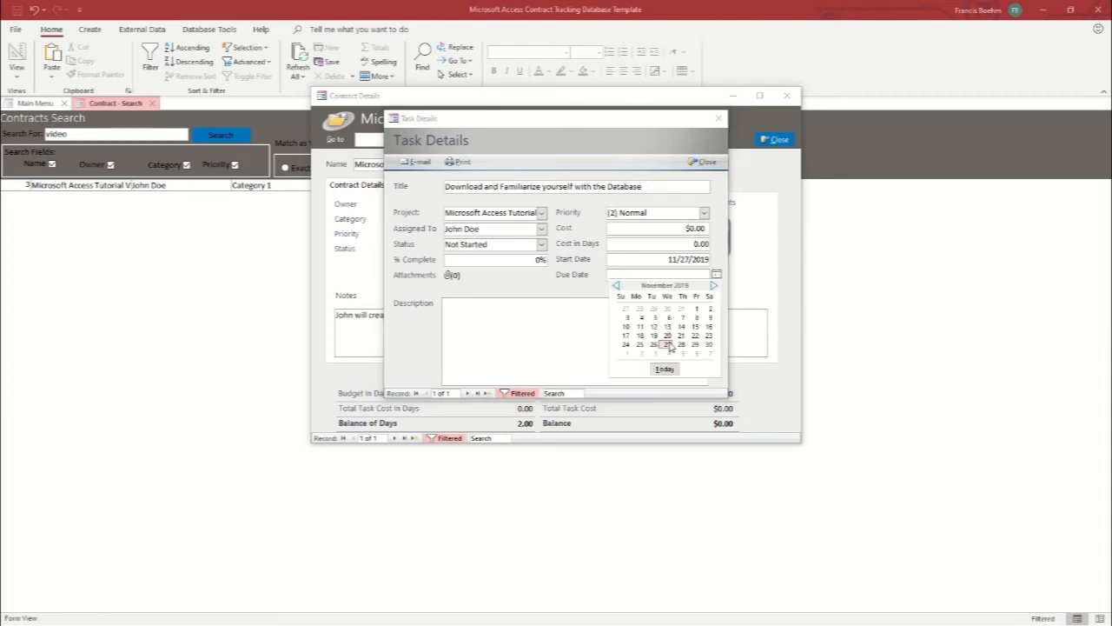
left_click(681, 344)
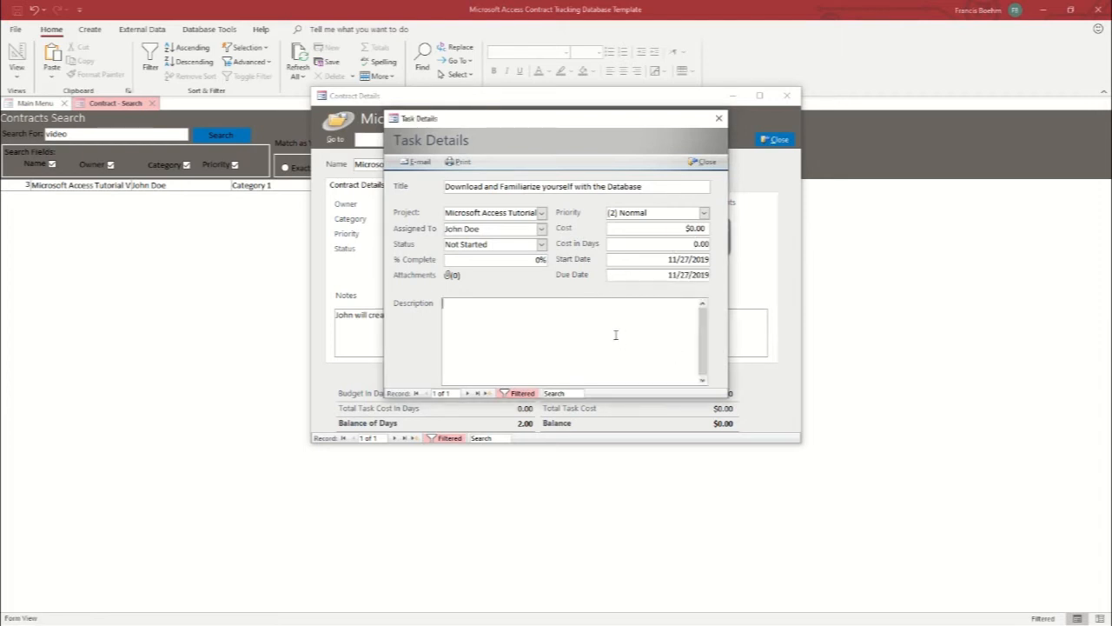
type("John will make")
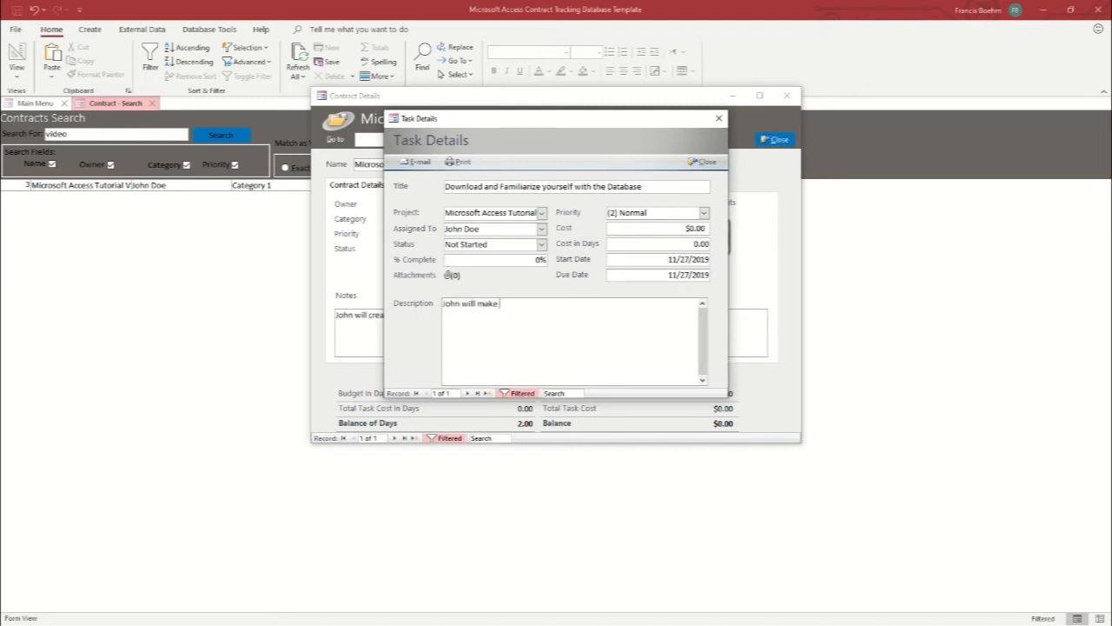
type("himself")
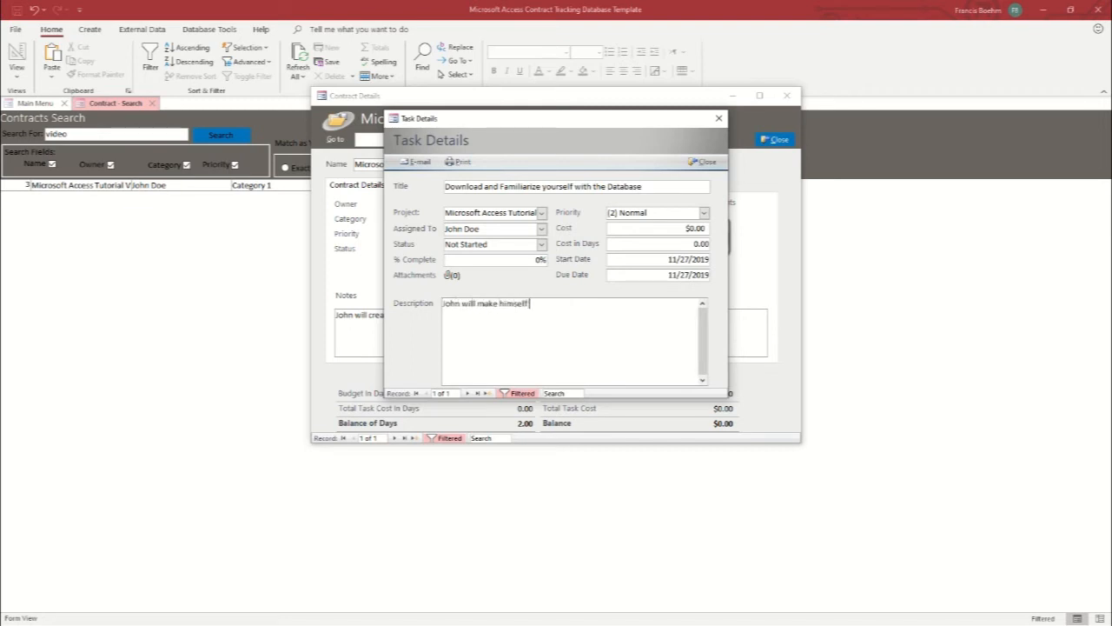
type("familiar with the database template befor")
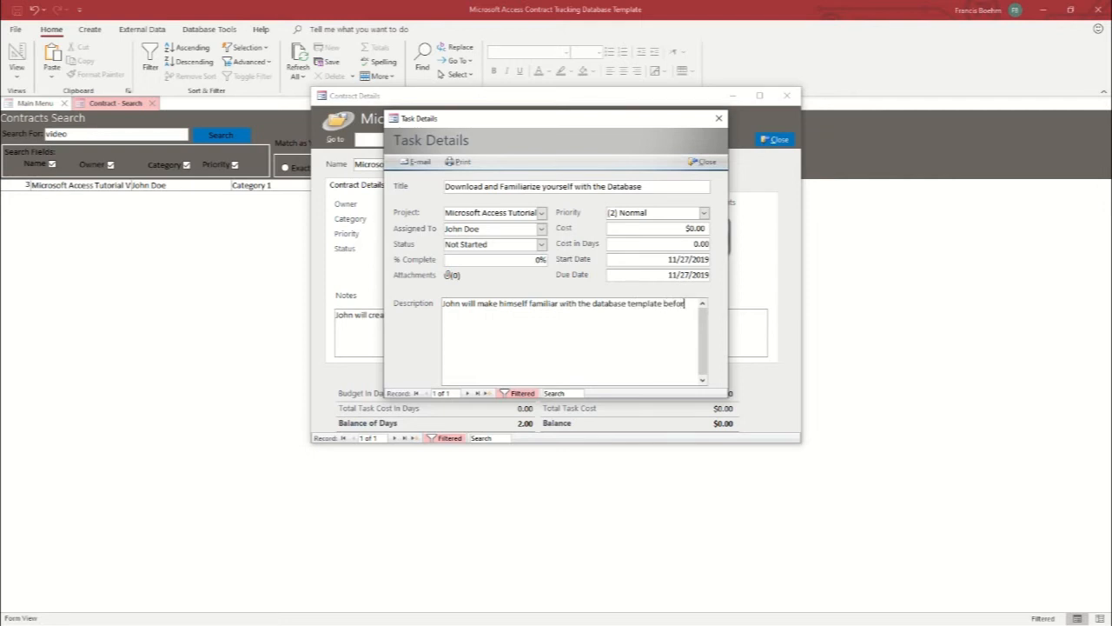
type("making the video")
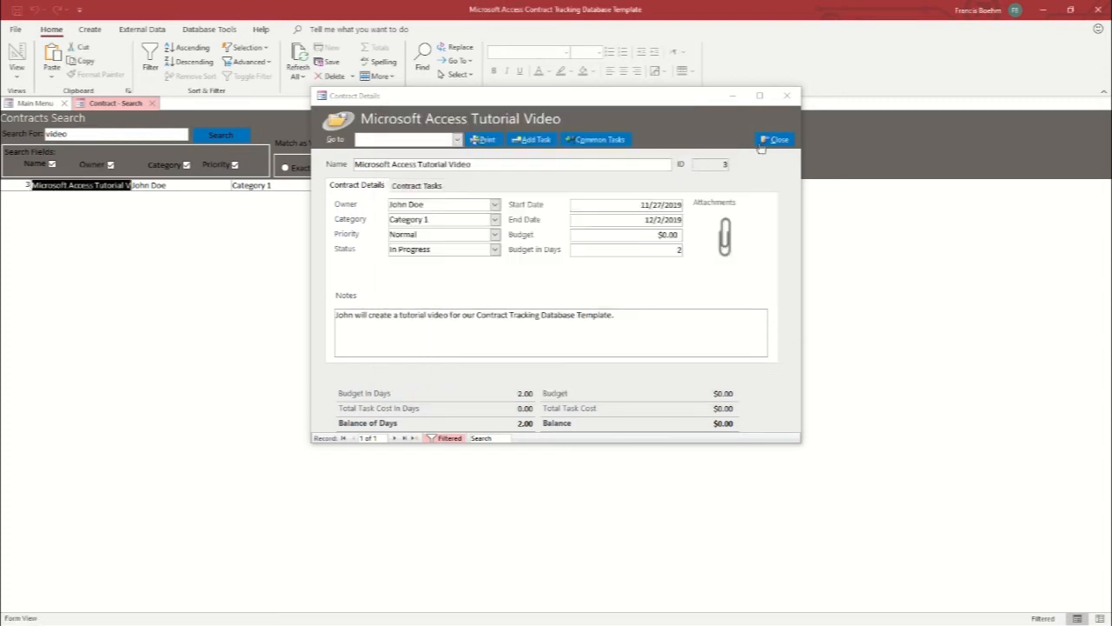
Step: Close the contract screens, then open and close John Doe's record from the Employees list
left_click(773, 139)
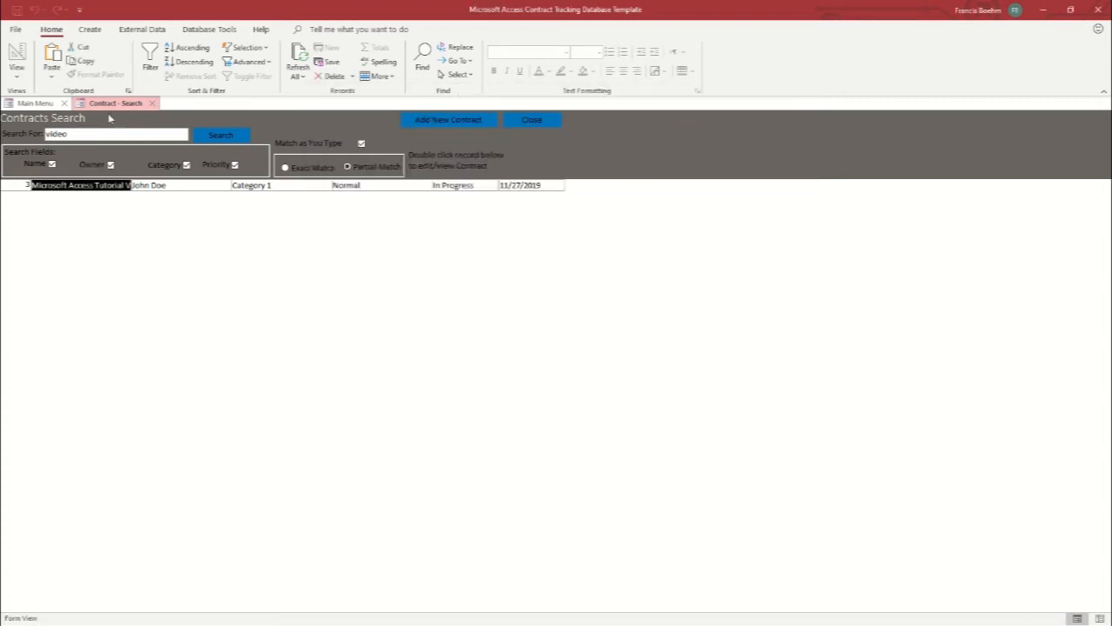
left_click(531, 119)
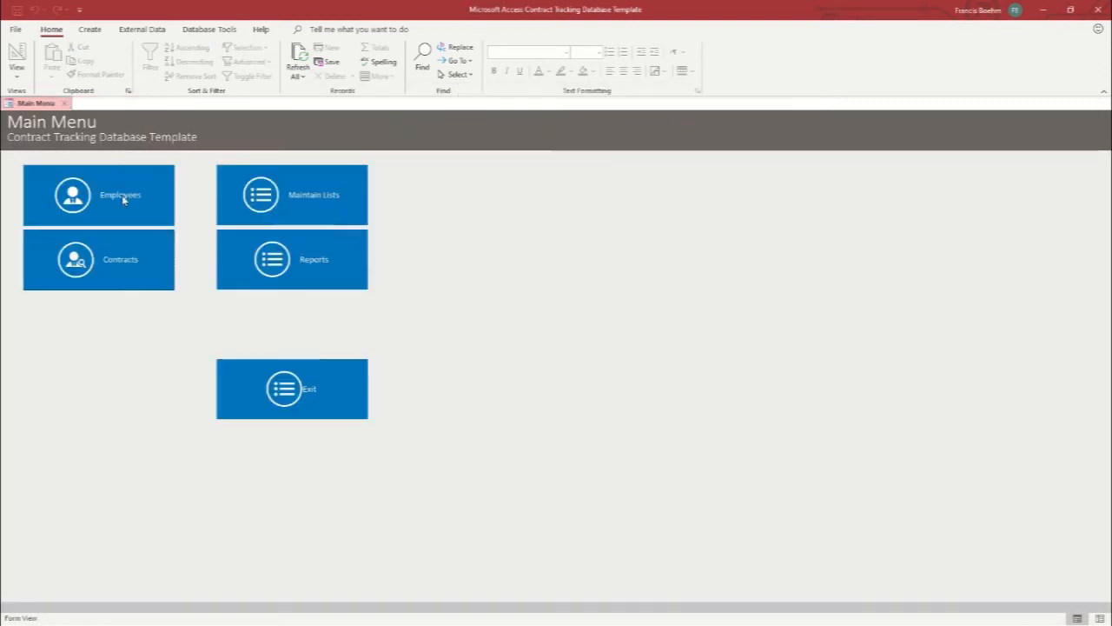
left_click(98, 193)
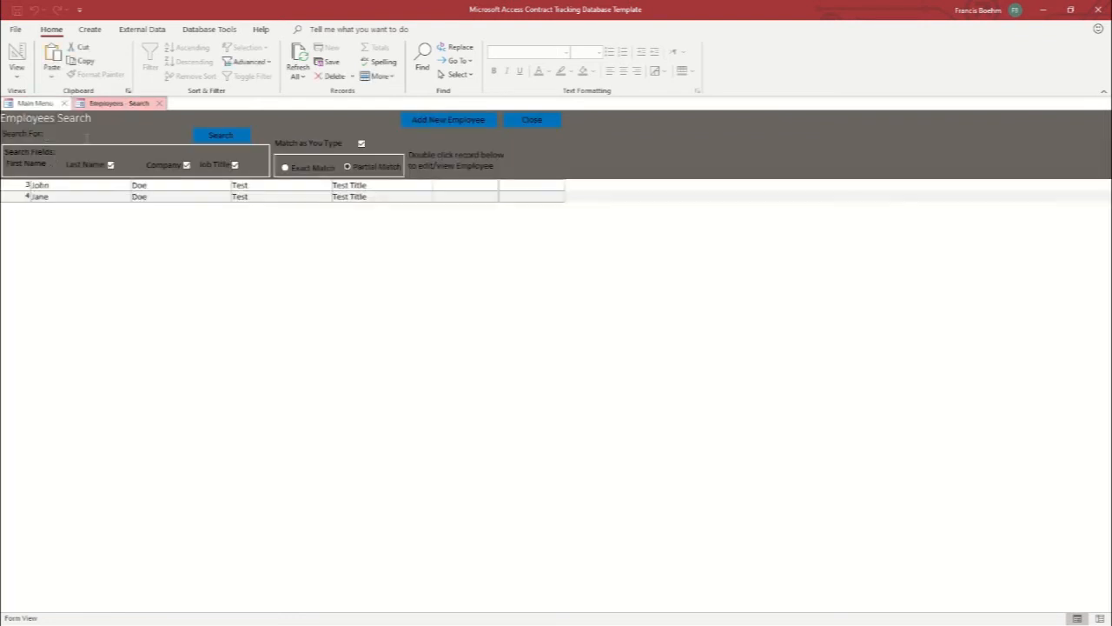
double_click(39, 185)
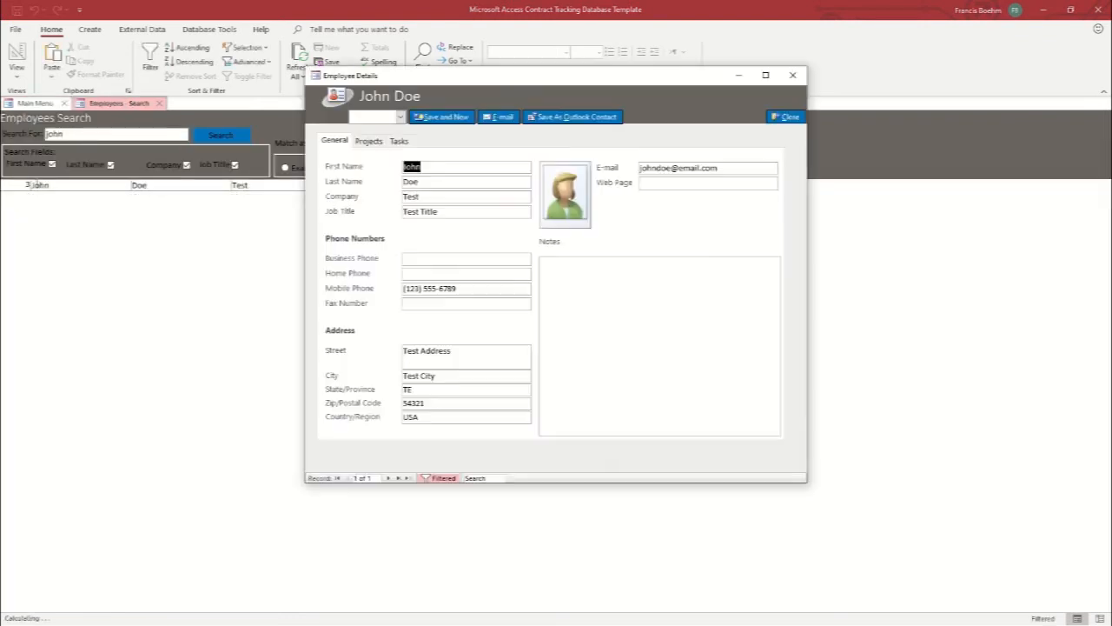
left_click(399, 141)
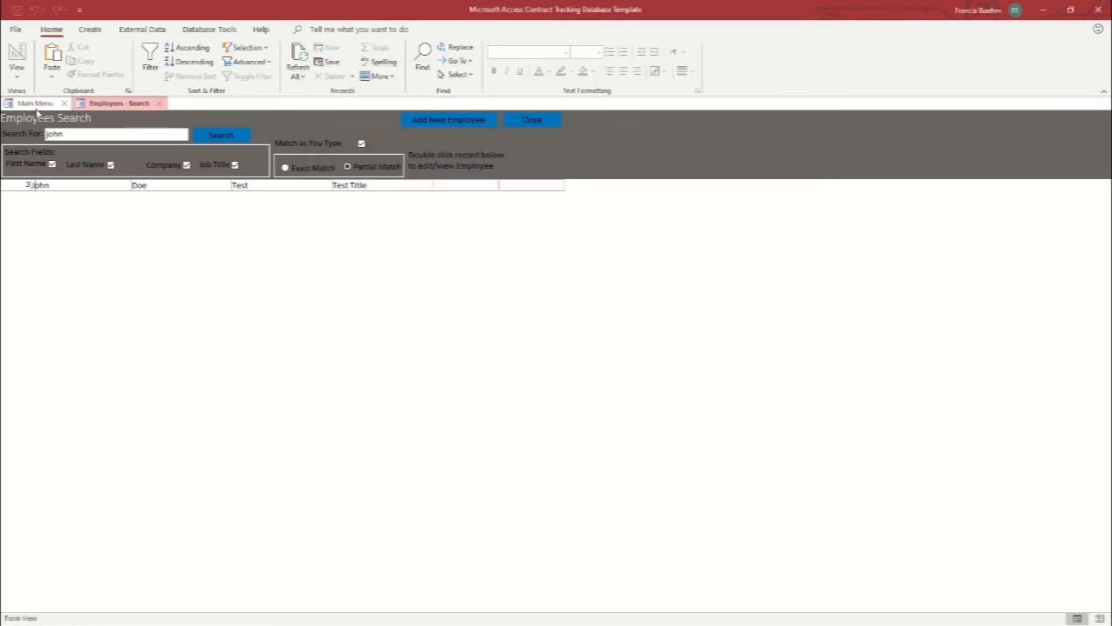
Step: From the Main Menu, search contracts for 'video' and open the Microsoft Access Tutorial Video contract
left_click(34, 103)
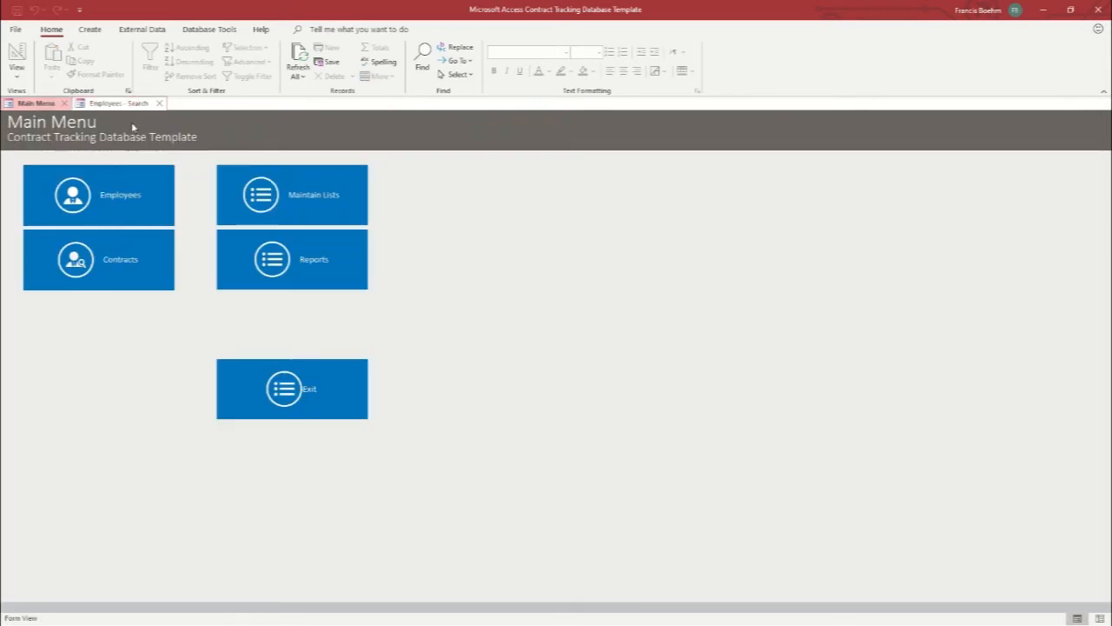
left_click(98, 259)
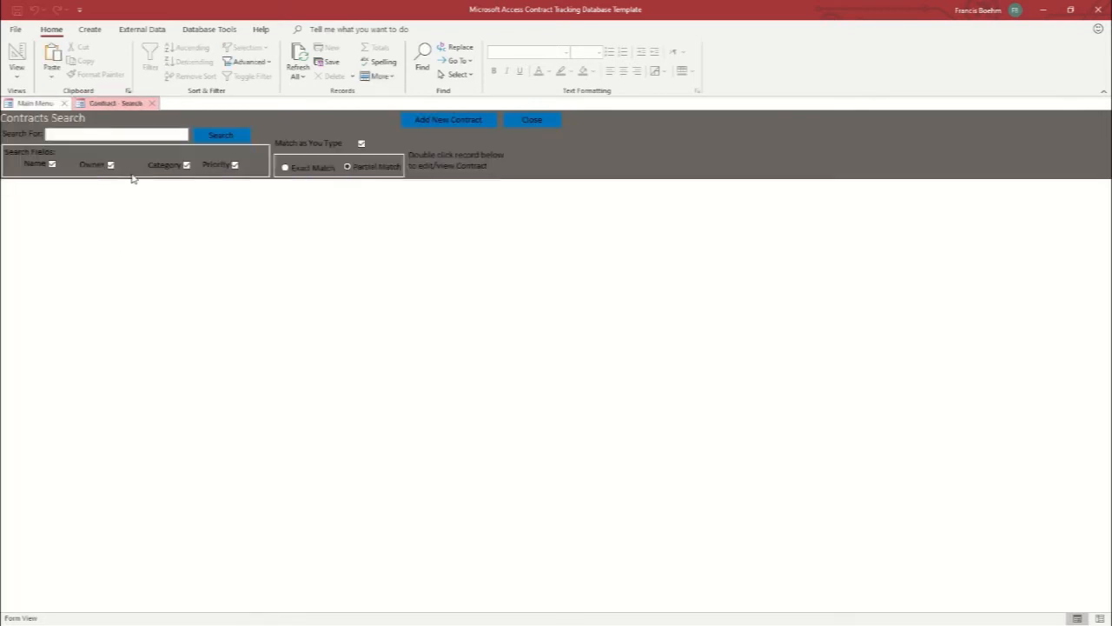
type("video")
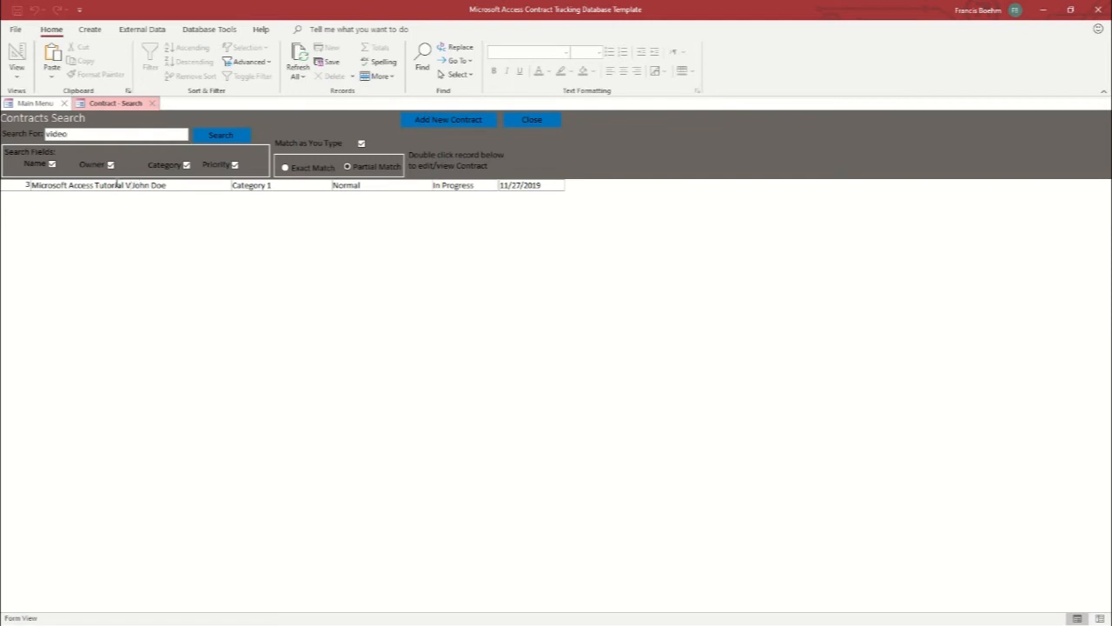
double_click(99, 185)
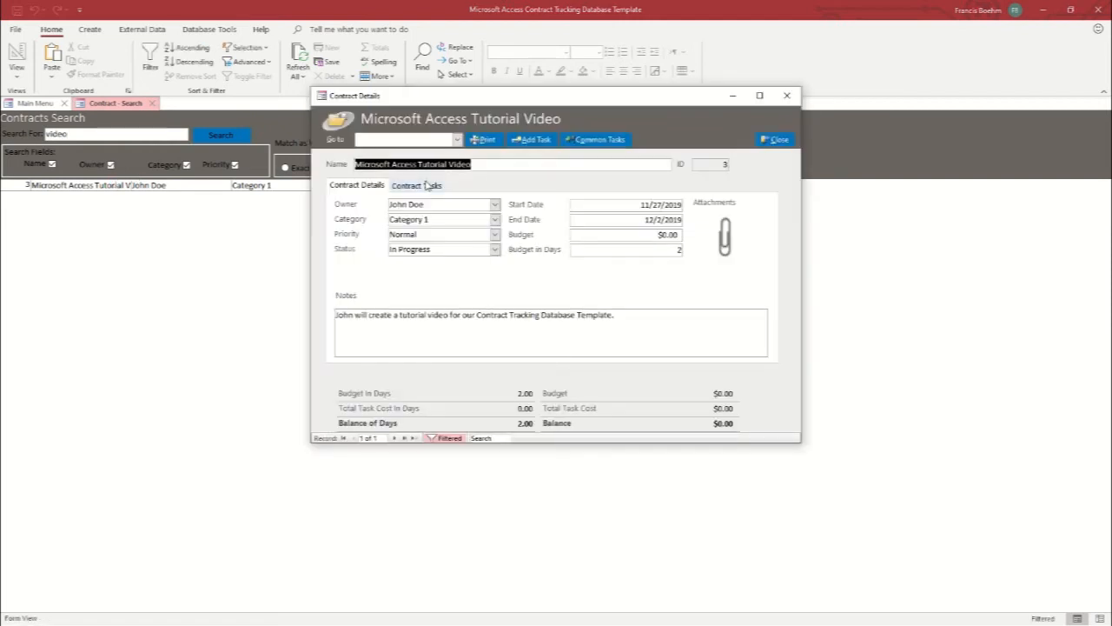
Step: Add a task 'Create and Upload Video' assigned to John Doe, due 12/2/2019
left_click(530, 139)
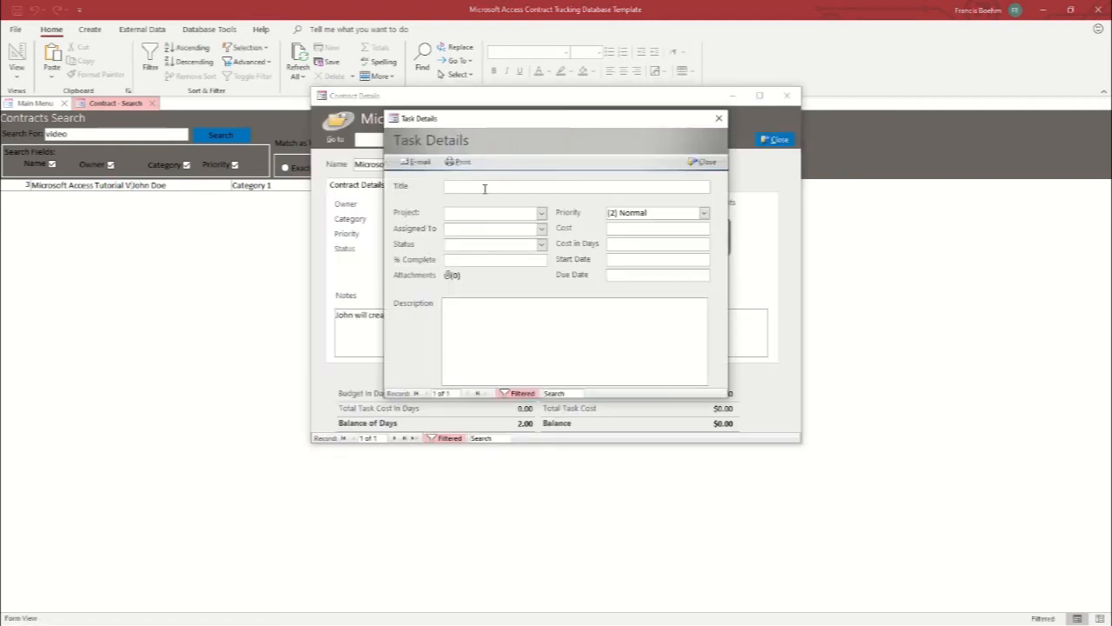
type("Create and Upl")
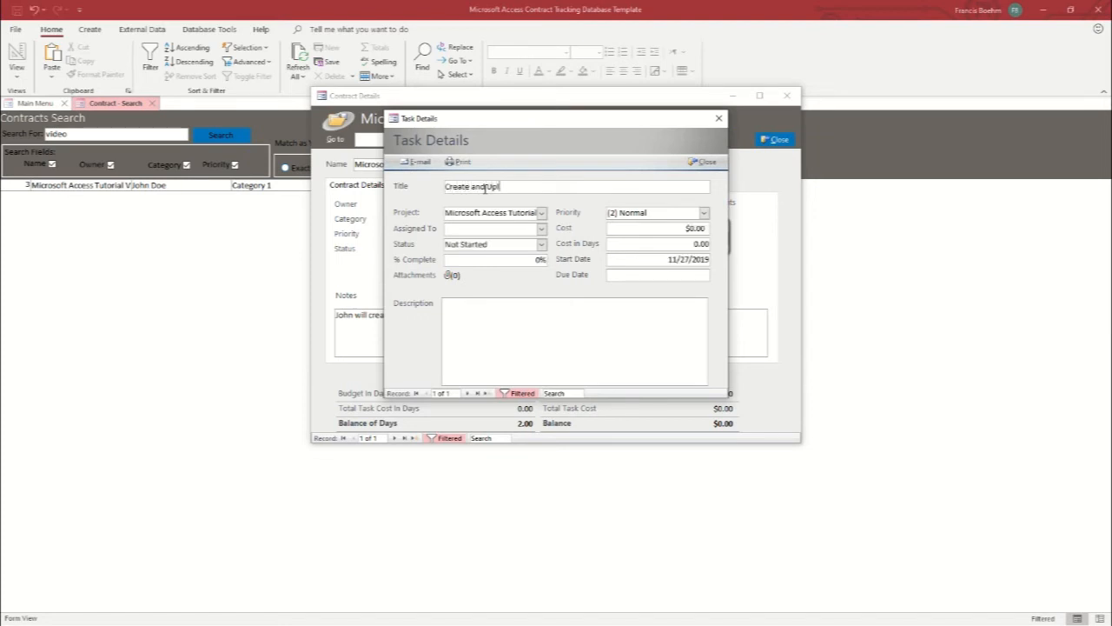
type("oad Video")
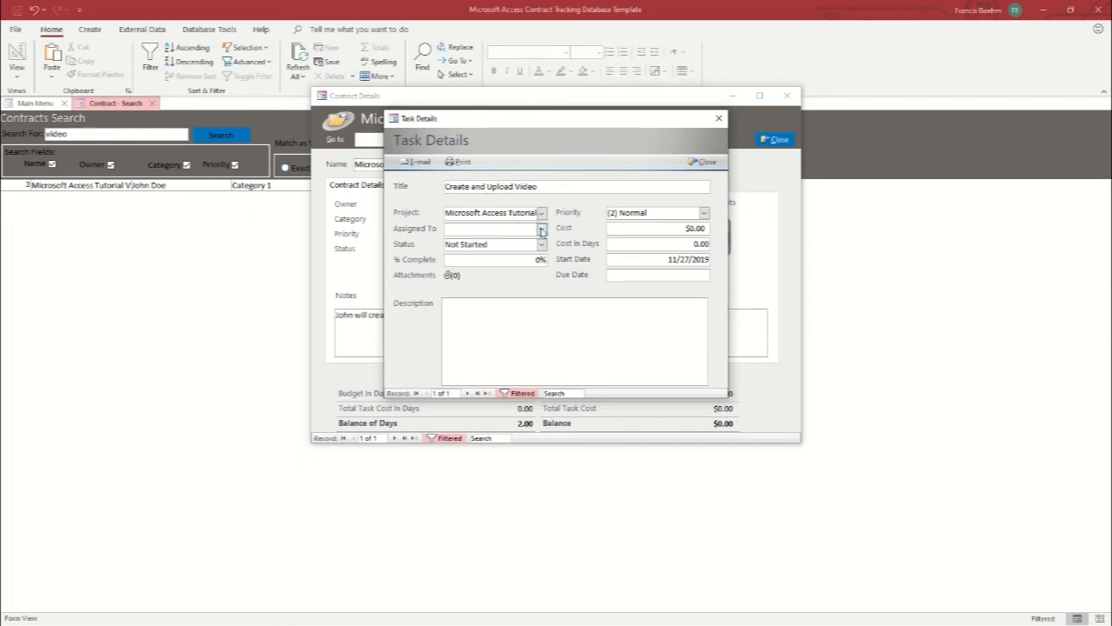
left_click(542, 228)
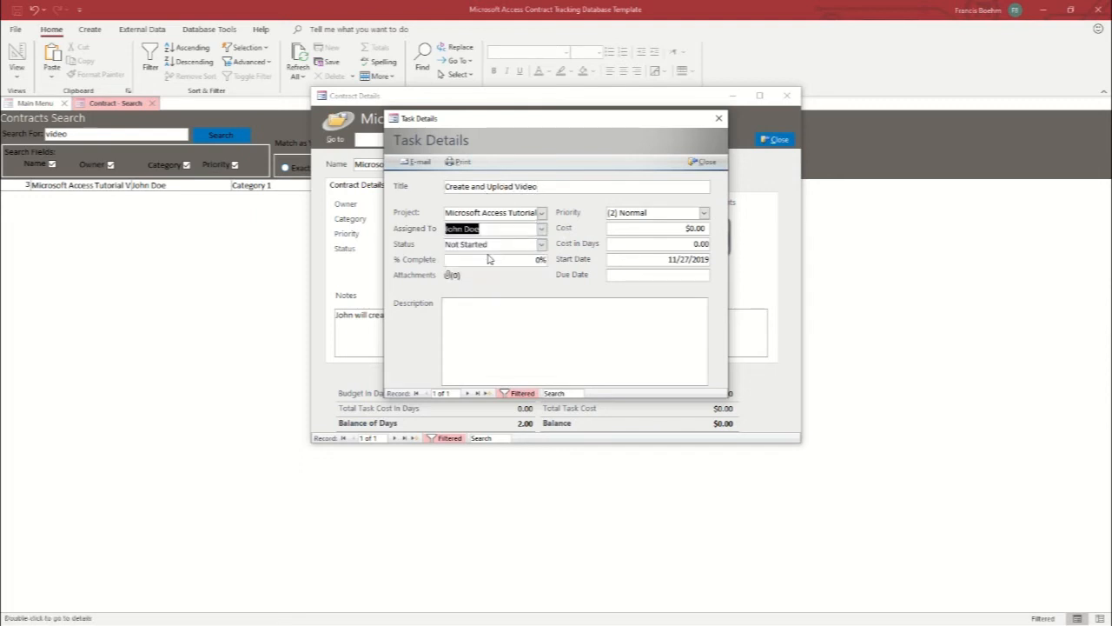
mouse_move(488, 259)
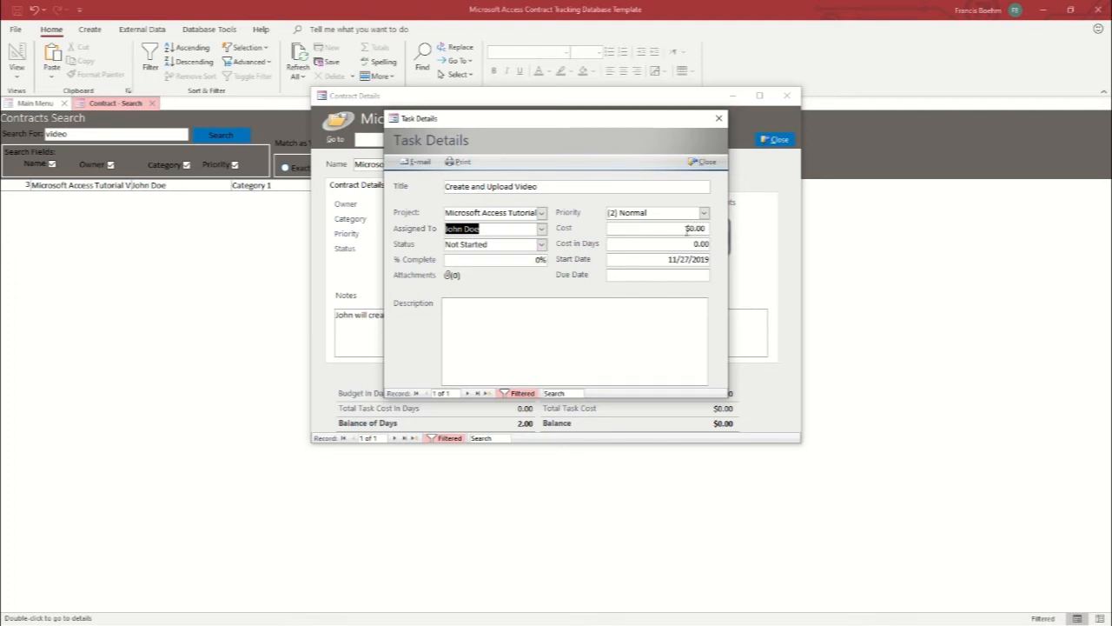
left_click(717, 275)
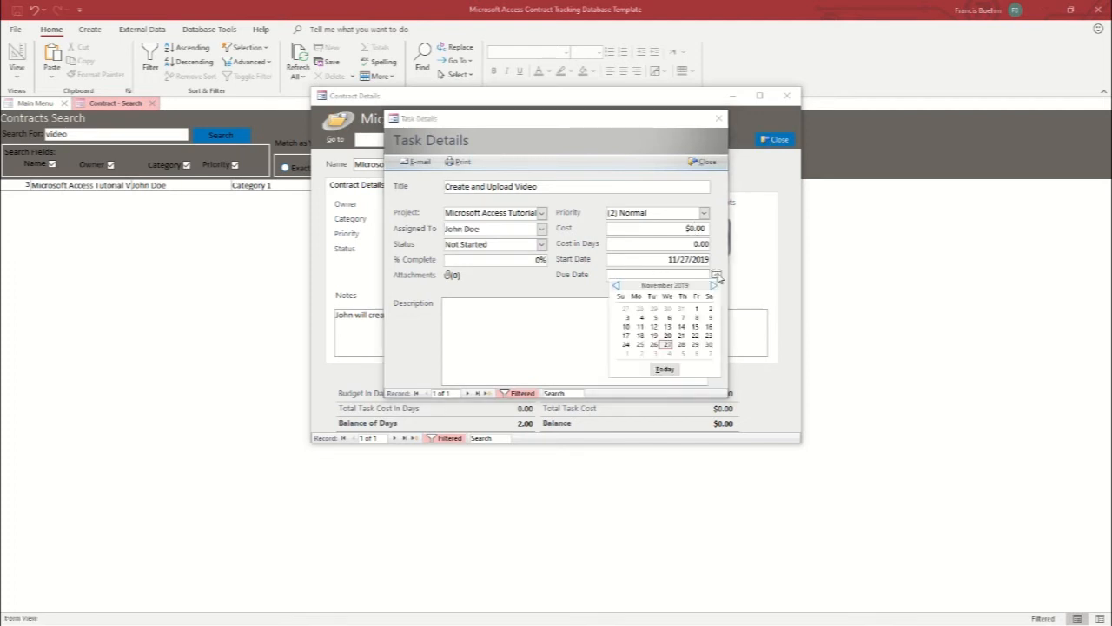
left_click(713, 285)
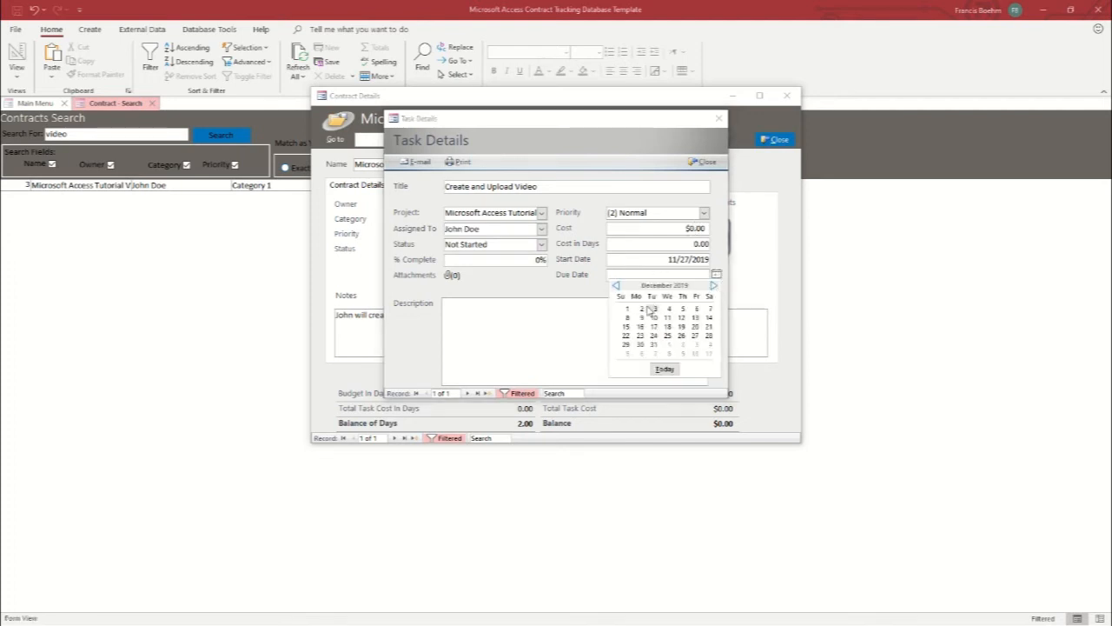
left_click(640, 309)
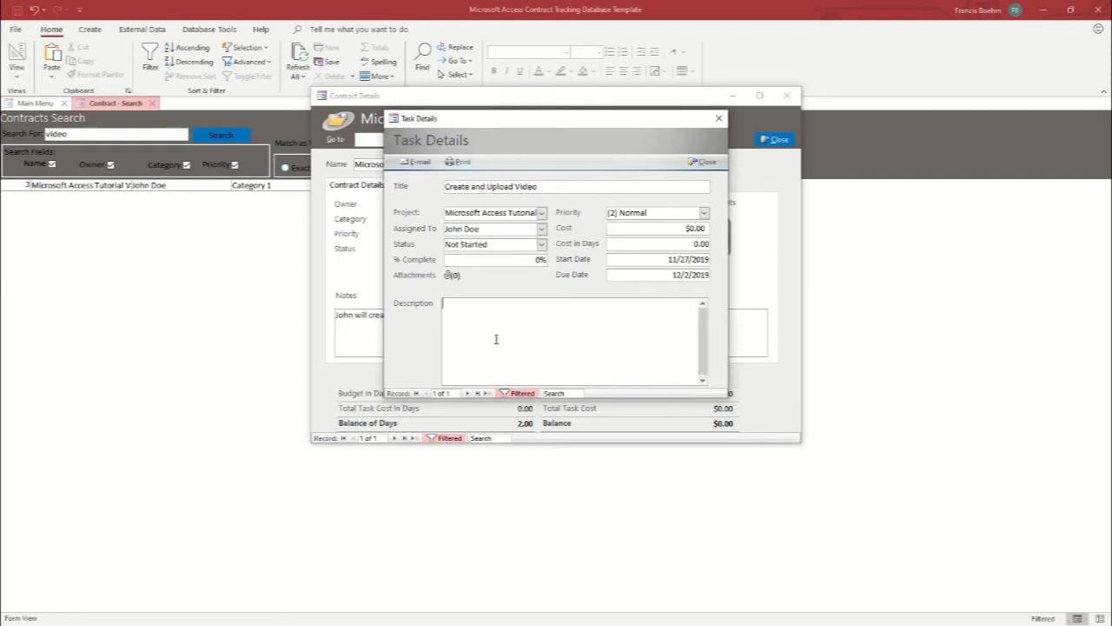
Step: Describe filming, editing and uploading the video to the YouTube channel, then close the task
type("Cr")
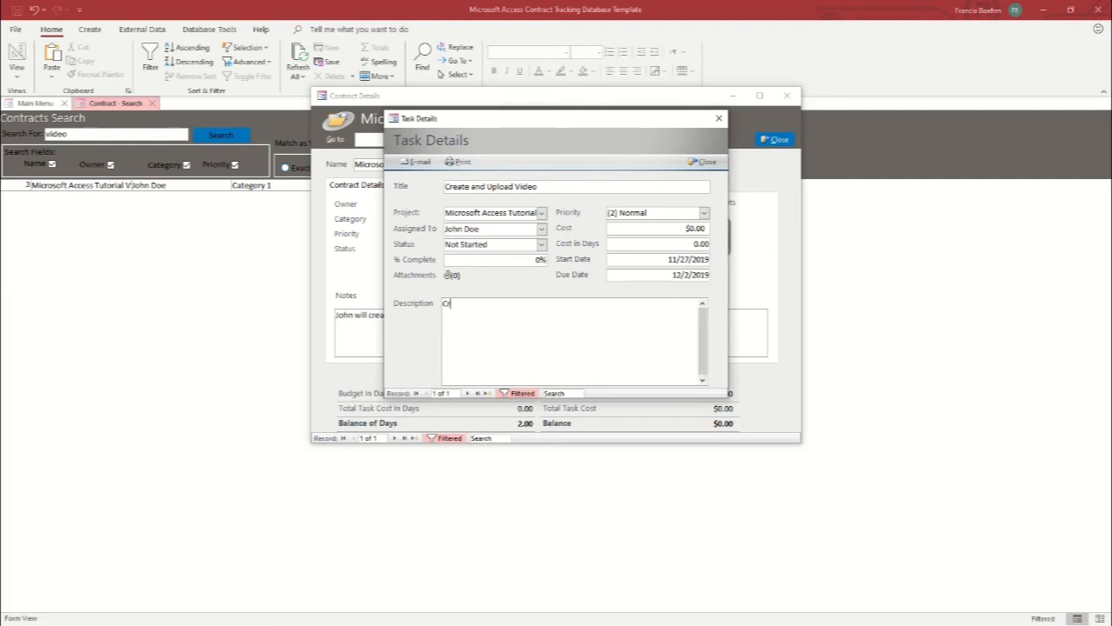
type("Film and u")
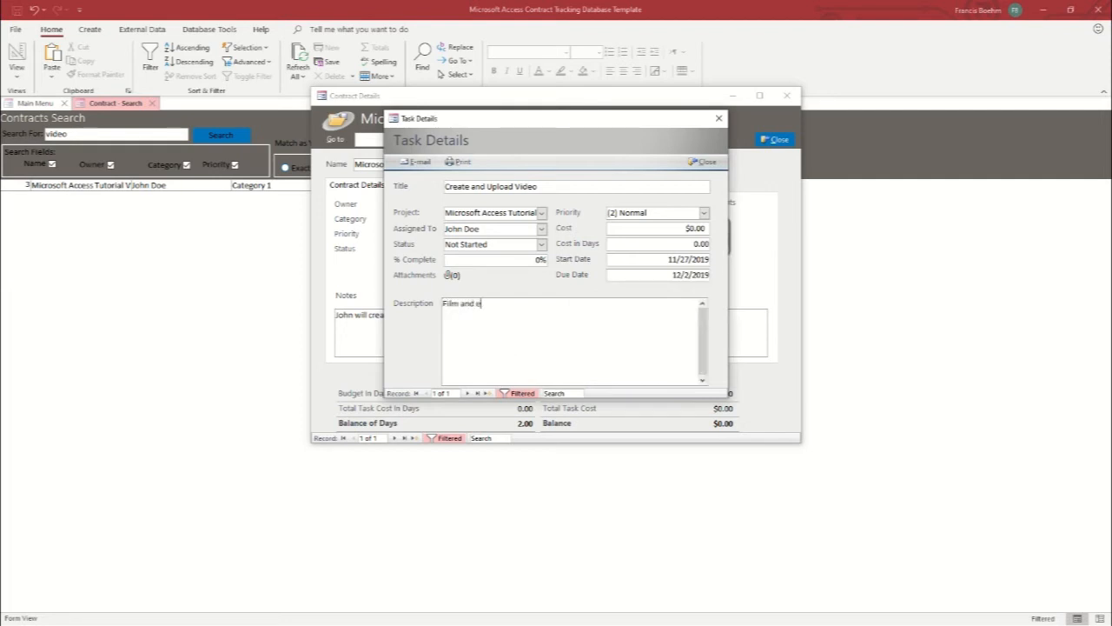
type("dit the video before uploading")
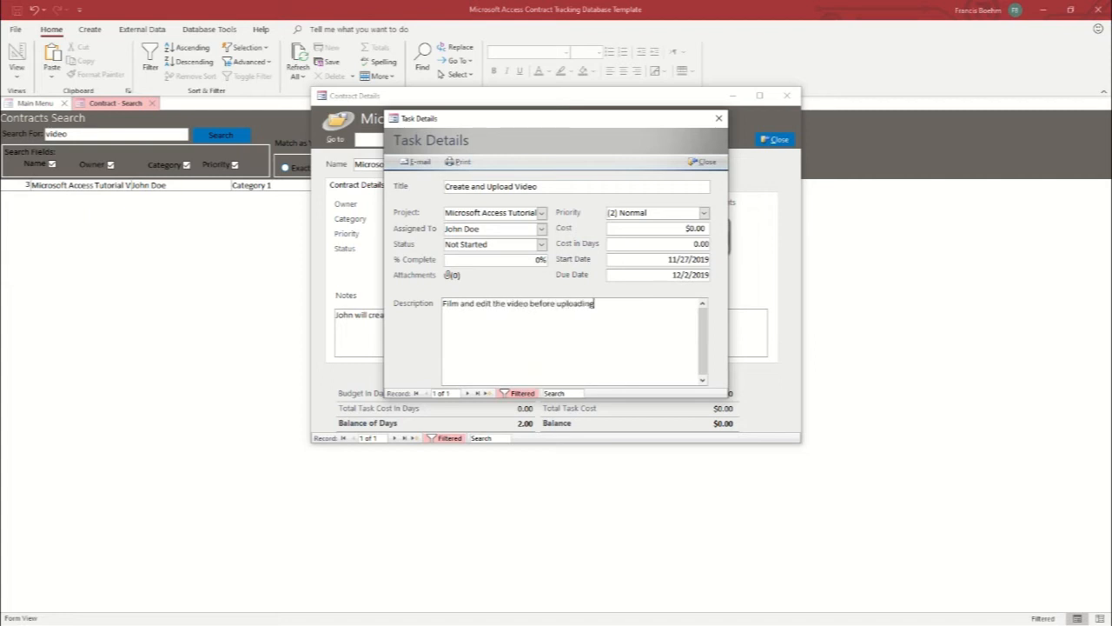
type("to our Youtube")
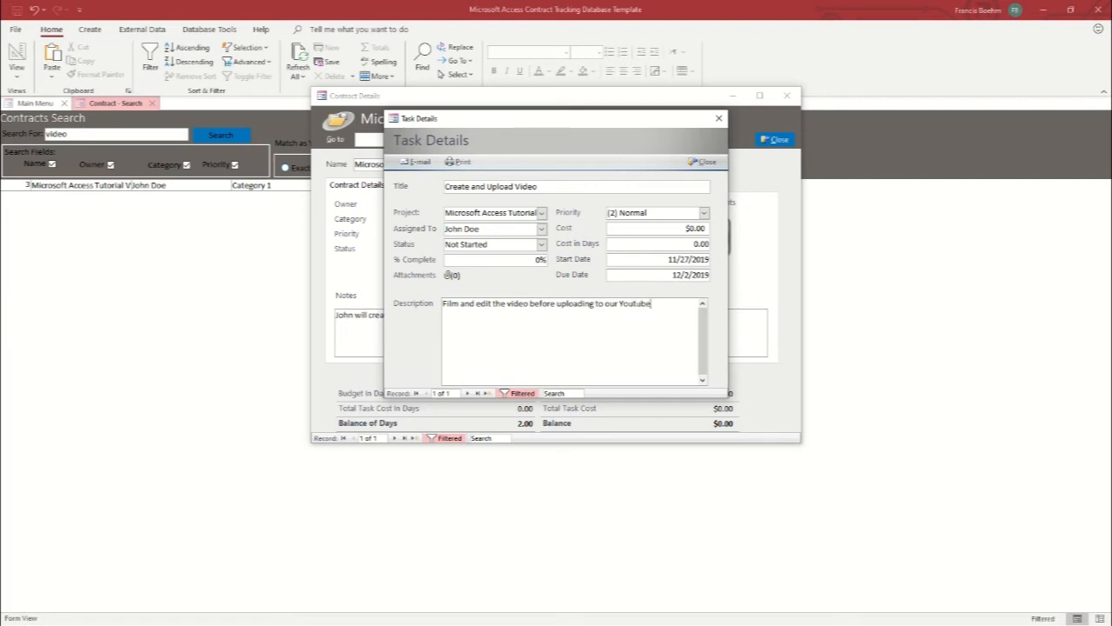
type("channel.")
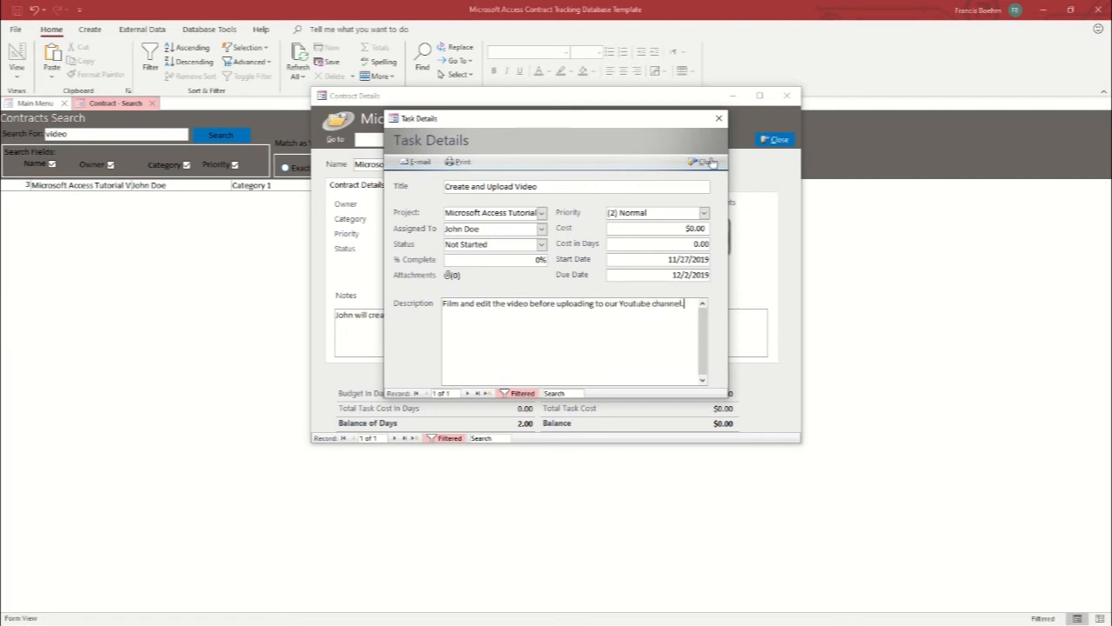
left_click(719, 117)
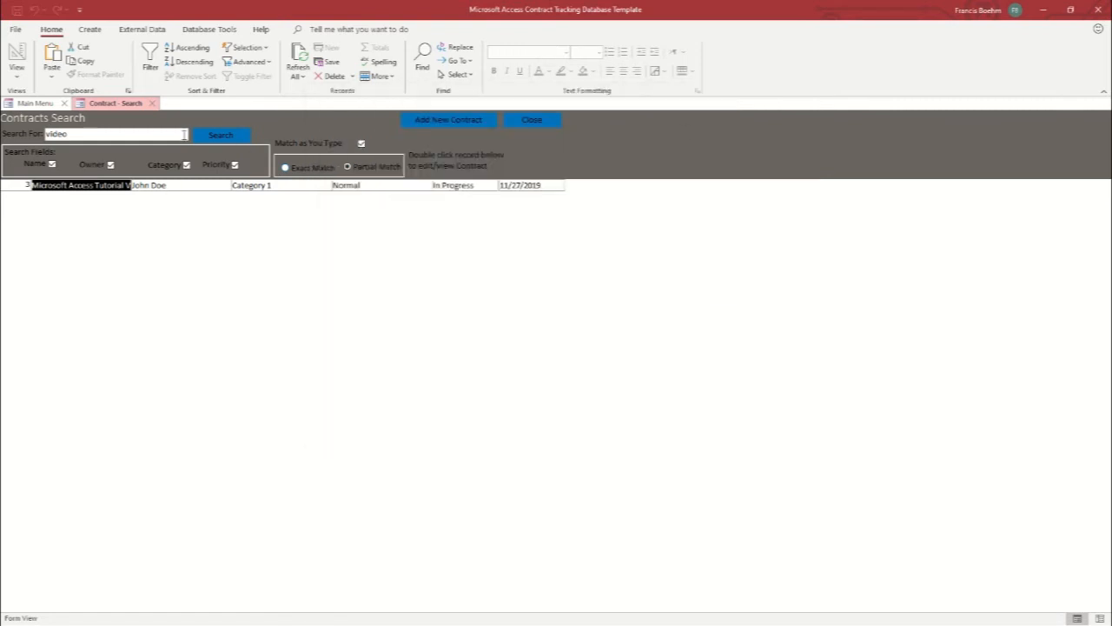
Step: Search employees for 'john' and open John Doe's record
left_click(117, 102)
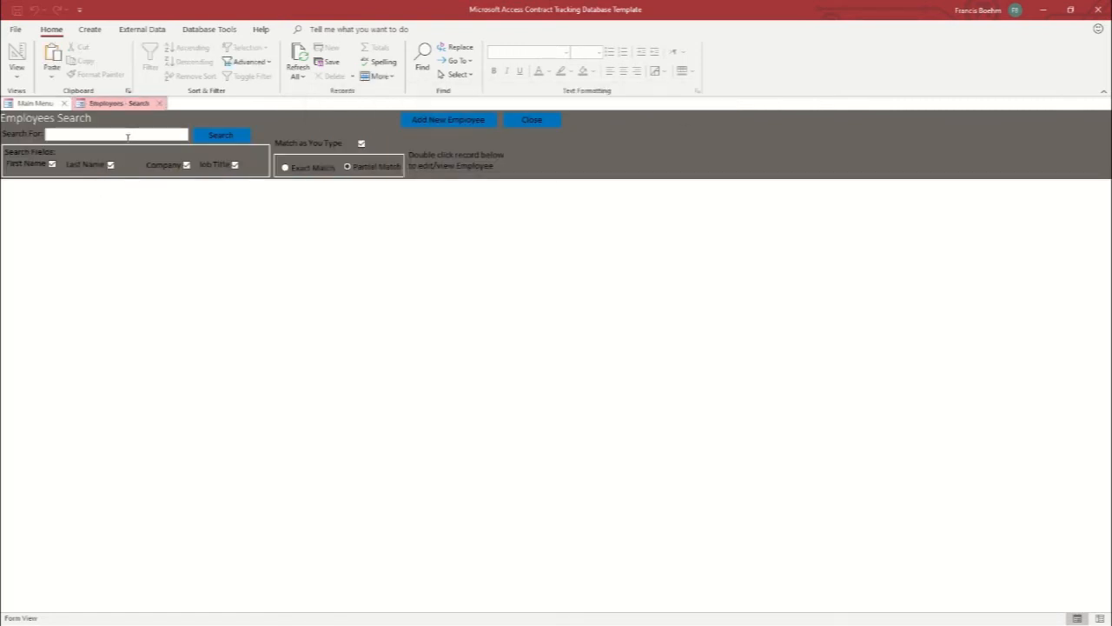
type("john")
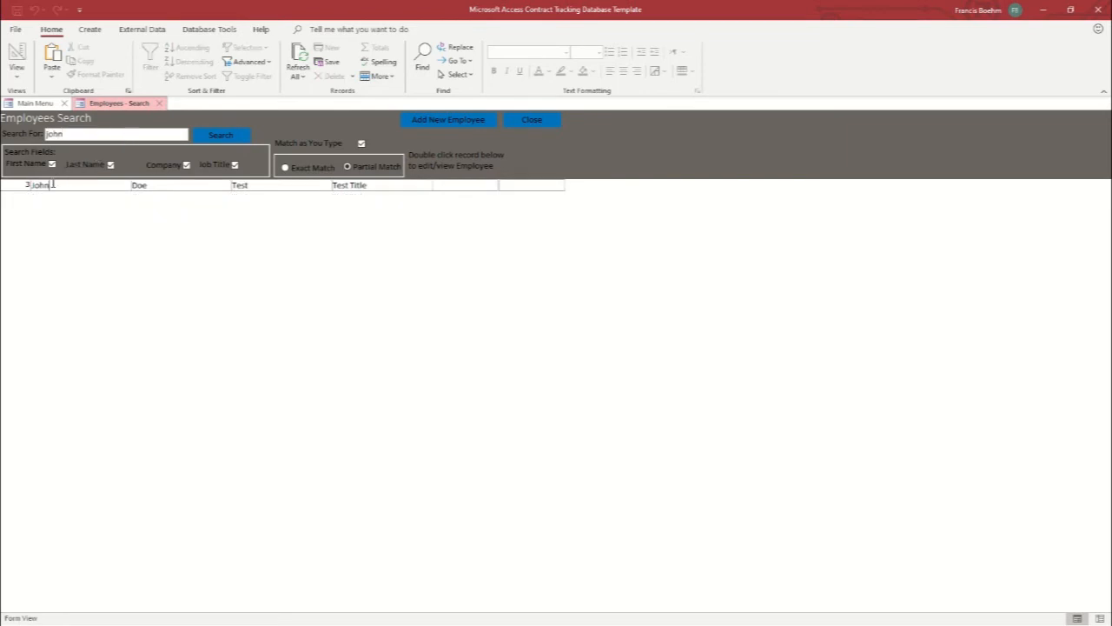
double_click(39, 184)
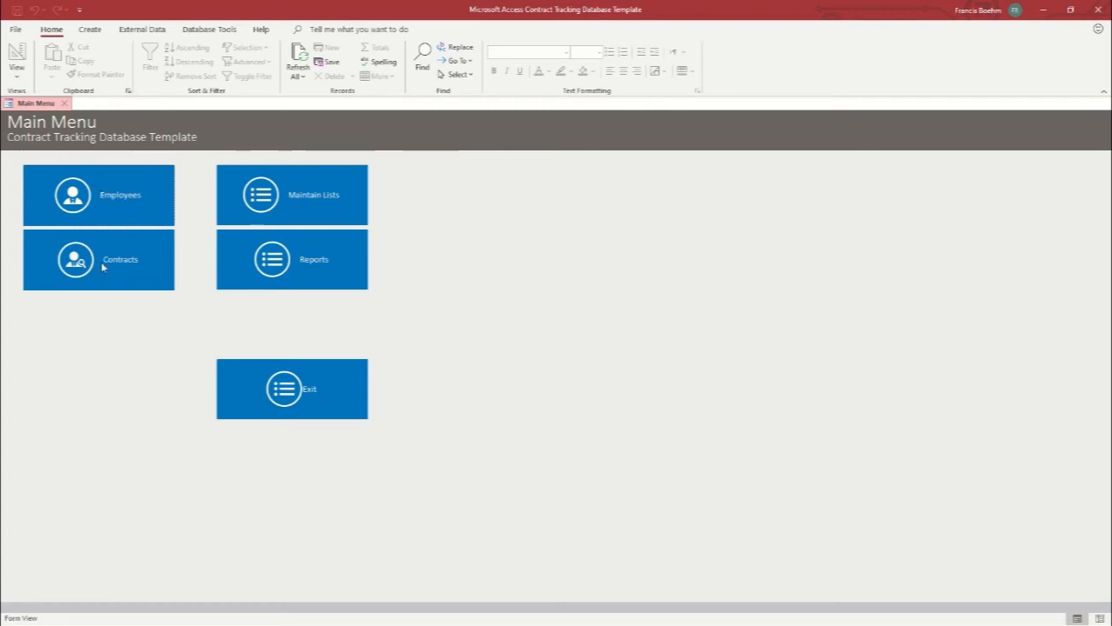
Step: Reopen the Microsoft Access Tutorial Video contract through a 'vid' contract search and start a new task
left_click(98, 259)
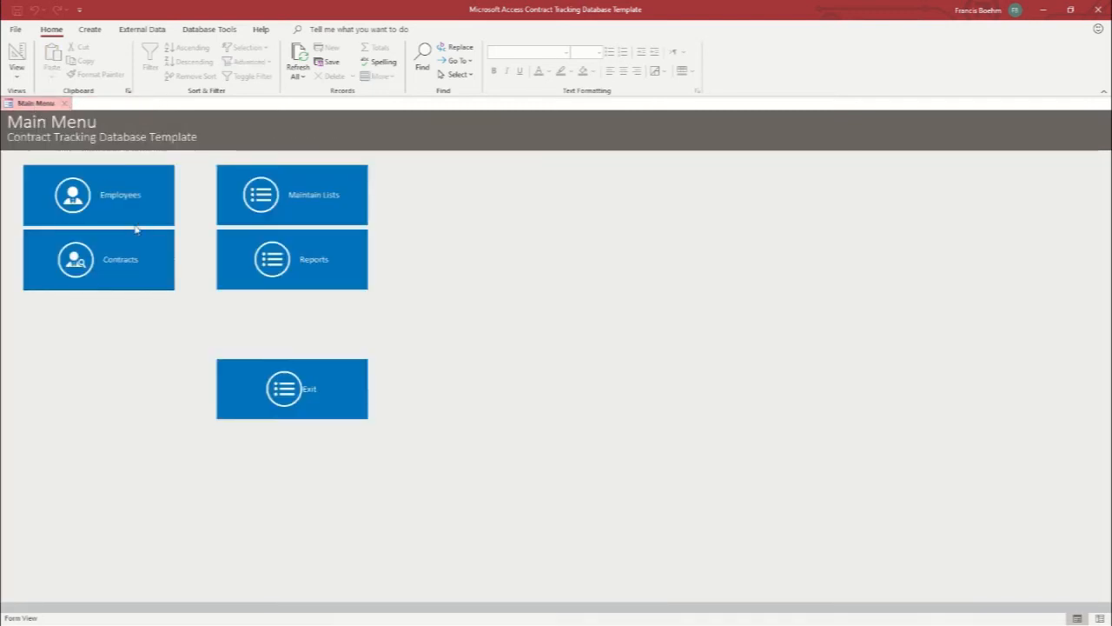
left_click(98, 259)
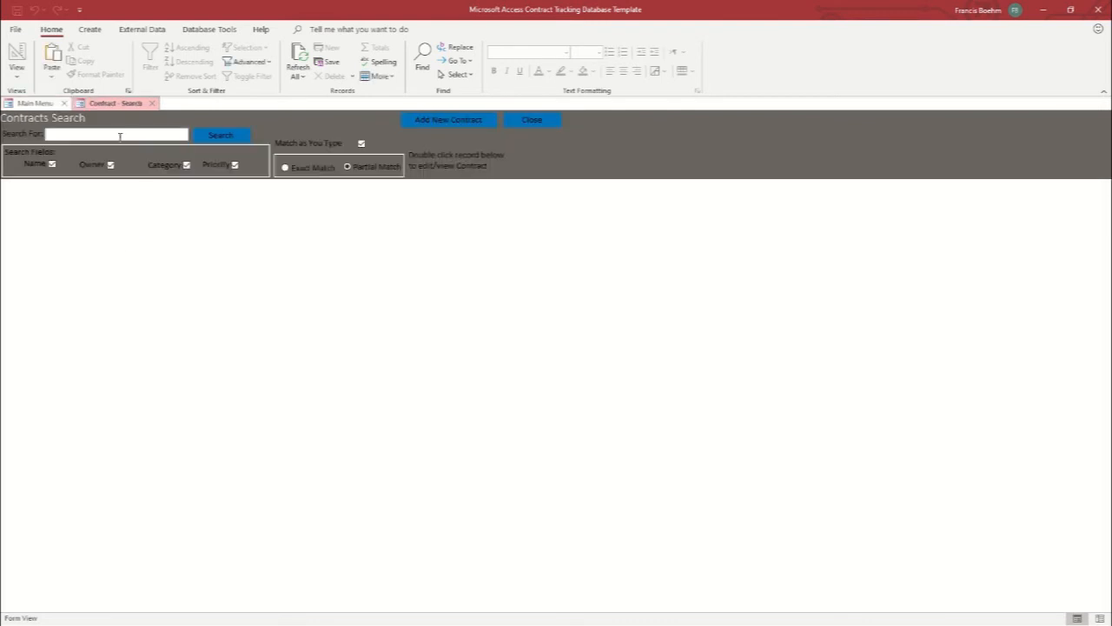
type("vid")
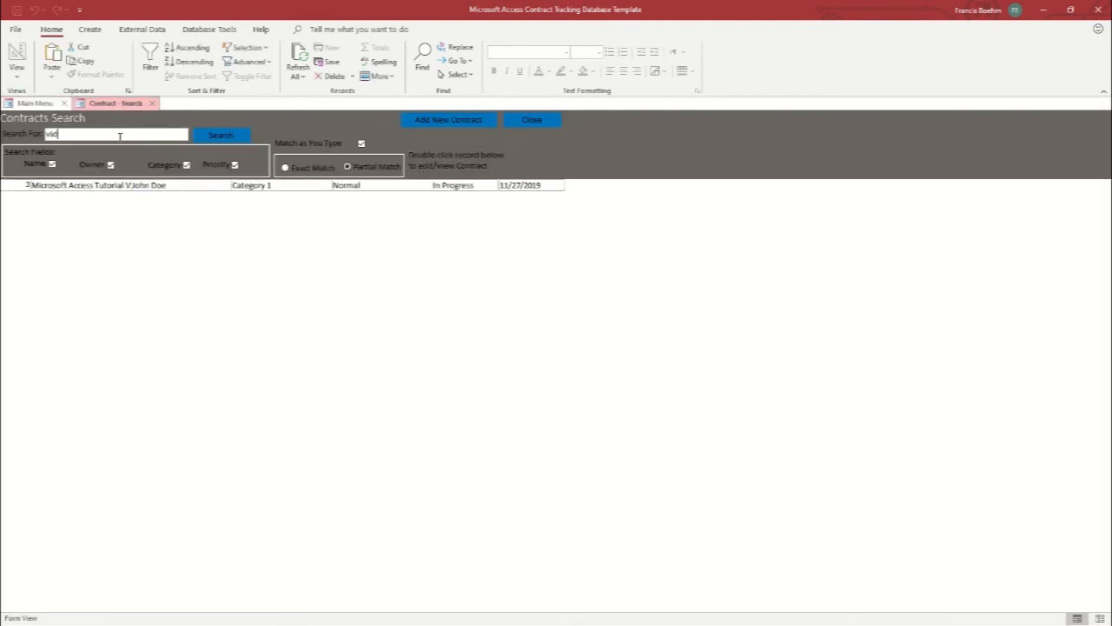
double_click(98, 186)
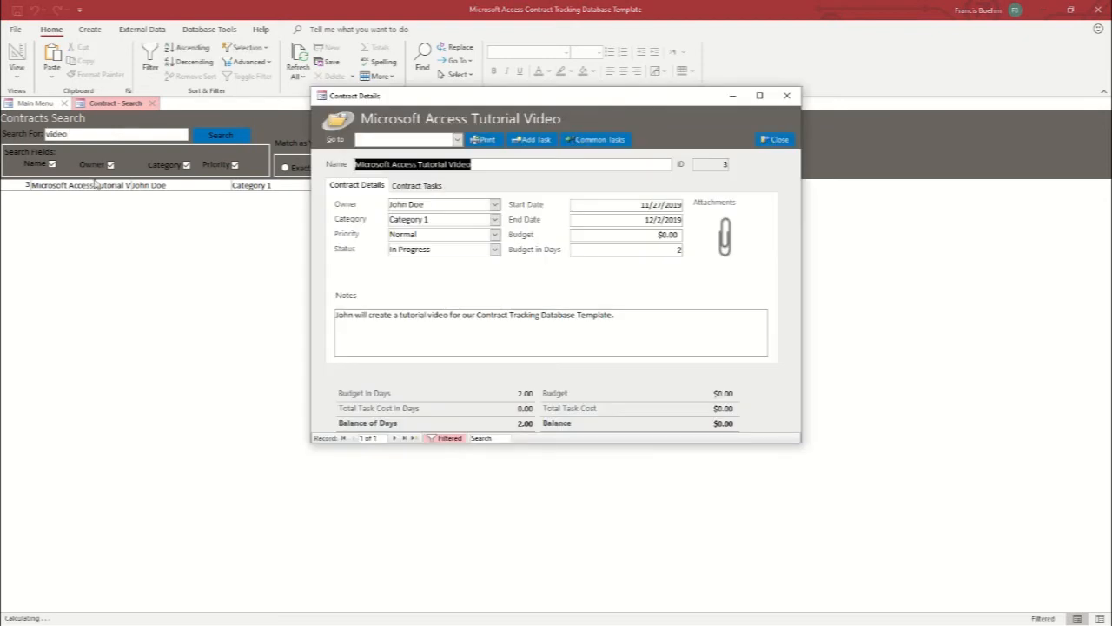
left_click(532, 139)
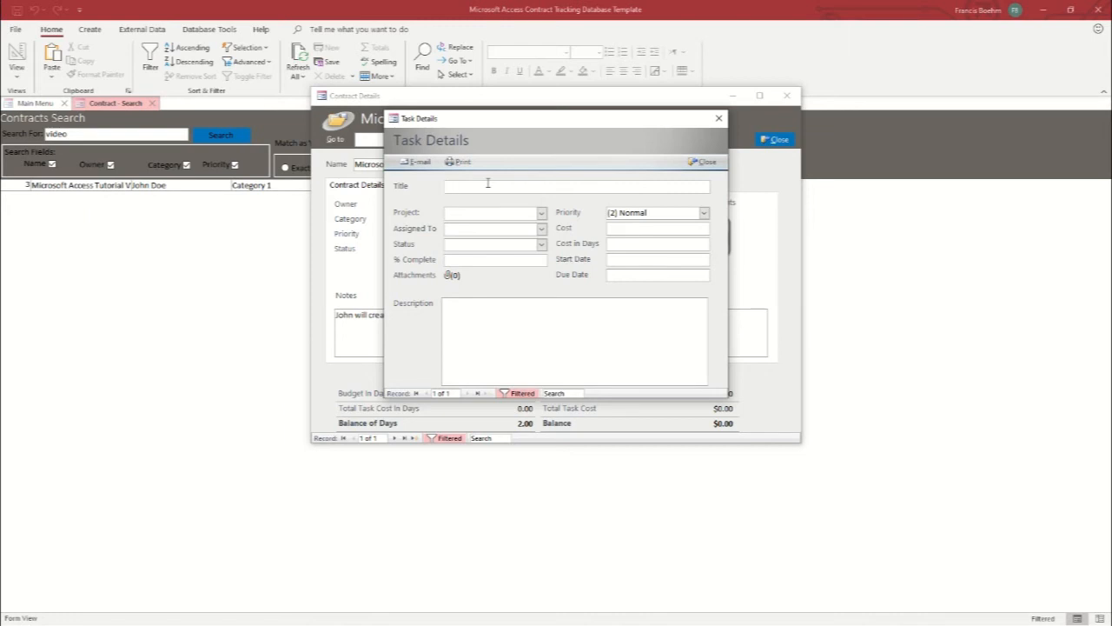
Step: Title the new task 'View Video on Youtube and Provide Feedback'
type("v")
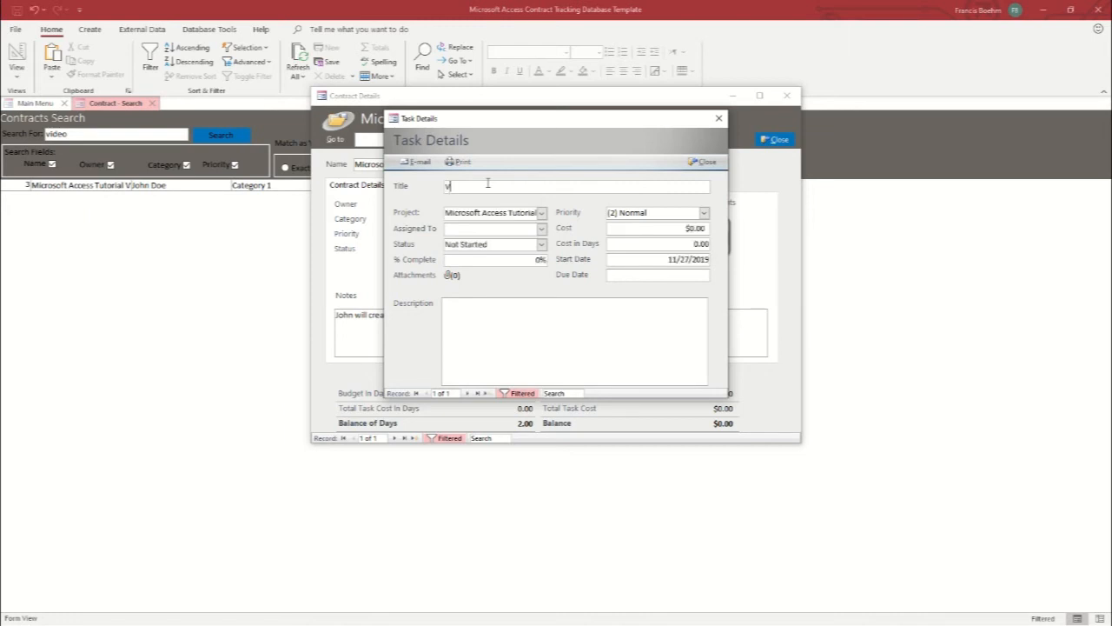
type("iew Video")
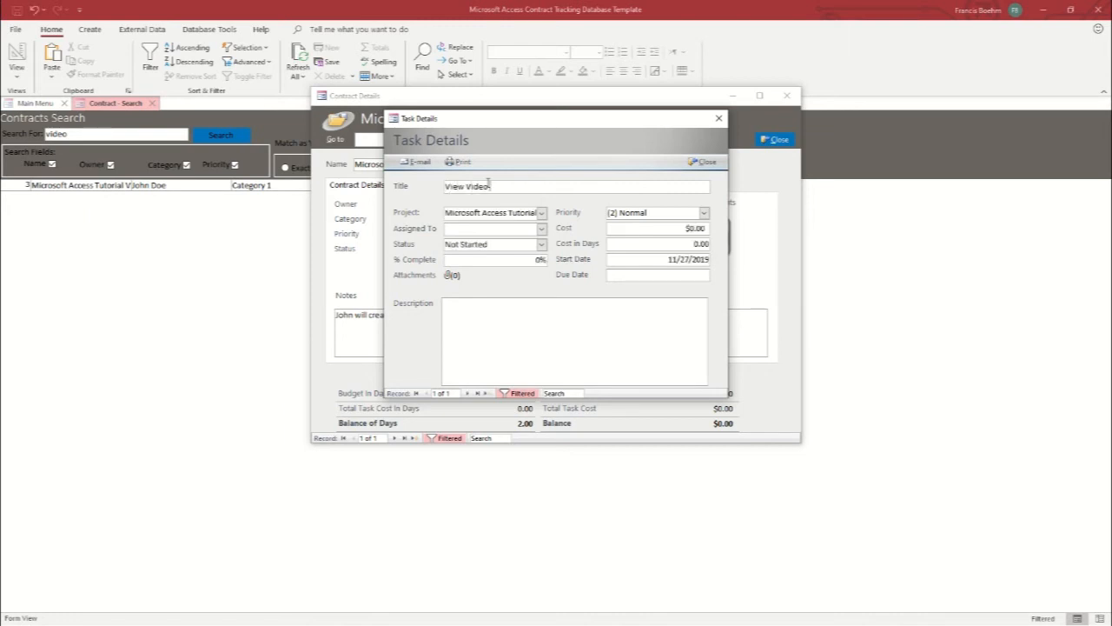
type("on Youtube")
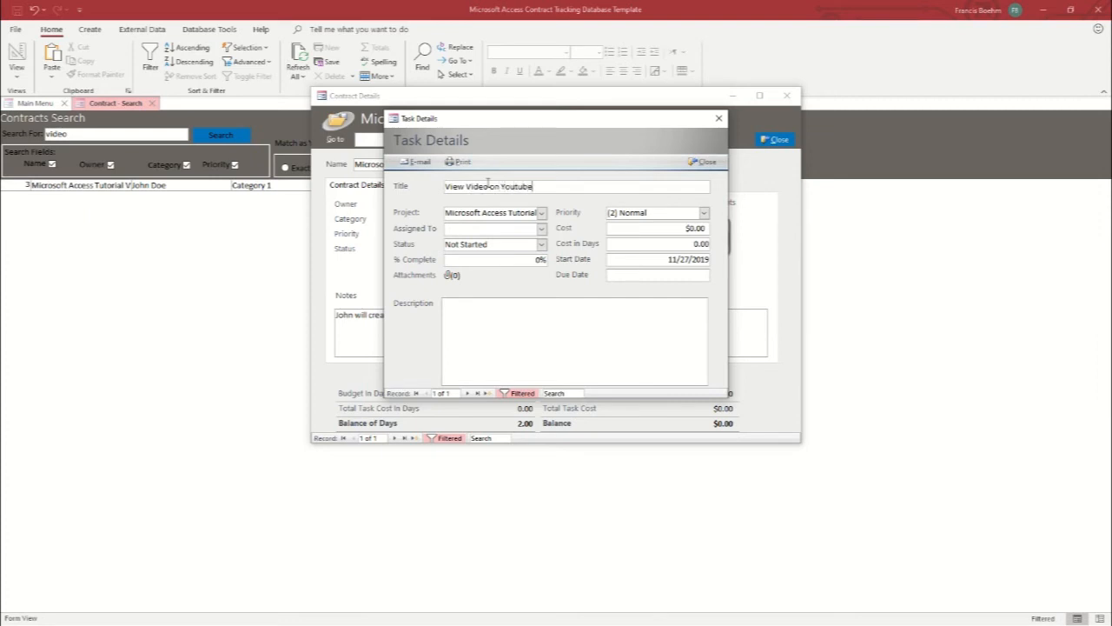
type("and")
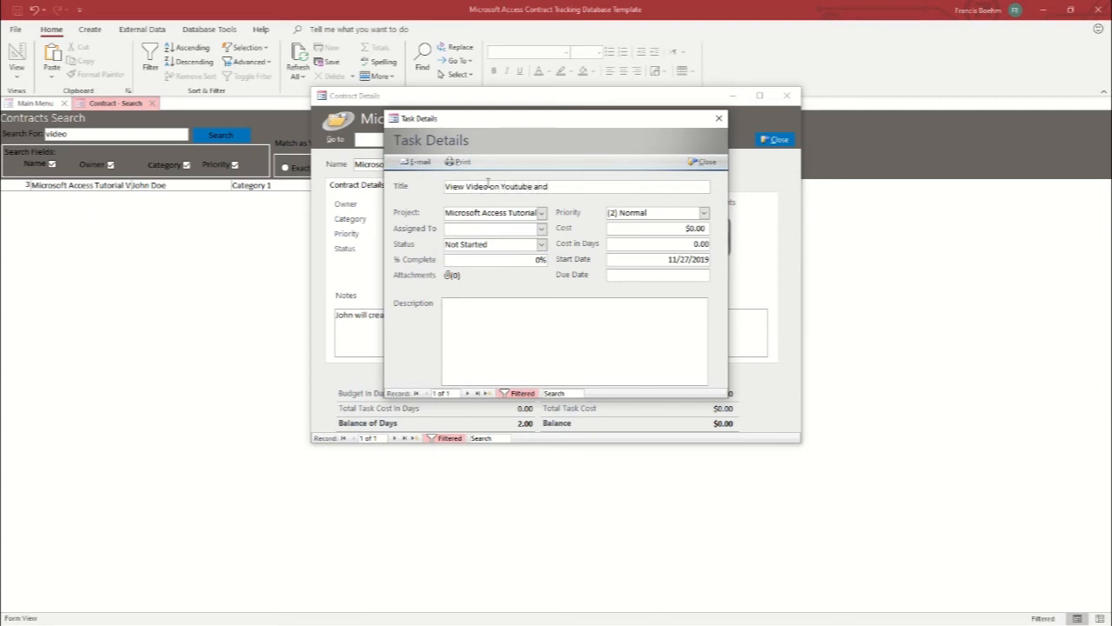
type("Provide")
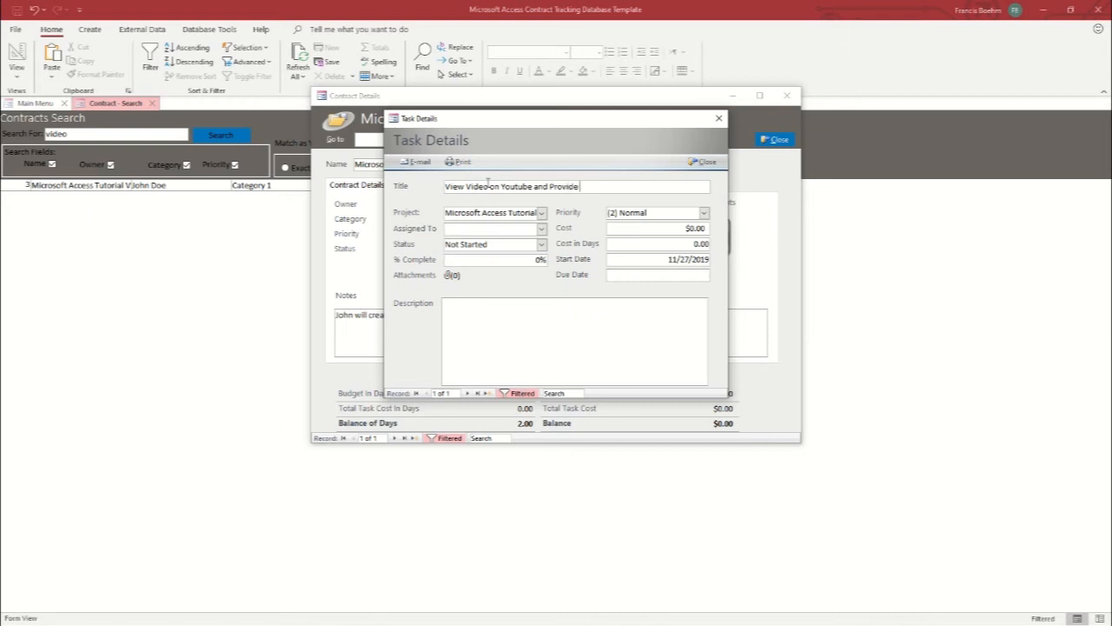
type("Feedback")
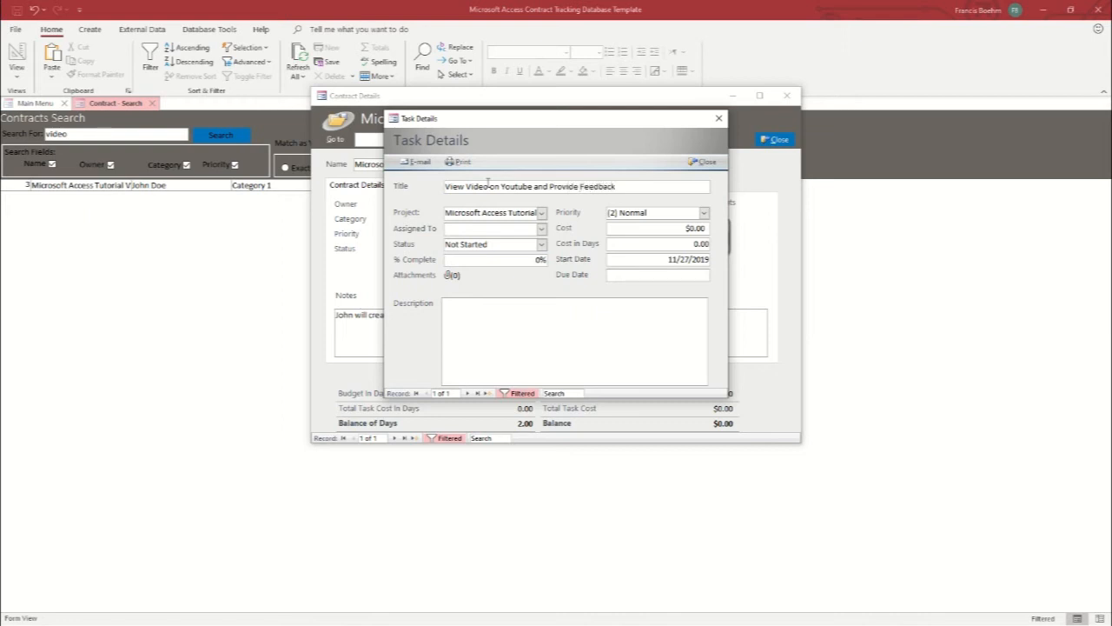
Step: Assign the task to Jane Doe with a due date of 12/3/2019
left_click(541, 227)
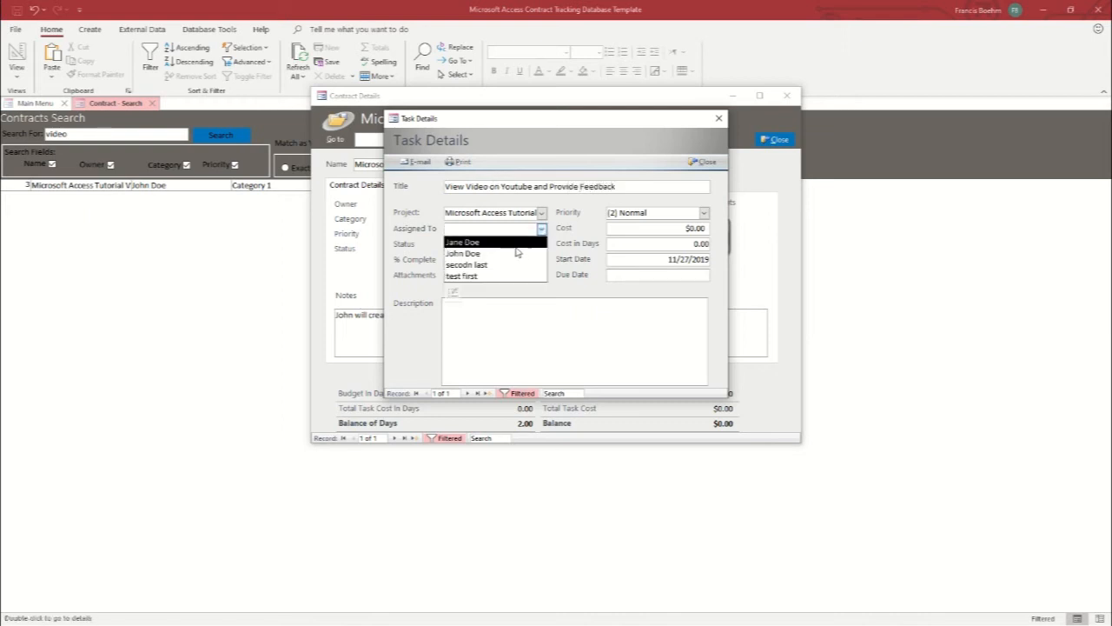
left_click(463, 241)
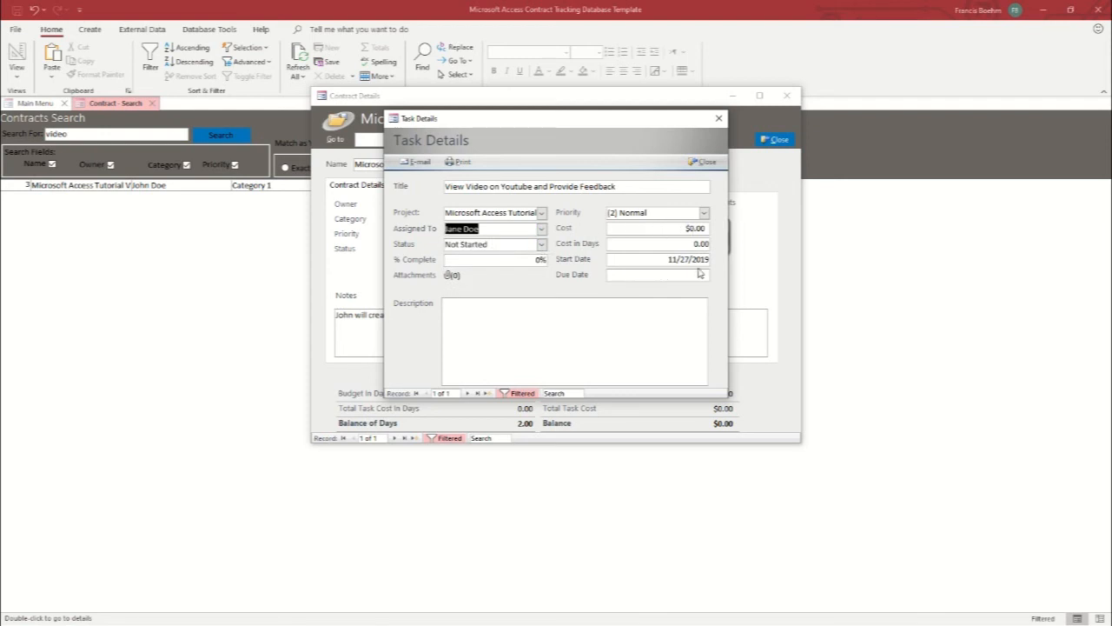
left_click(716, 275)
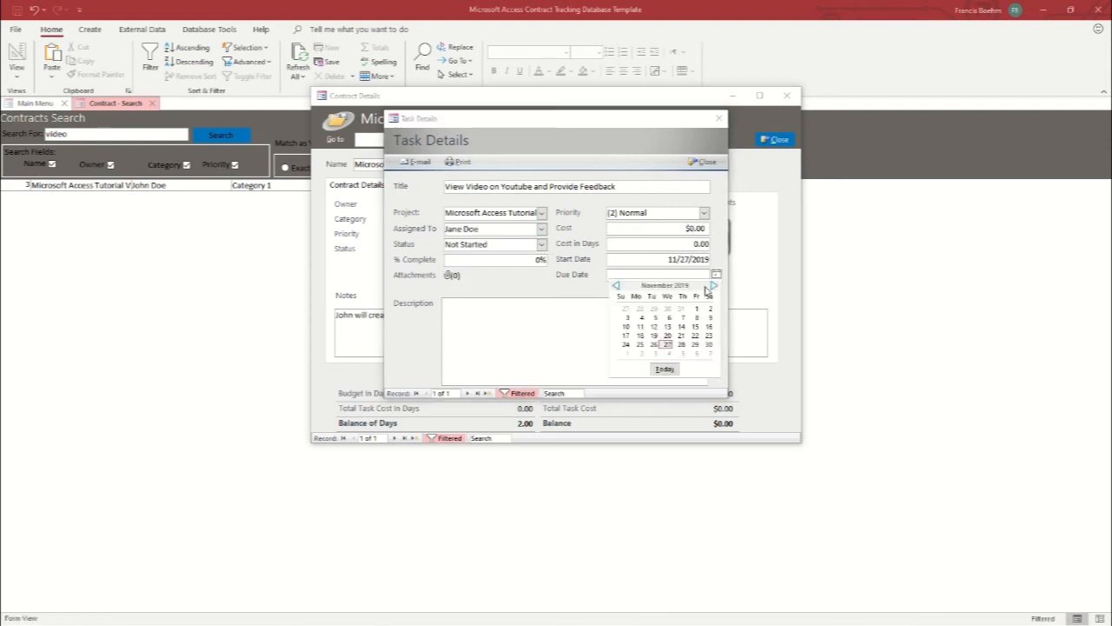
left_click(713, 285)
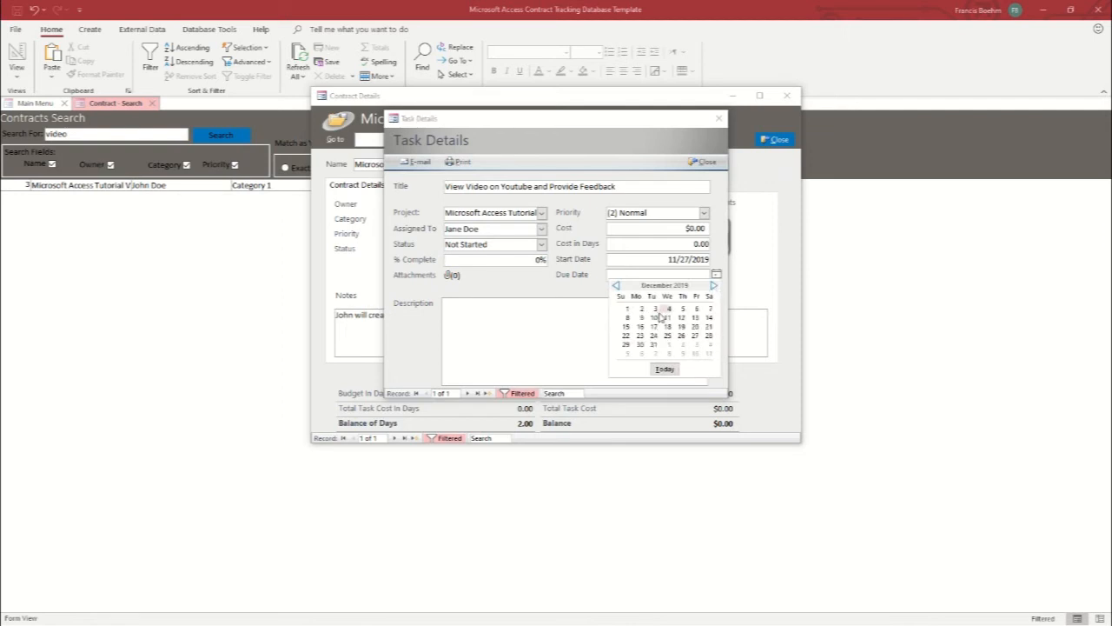
left_click(654, 309)
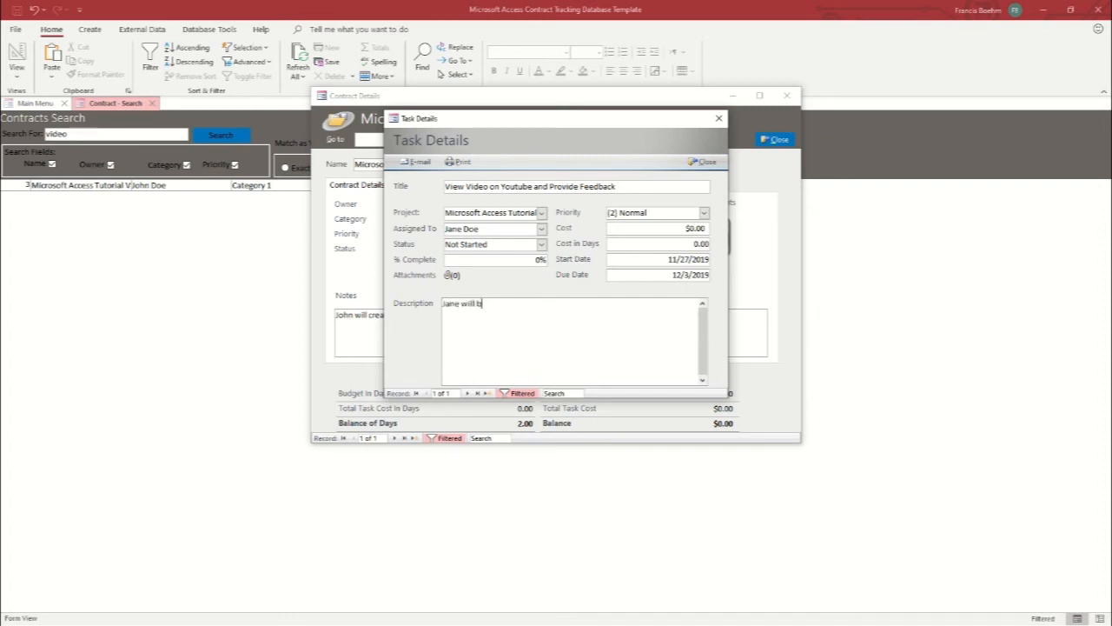
Step: Describe viewing the YouTube video to ensure it meets quality standards, then close the forms
type("iew the video o")
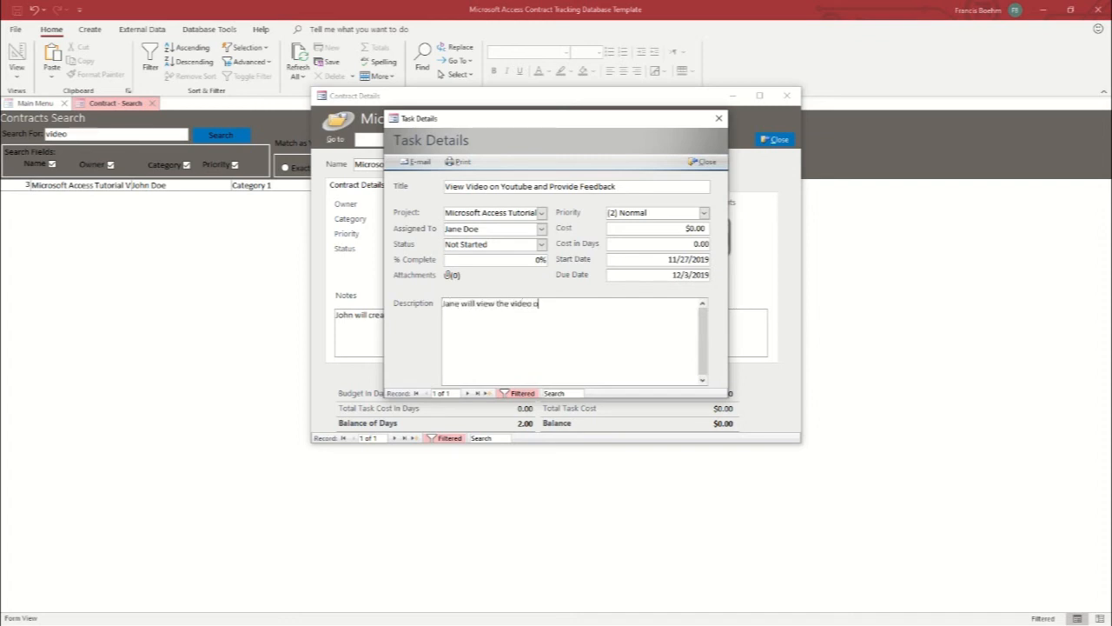
type("n our youtube c")
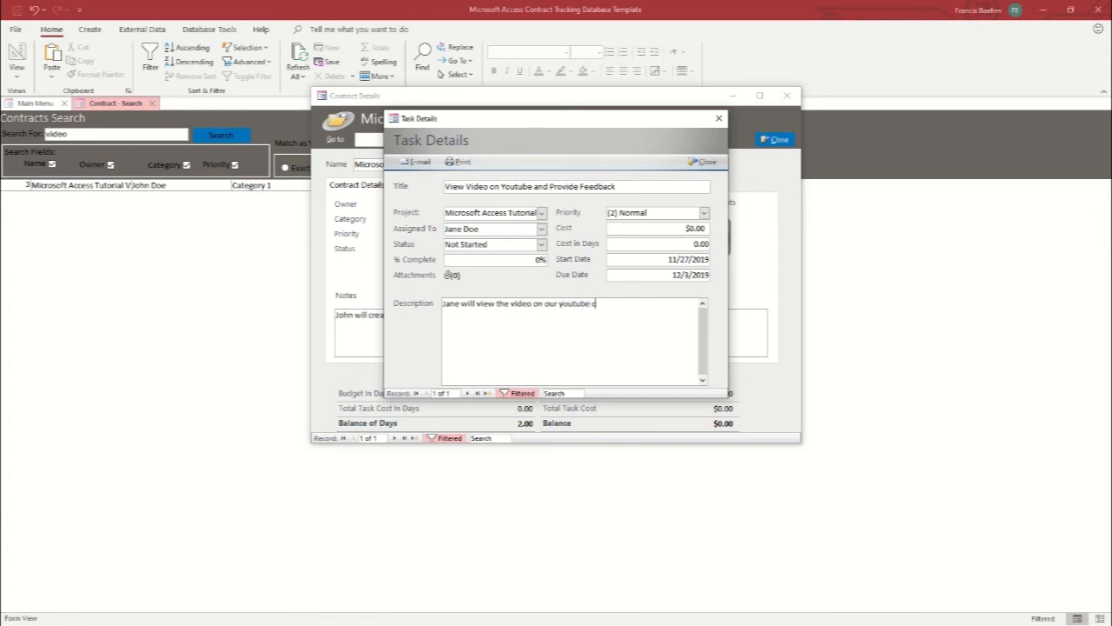
type("hannel to ensure")
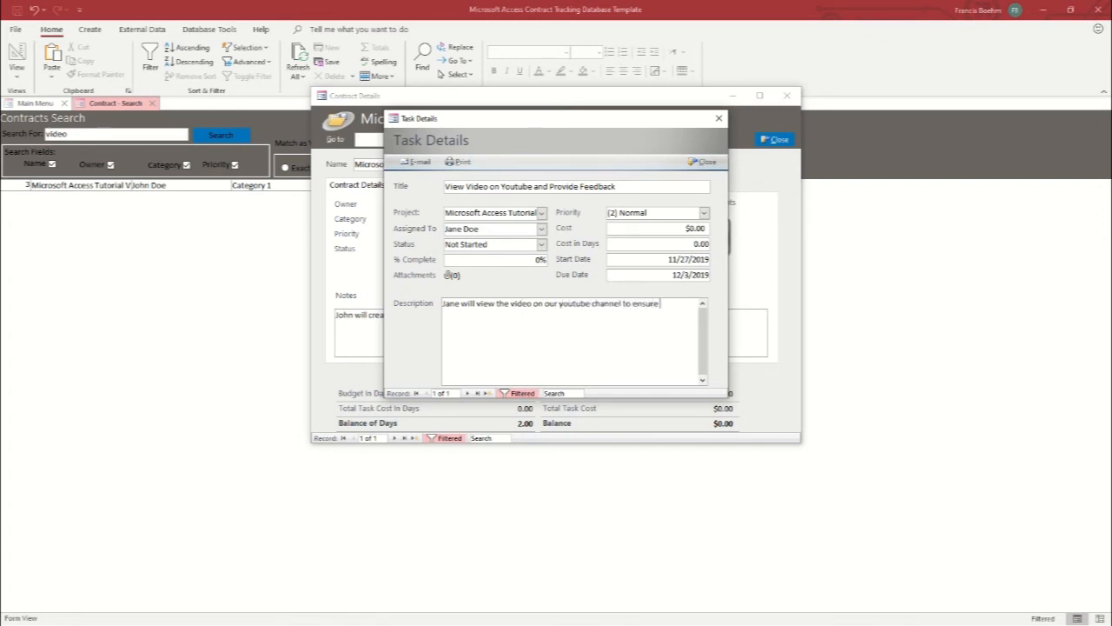
type("it is up to")
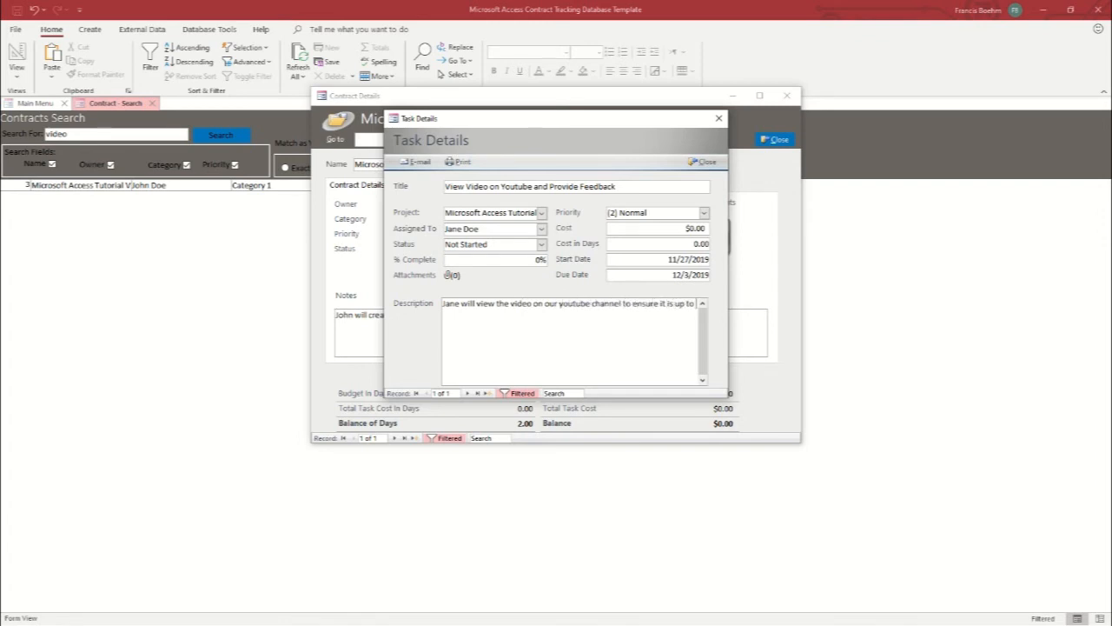
type("our quality s")
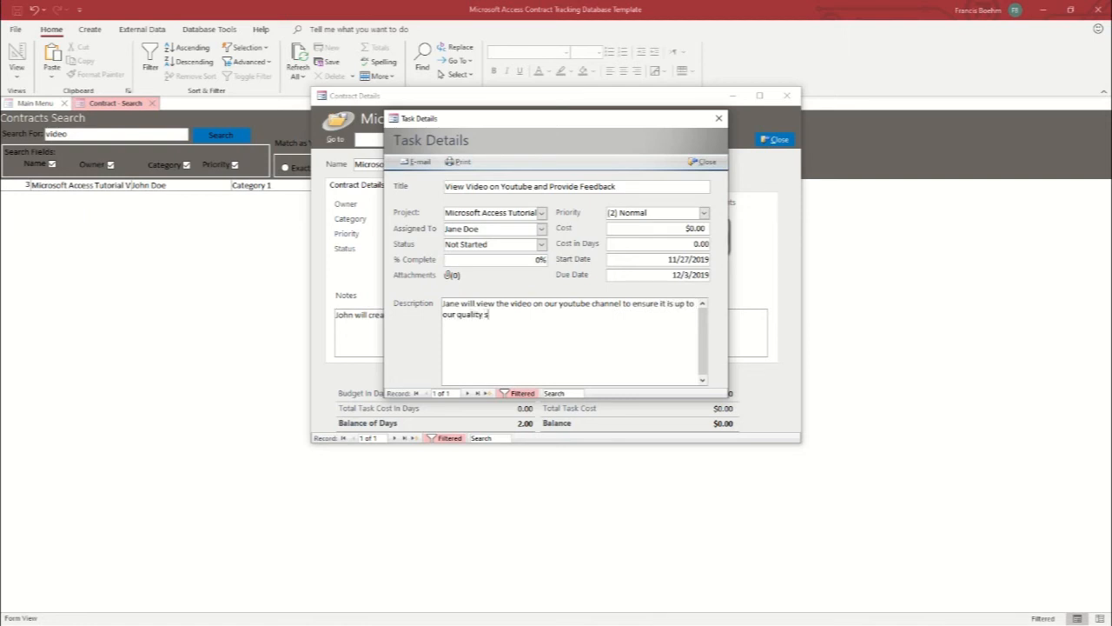
type("tandards.")
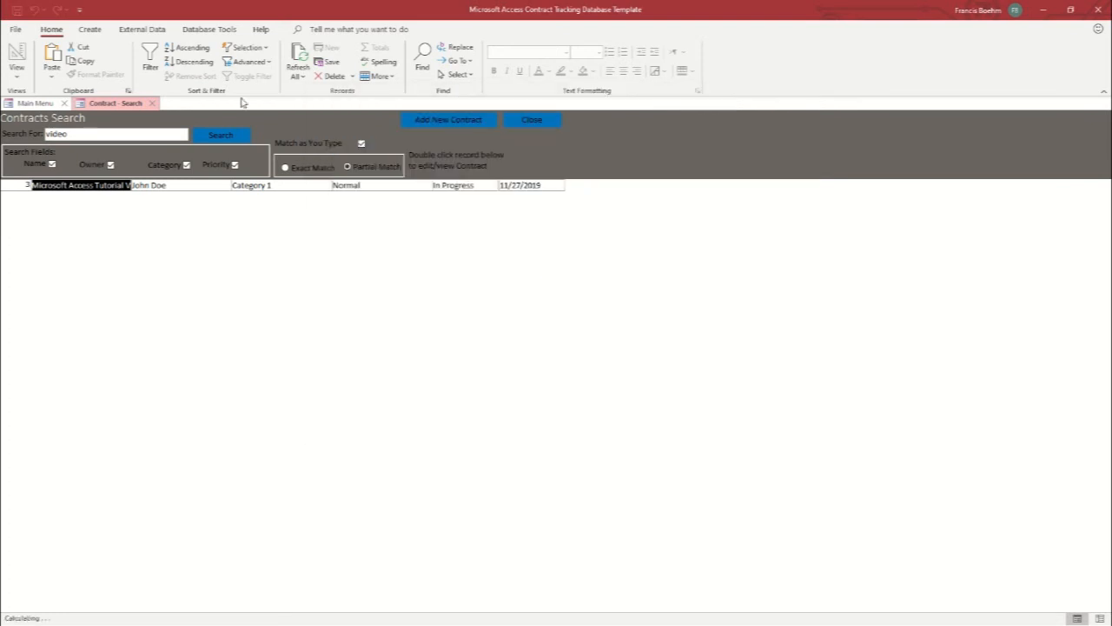
left_click(531, 119)
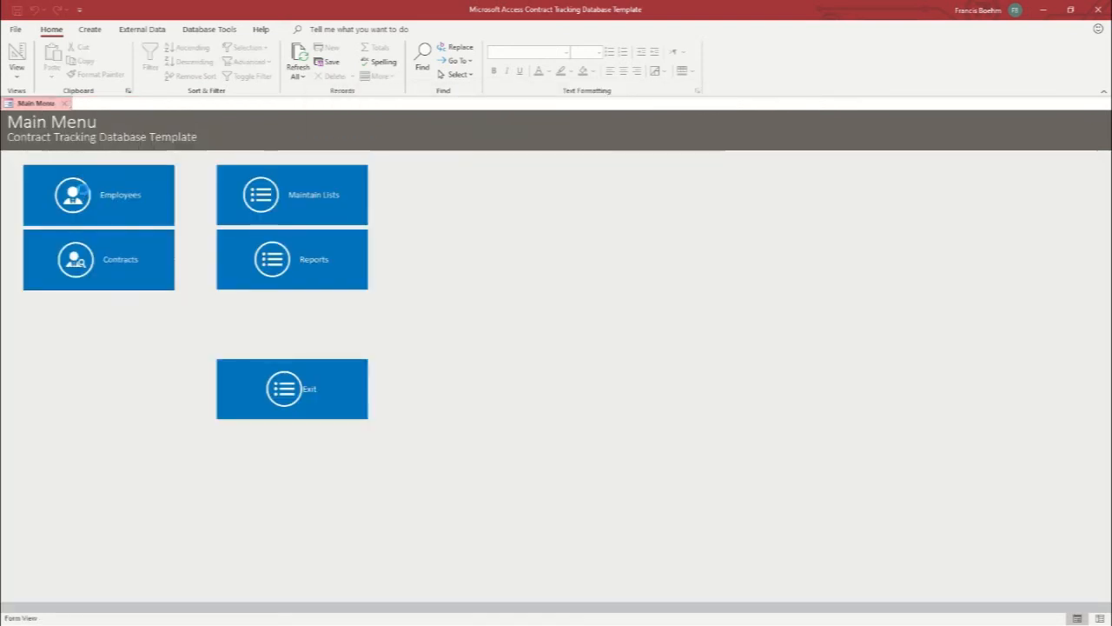
left_click(98, 195)
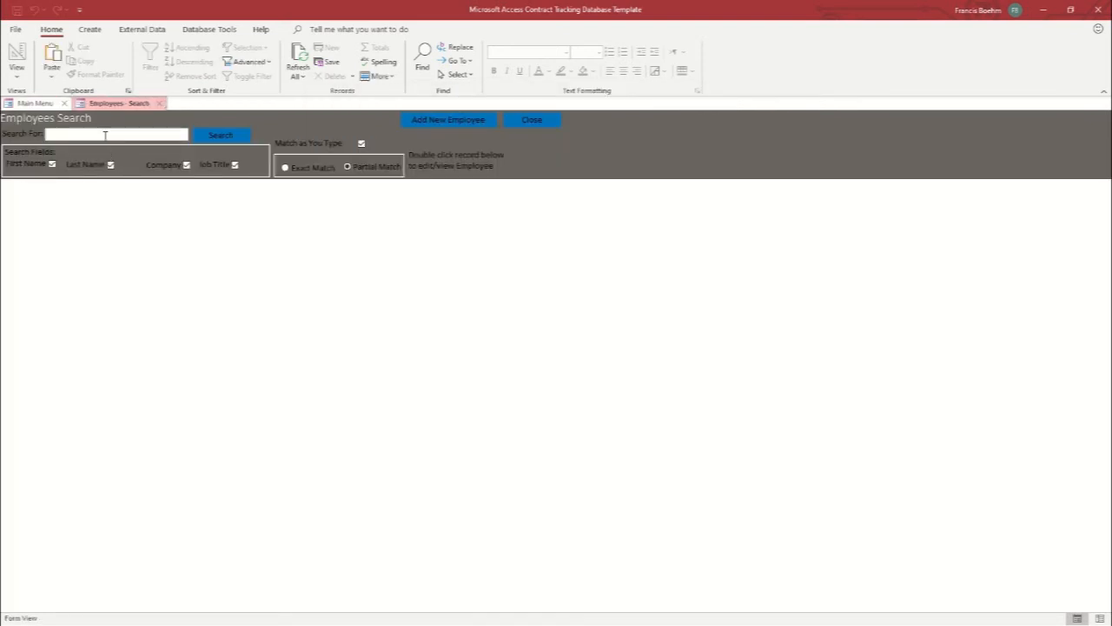
double_click(39, 185)
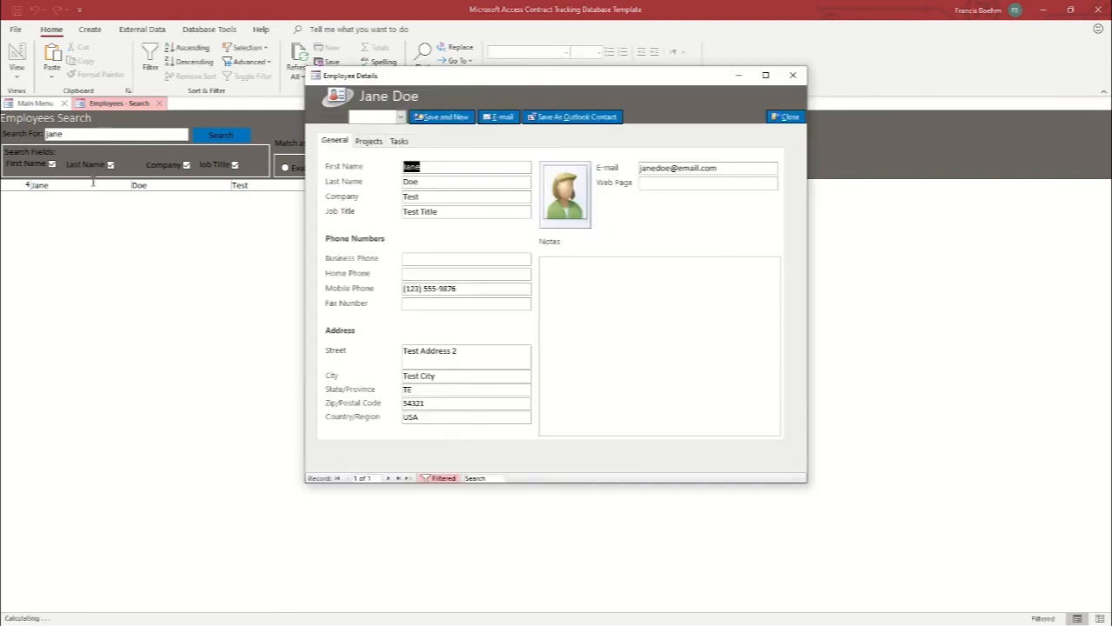
left_click(398, 140)
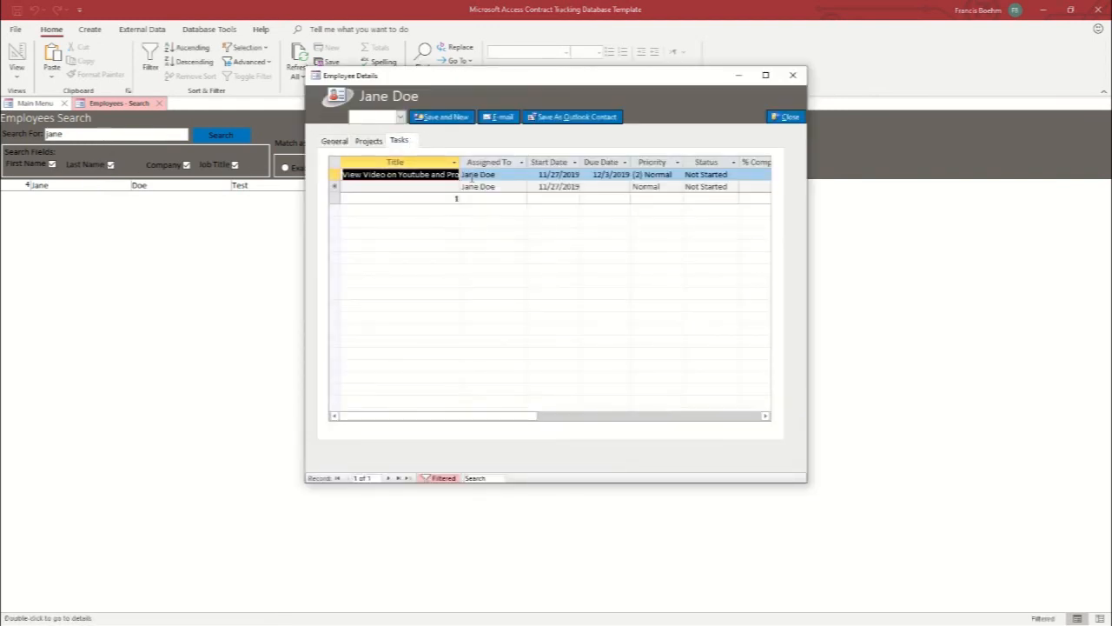
mouse_move(619, 208)
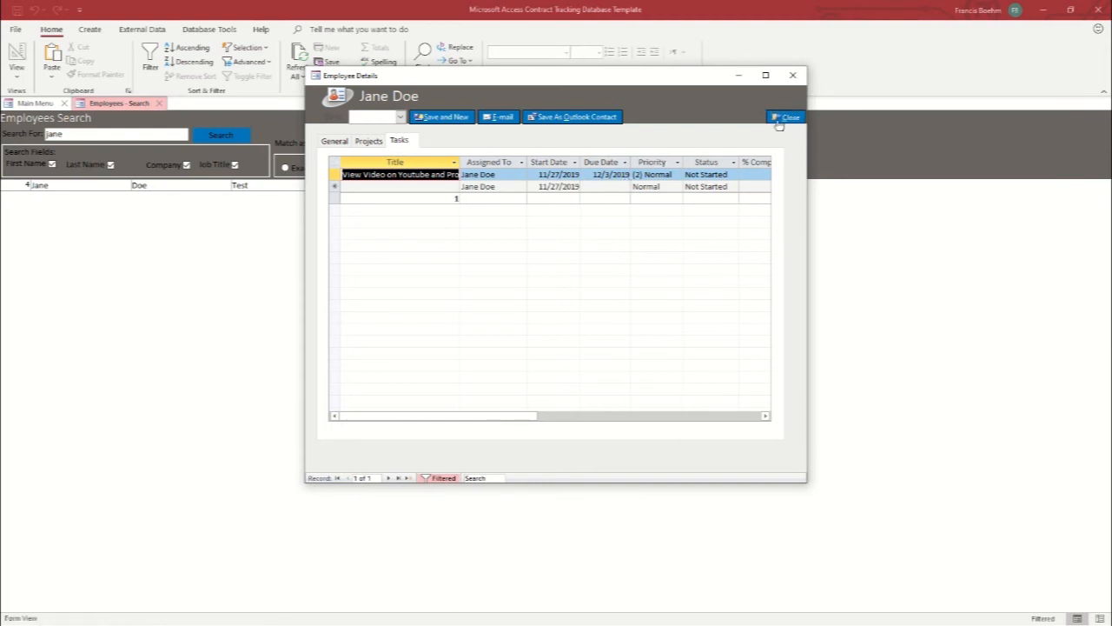
left_click(786, 116)
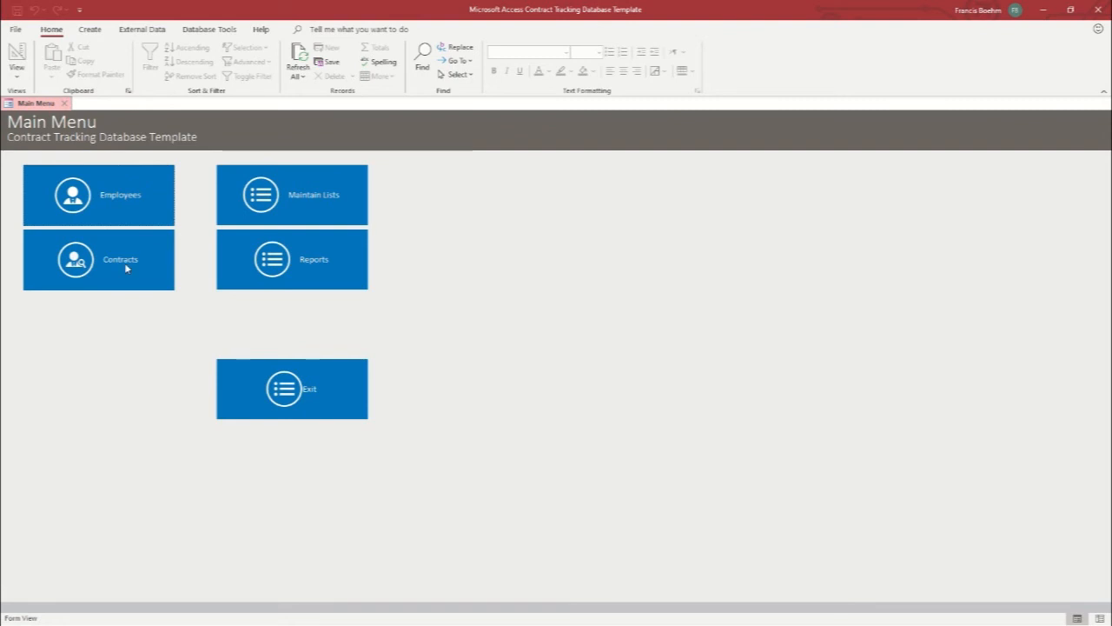
Step: Open John Doe's record via a 'joh' search, set his task to 100% complete, and close it
left_click(99, 194)
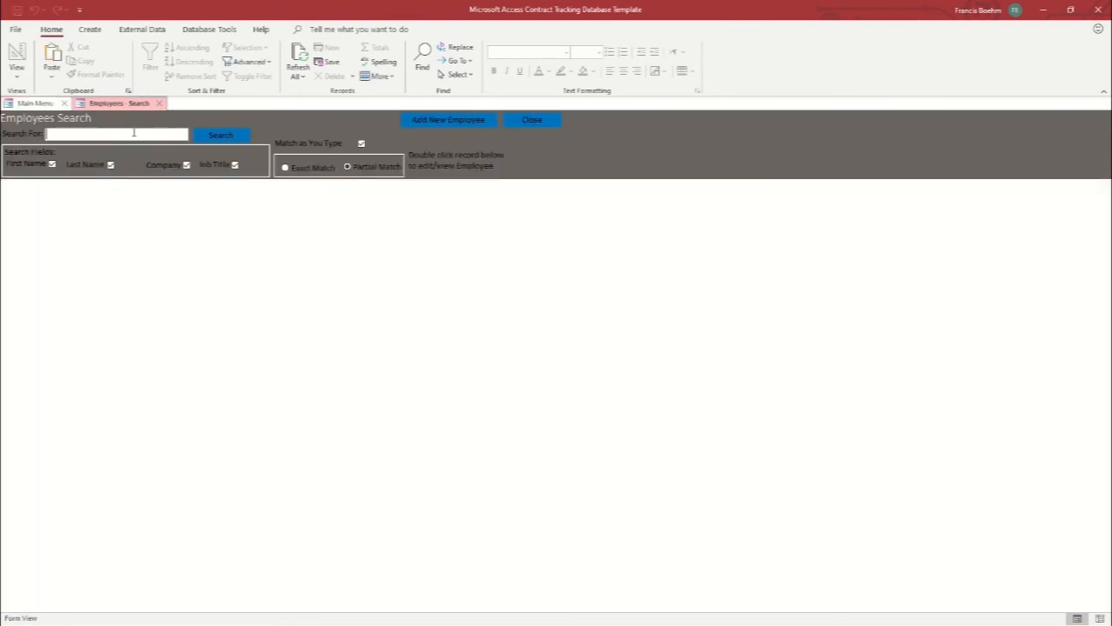
type("joh")
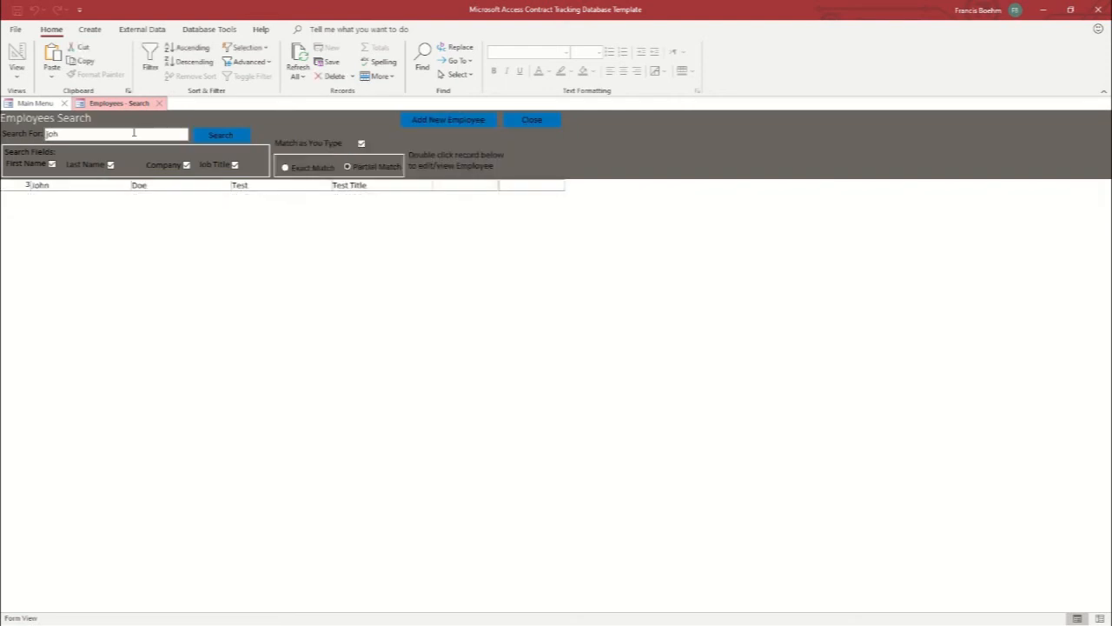
double_click(39, 184)
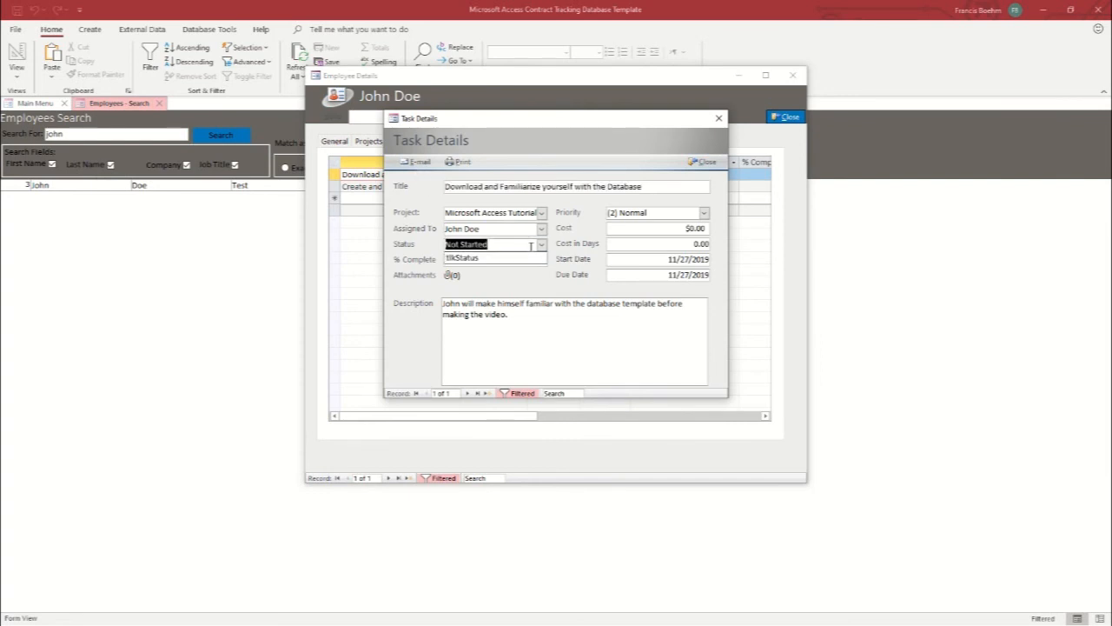
left_click(493, 258)
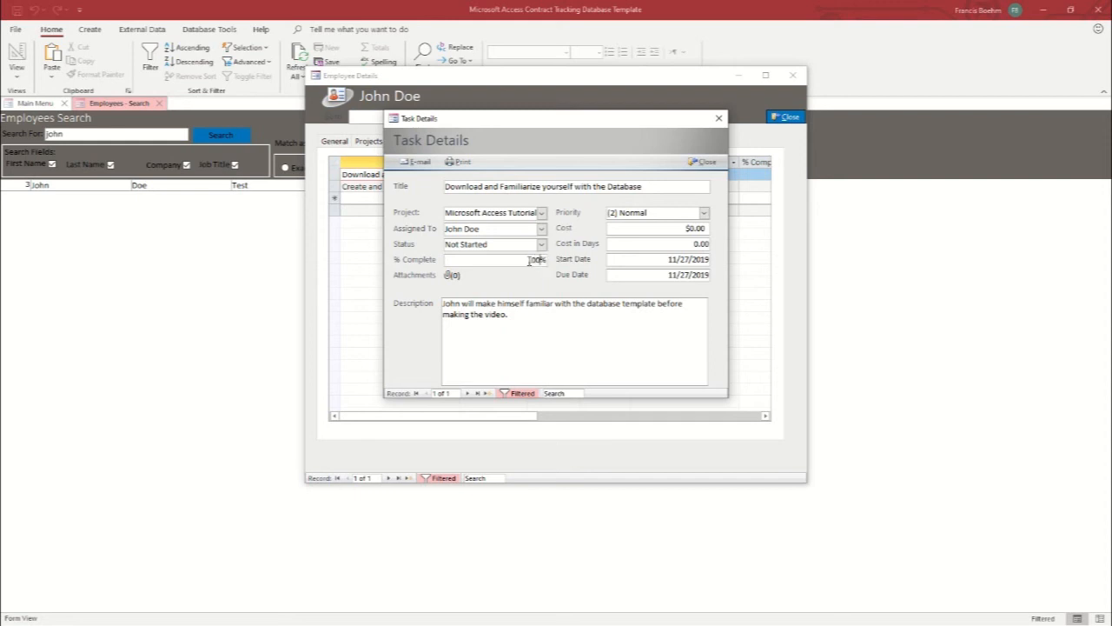
type("100%")
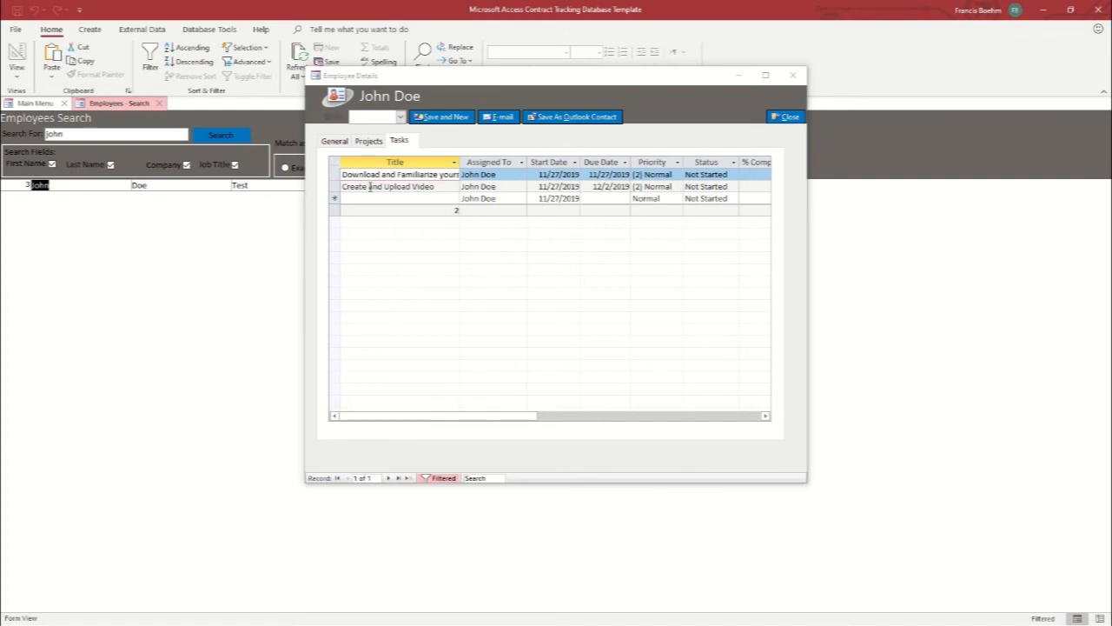
left_click(785, 116)
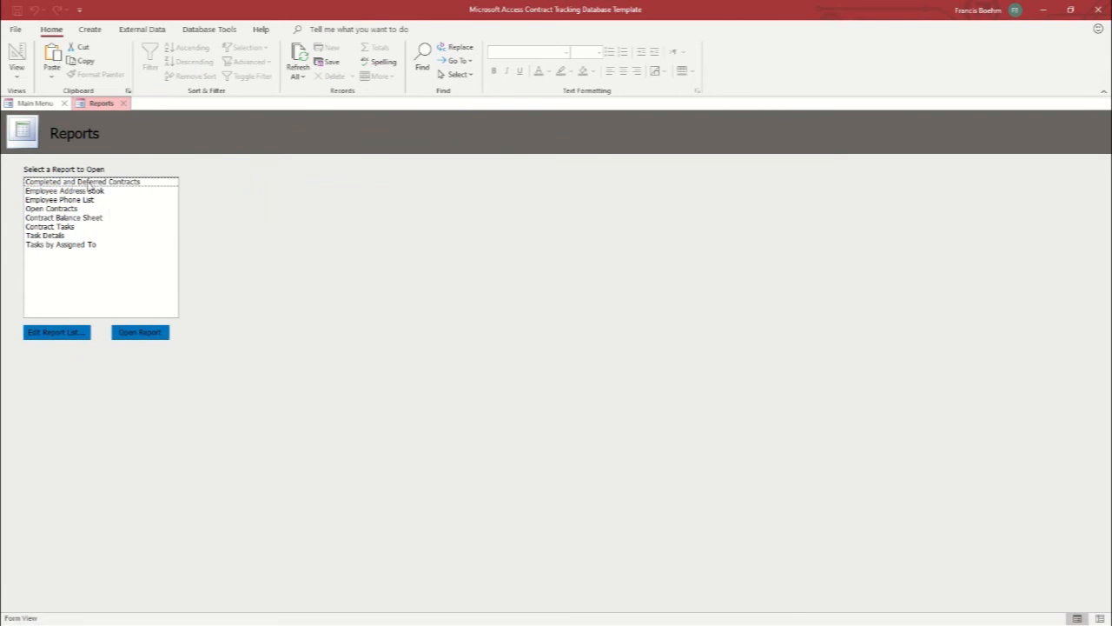
Step: Dismiss the missing-report error and stop macros, then preview the Open Contracts report
left_click(139, 332)
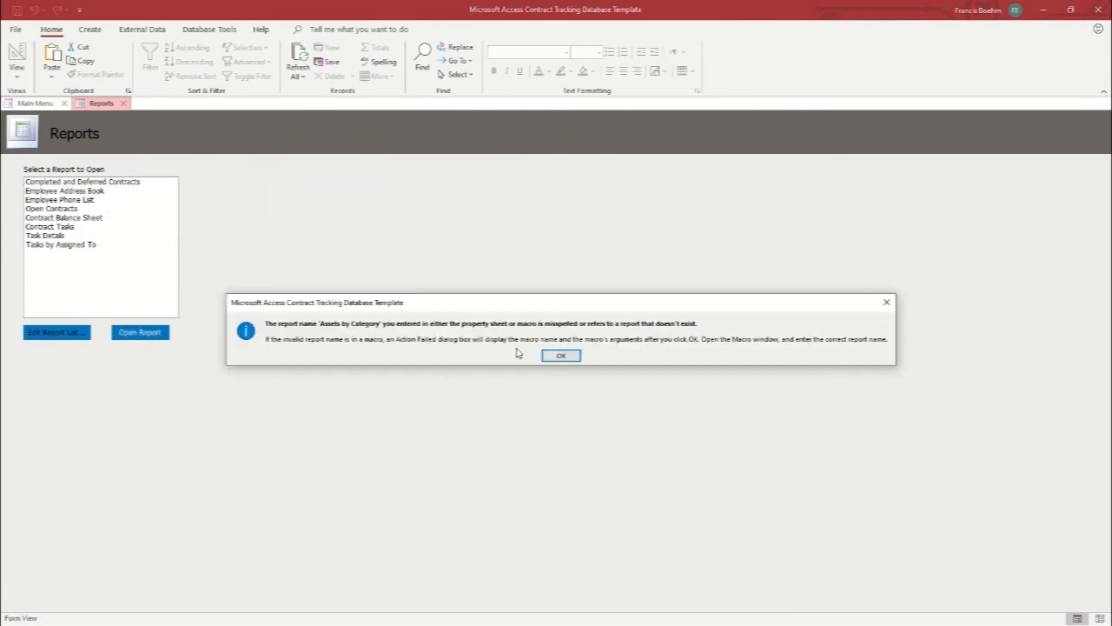
left_click(560, 354)
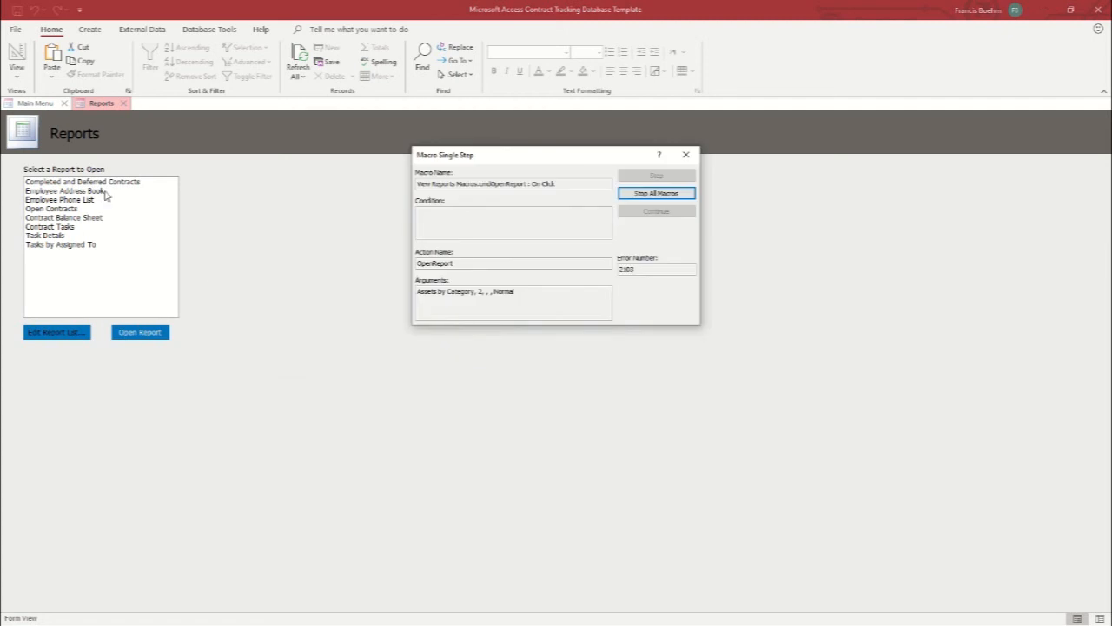
left_click(655, 192)
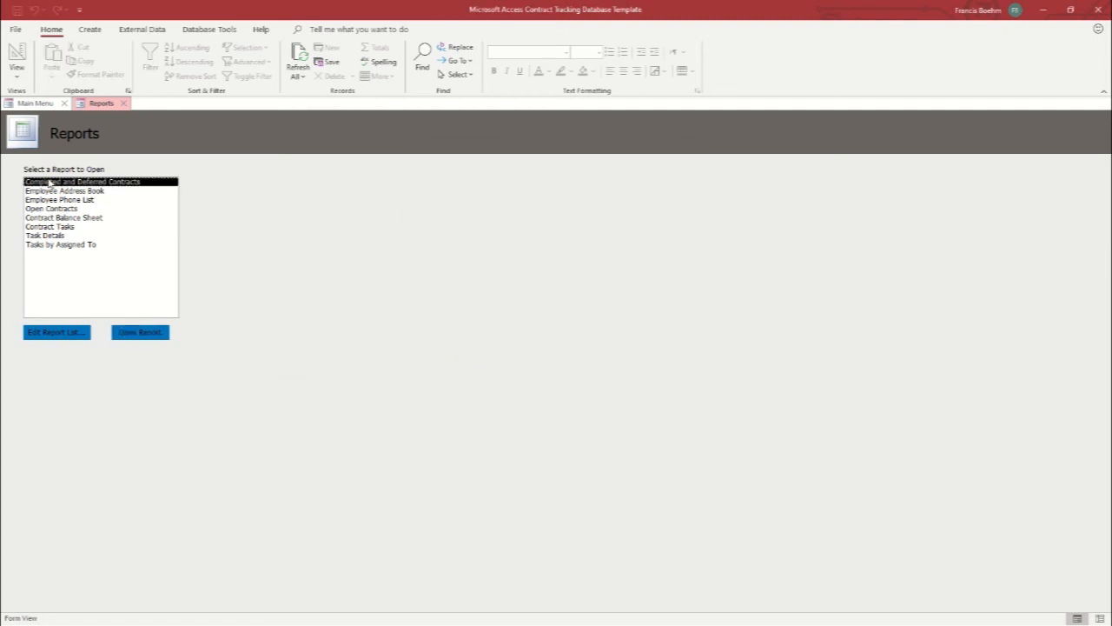
left_click(139, 332)
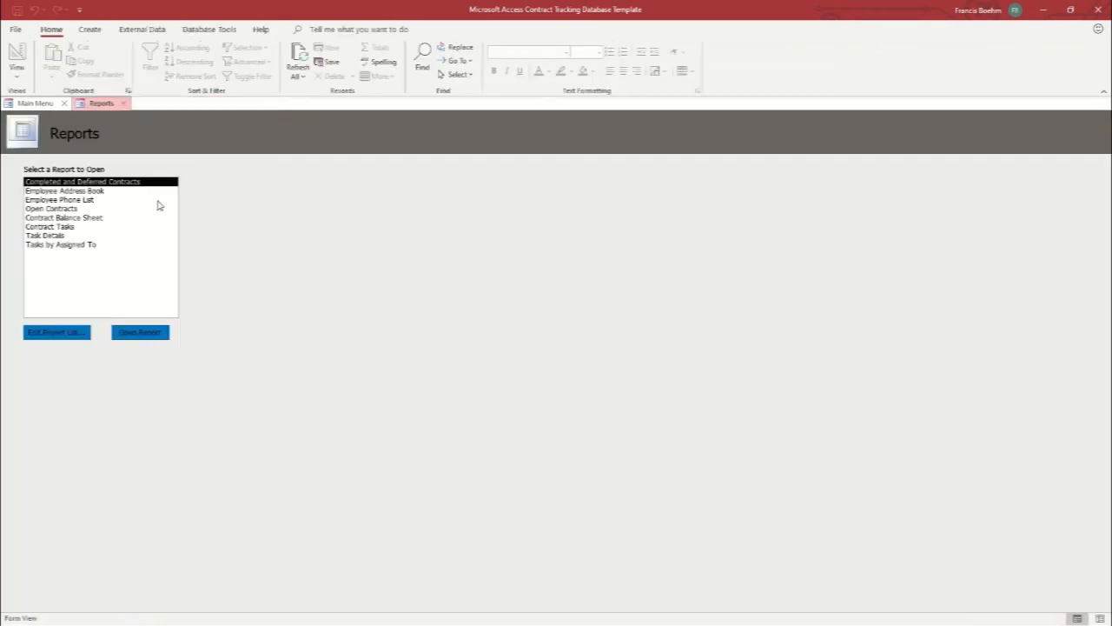
left_click(51, 209)
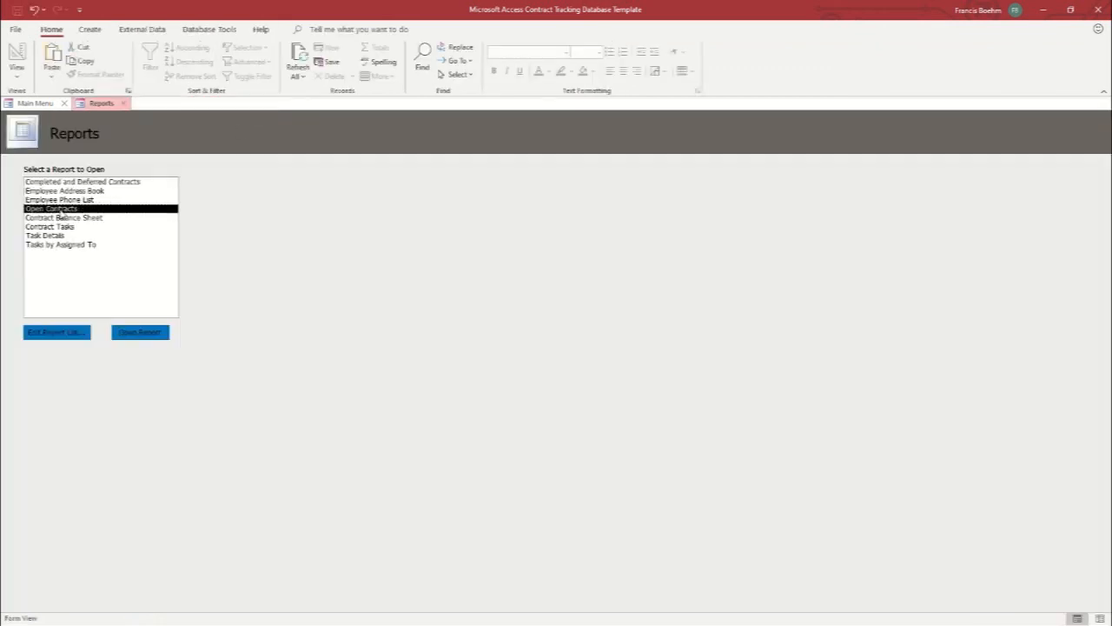
left_click(139, 332)
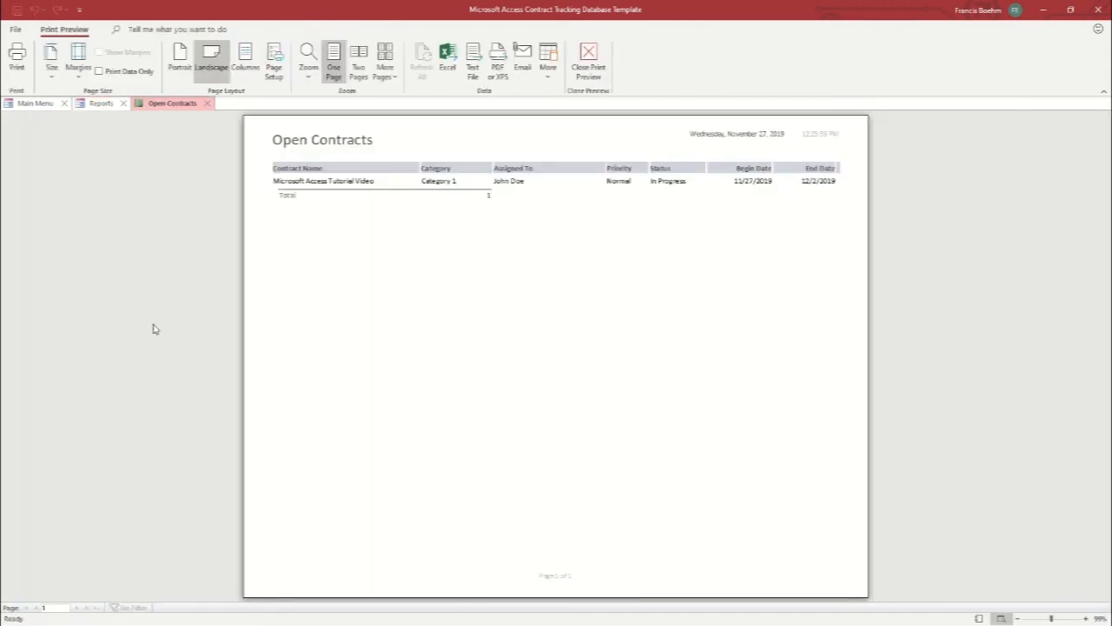
mouse_move(270, 197)
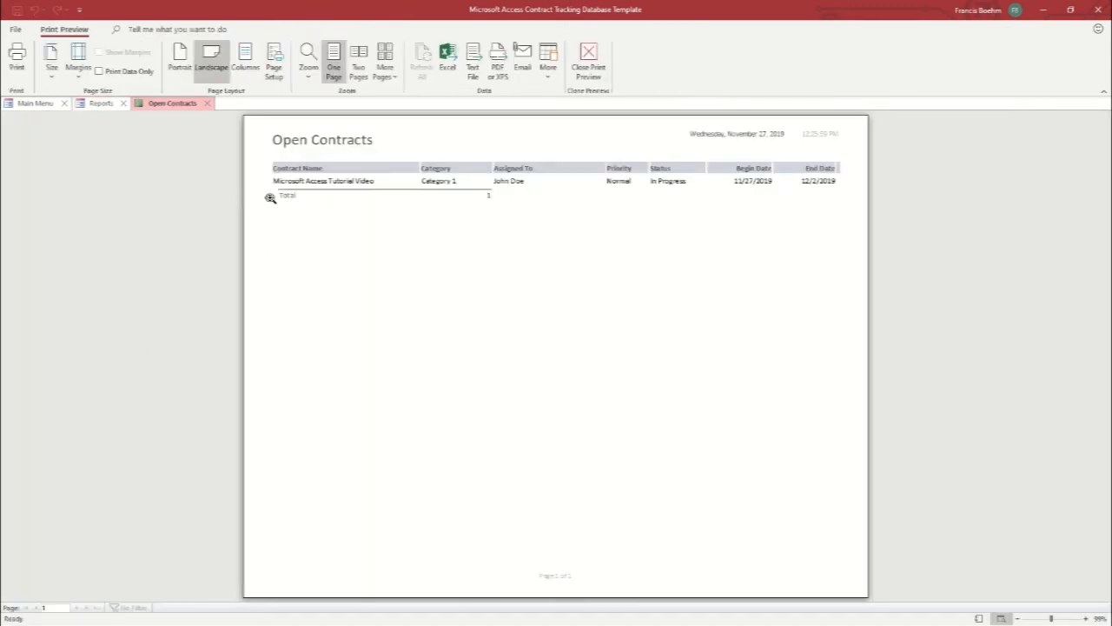
mouse_move(665, 194)
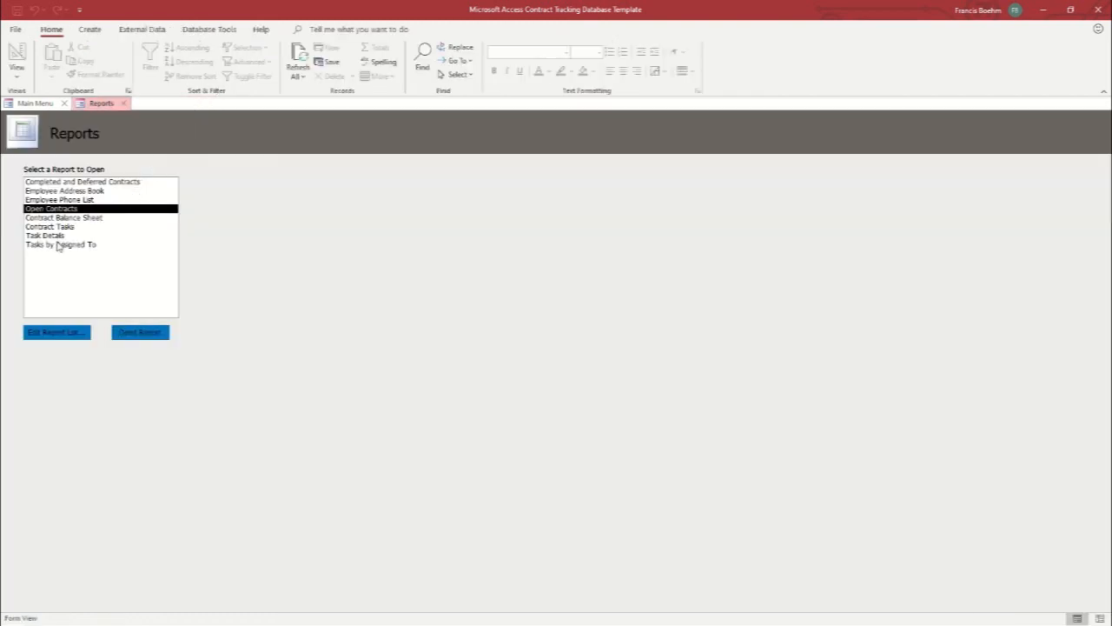
left_click(61, 244)
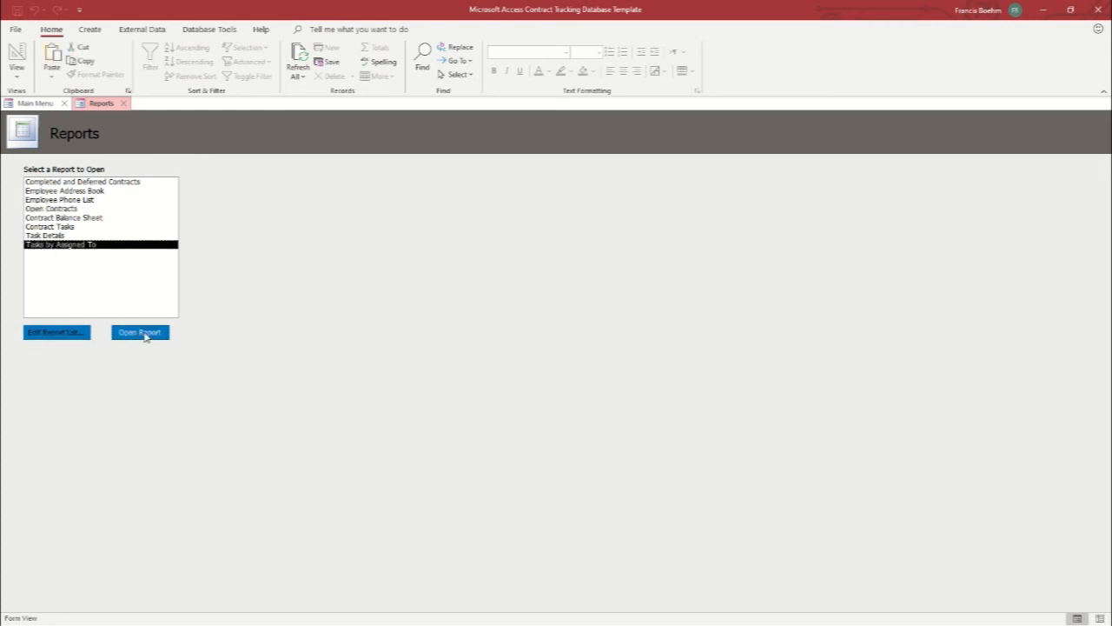
Step: Preview Tasks by Assigned To, showing John Doe's two tasks and Jane Doe's one, then close Reports
left_click(139, 332)
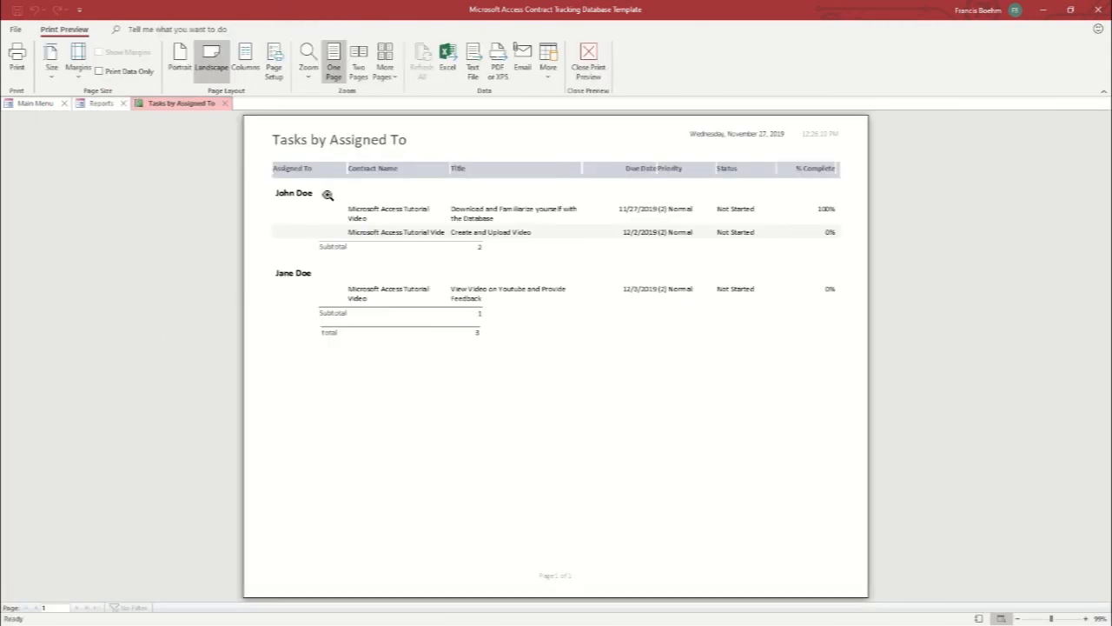
mouse_move(365, 295)
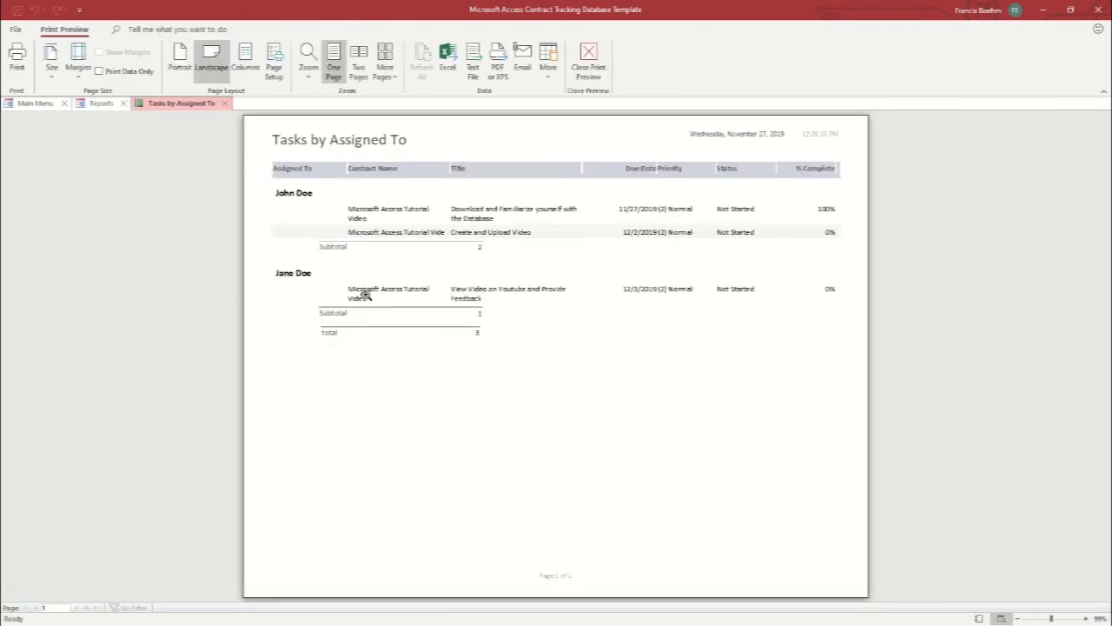
mouse_move(837, 295)
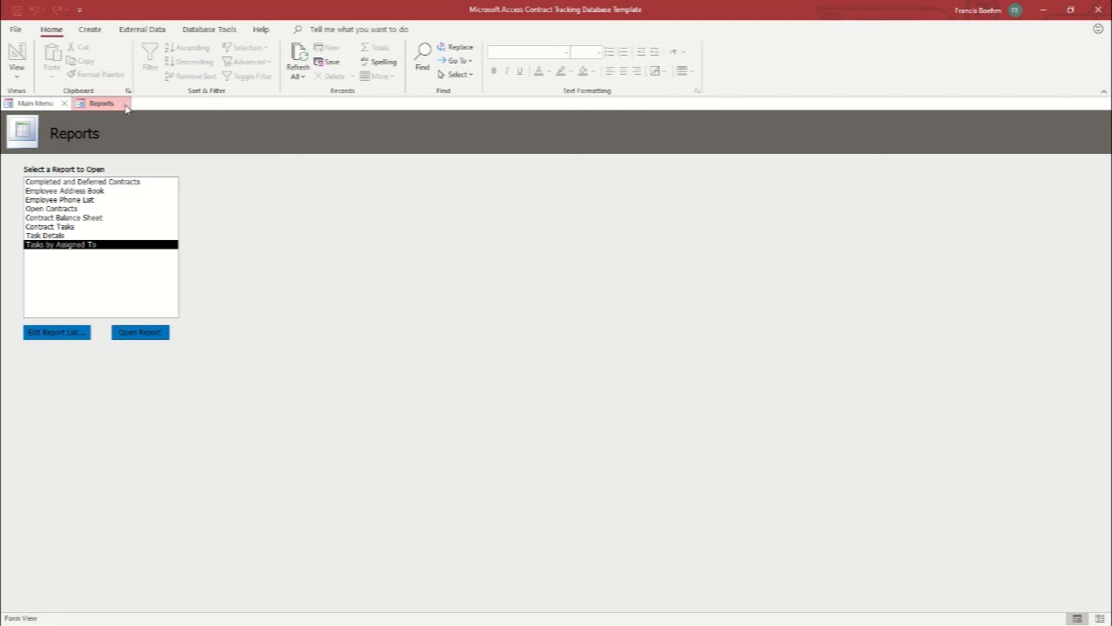
left_click(127, 104)
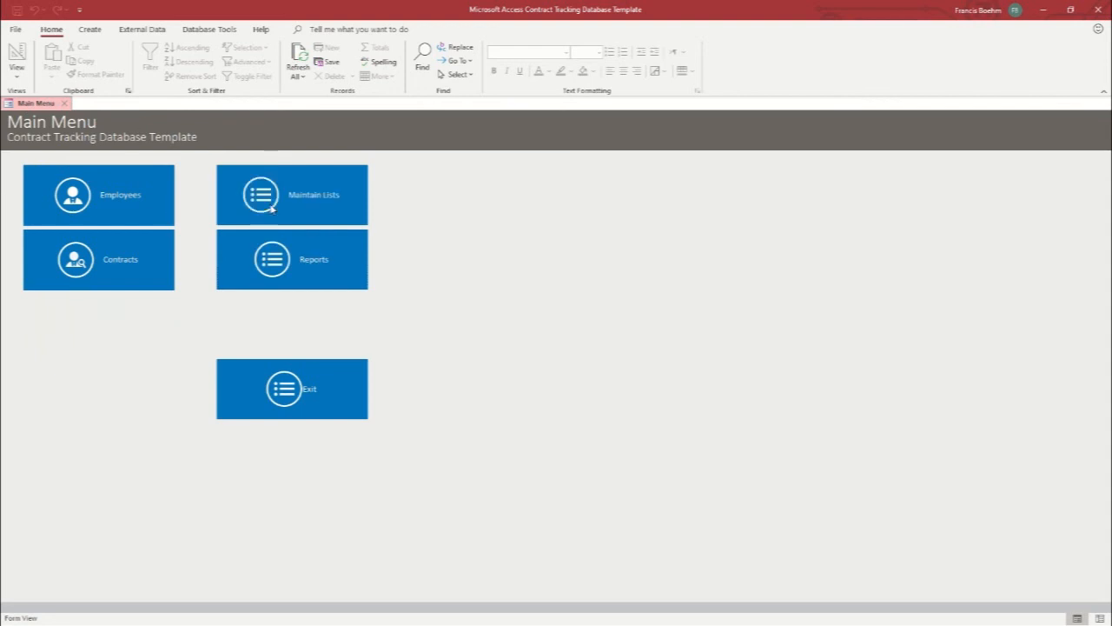
Step: In Maintain Lists, rename Category 1–3 to App, Video and Document Development
left_click(291, 194)
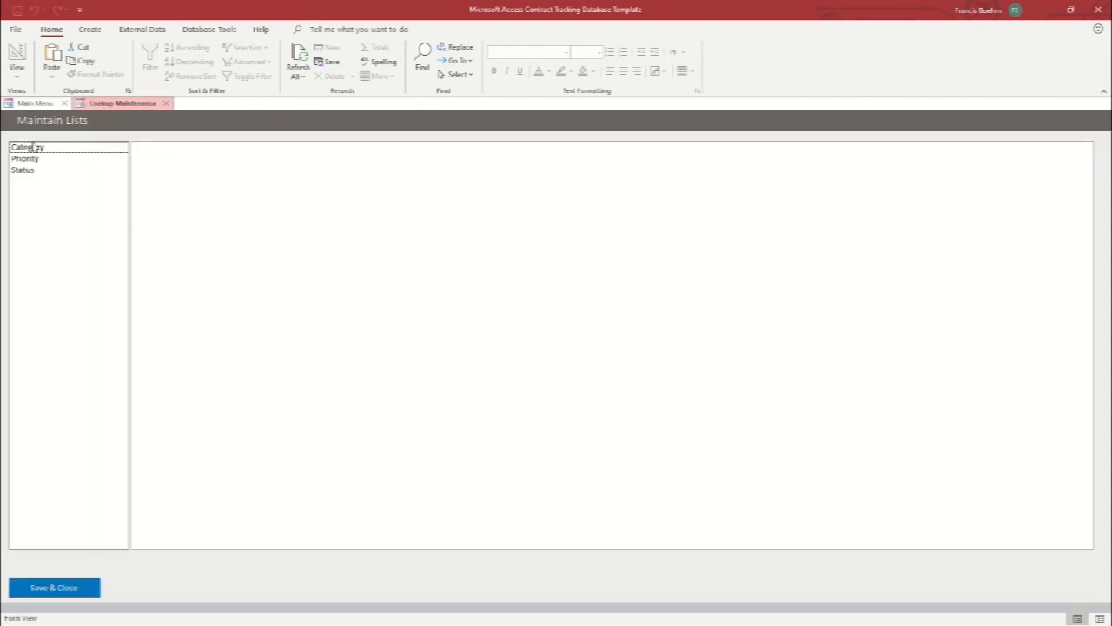
left_click(27, 147)
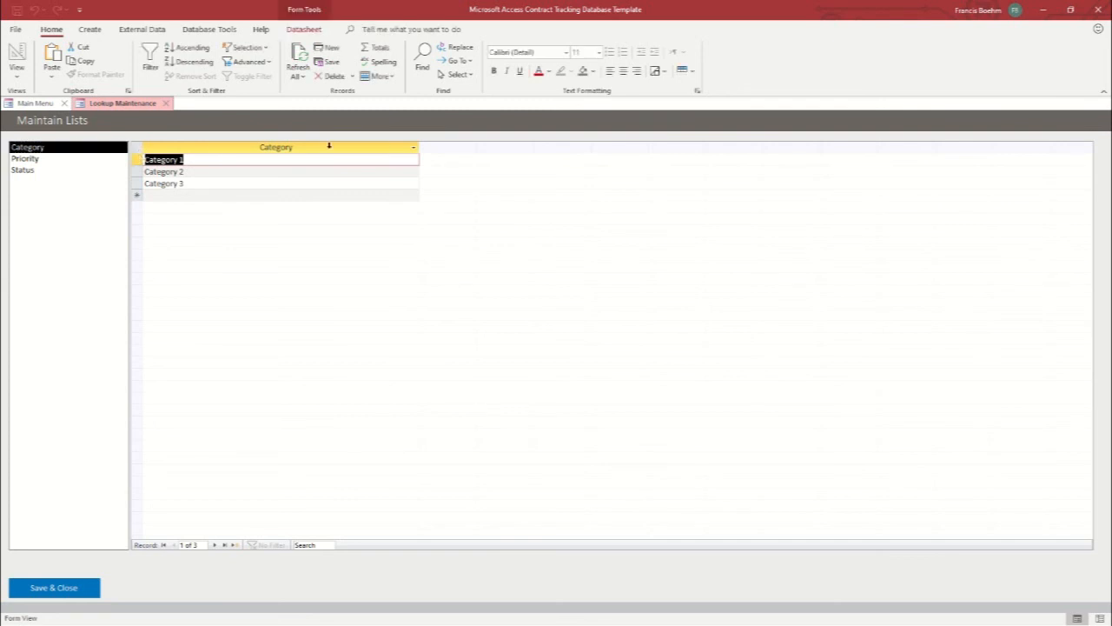
mouse_move(564, 172)
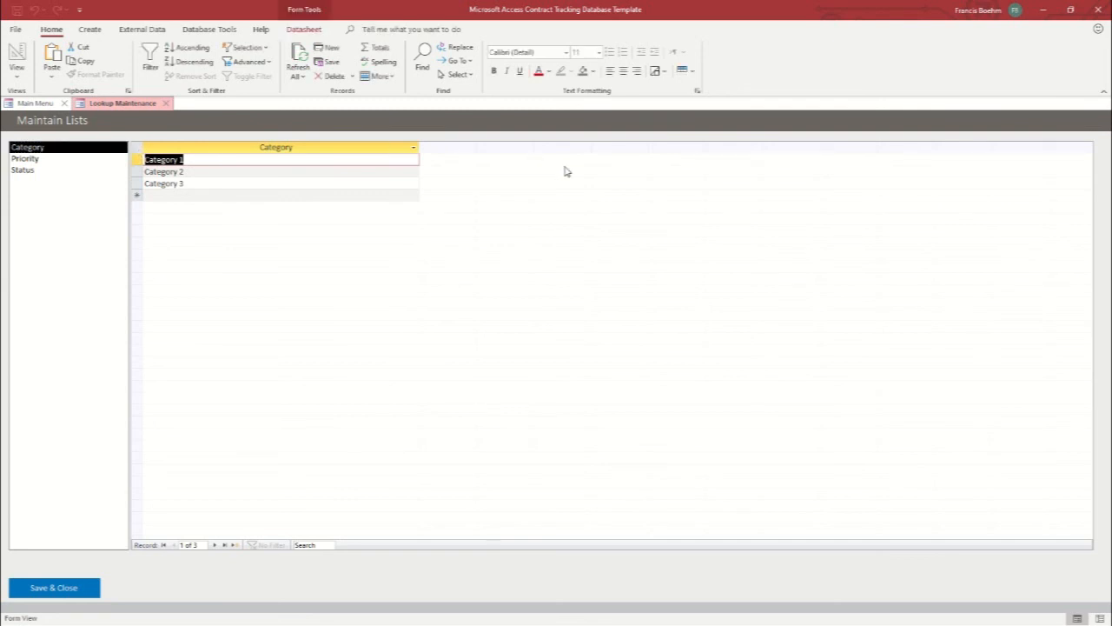
type("App De")
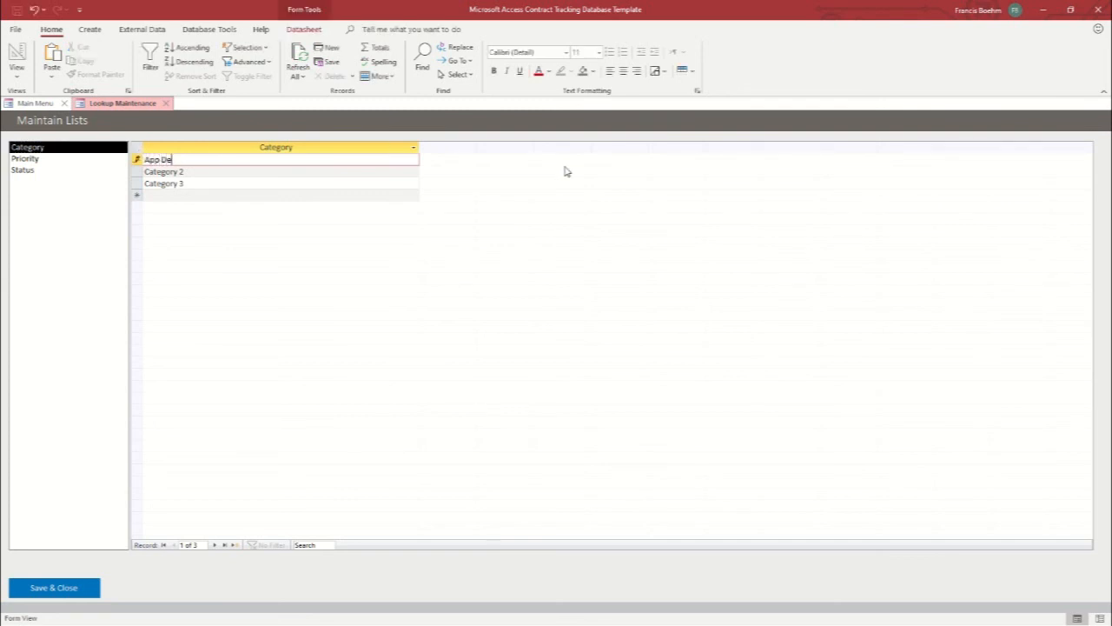
type("velopment")
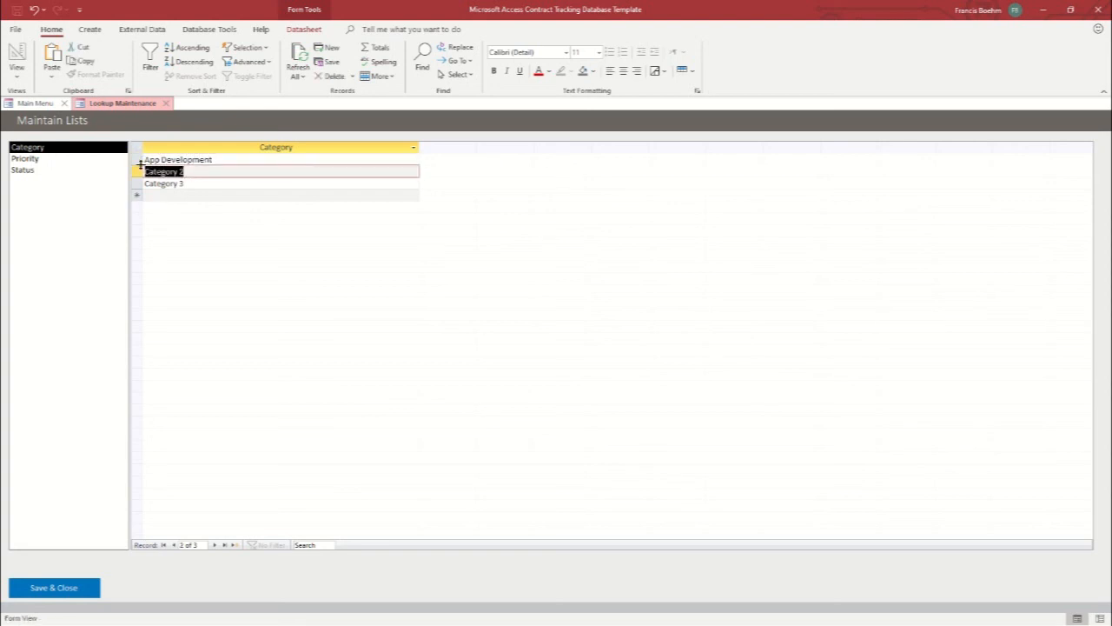
type("Video Dev")
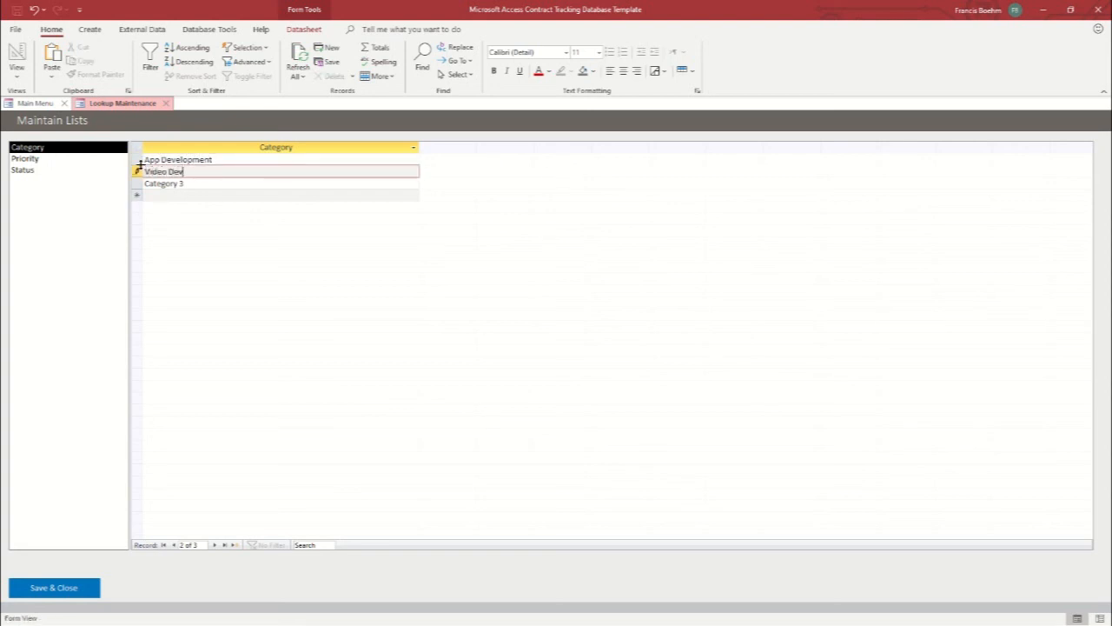
type("elopment")
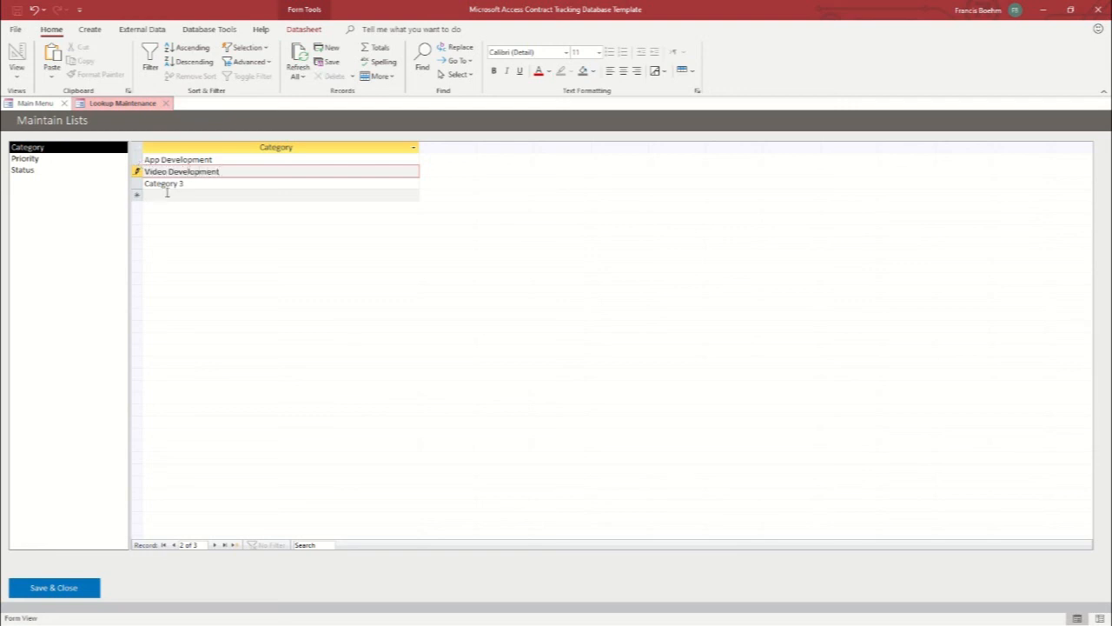
left_click(163, 183)
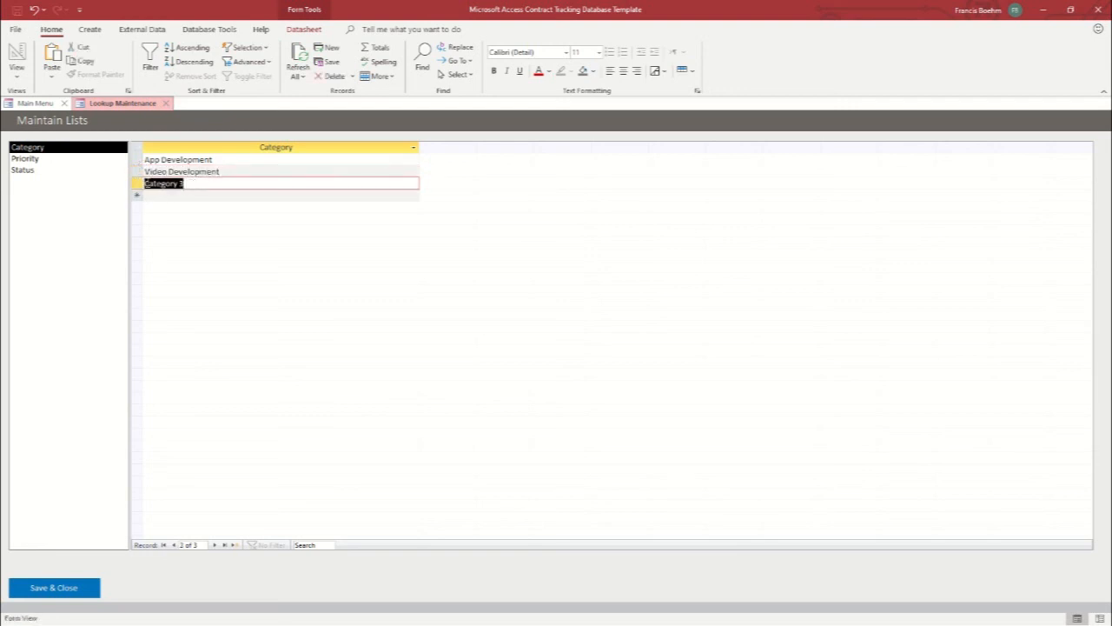
type("Document Development")
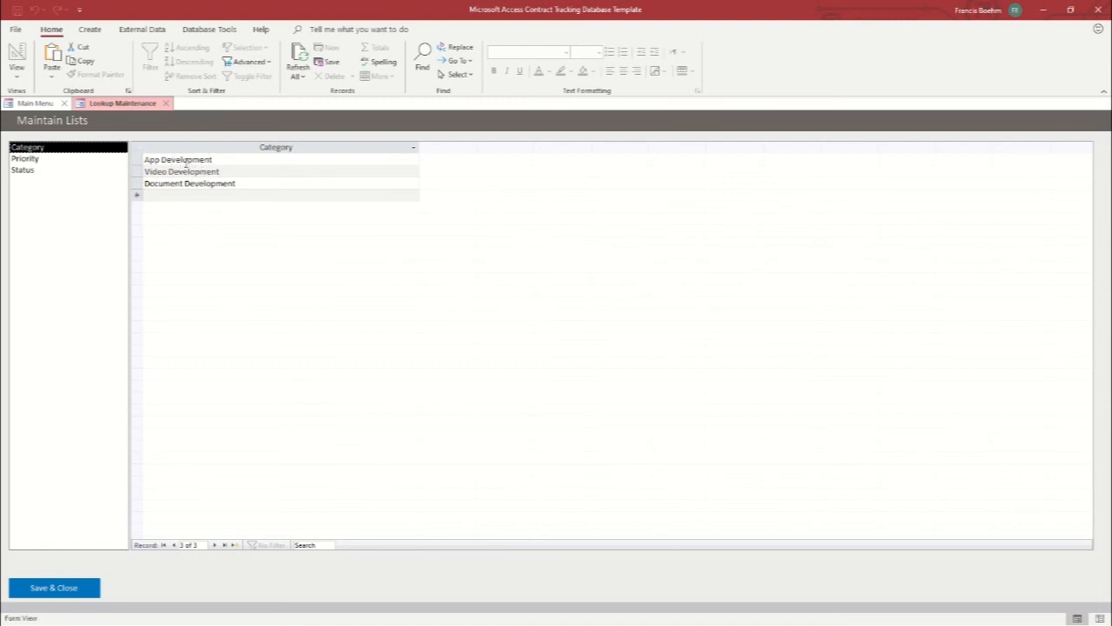
Step: Review the Priority and Status lookup values without changes, then Save & Close the lists
left_click(25, 159)
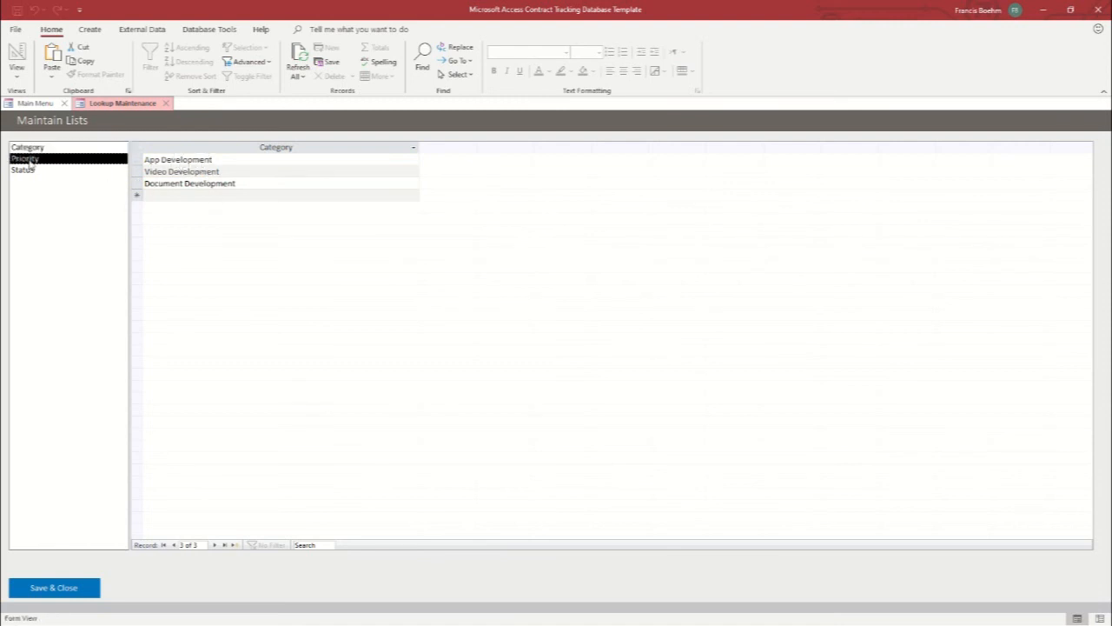
left_click(25, 159)
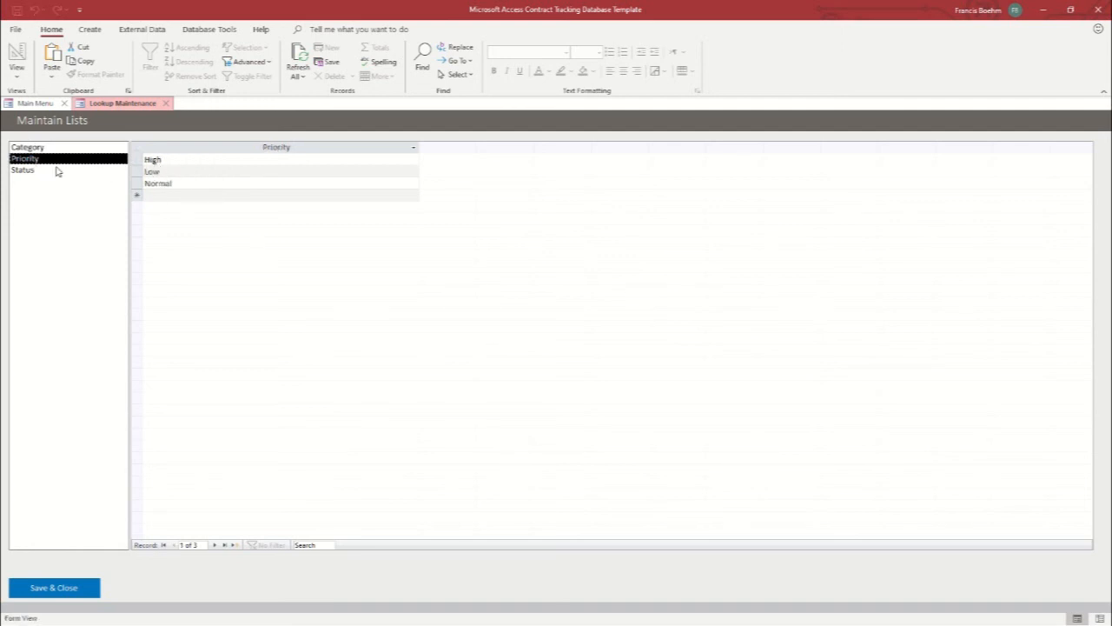
left_click(22, 170)
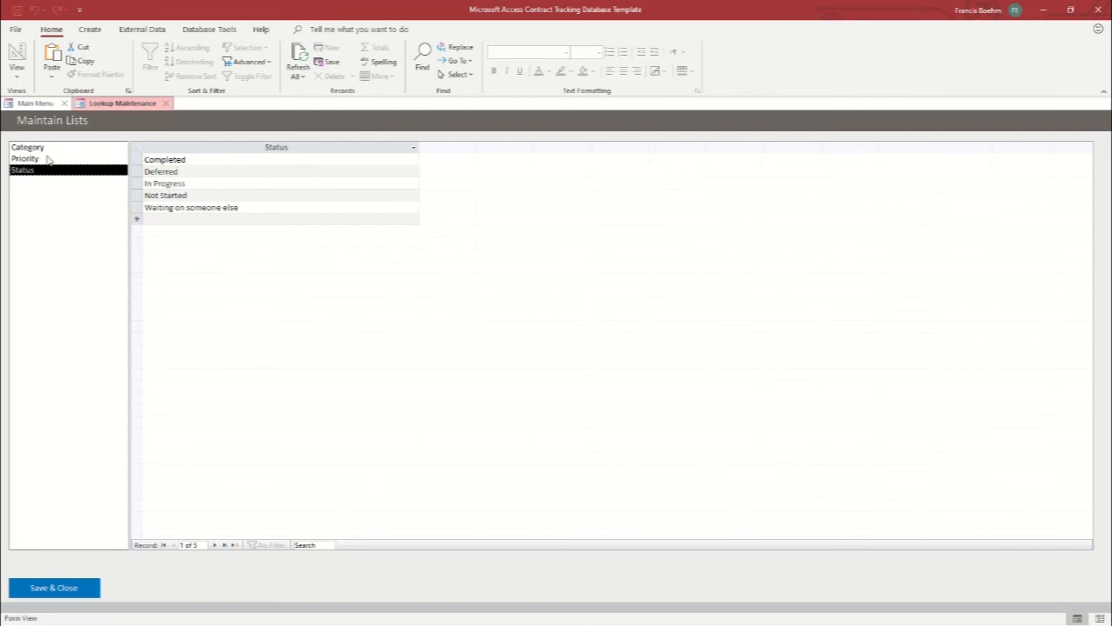
left_click(165, 102)
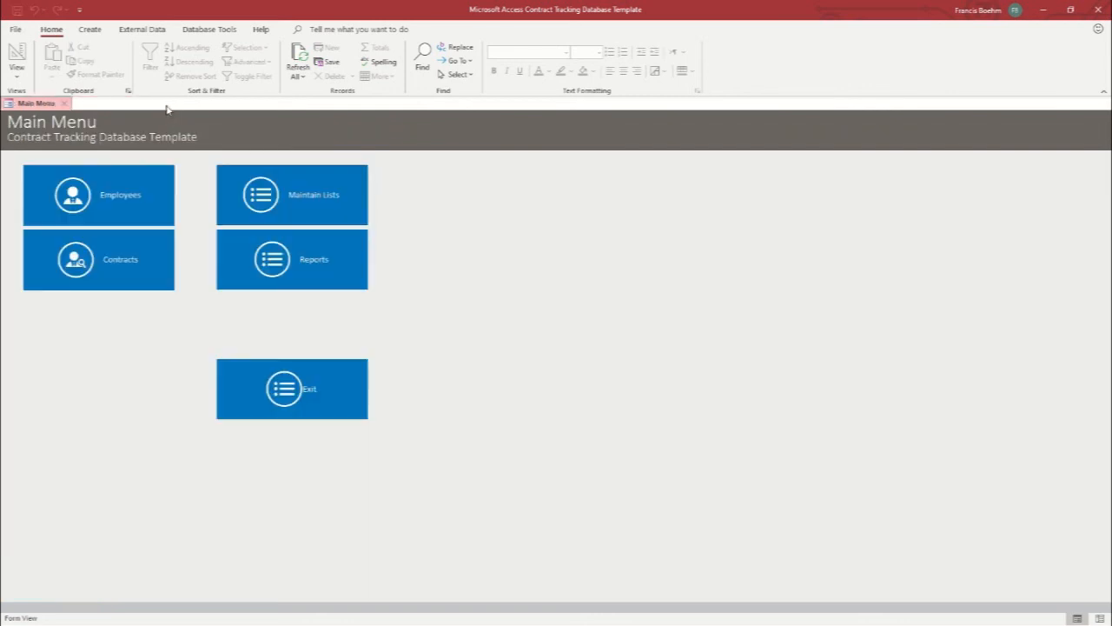
mouse_move(176, 200)
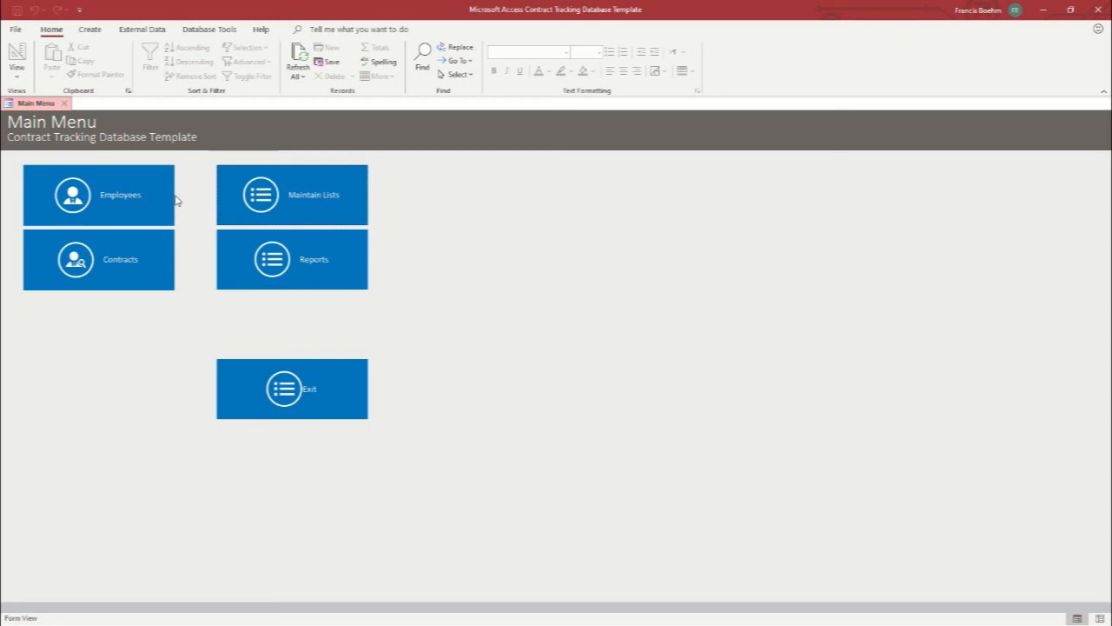
mouse_move(166, 202)
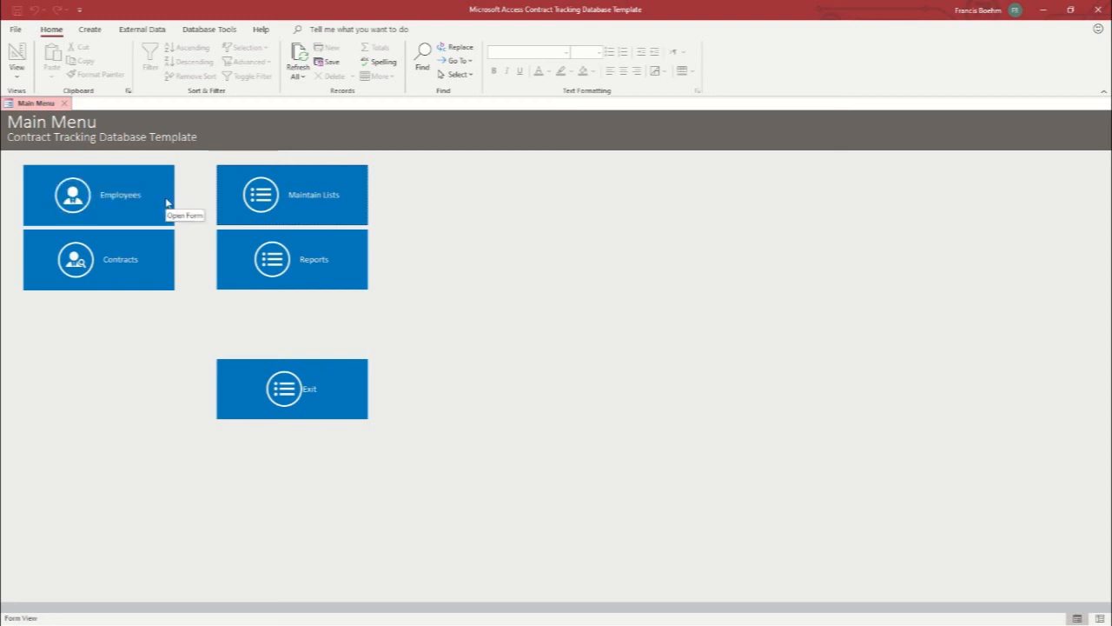